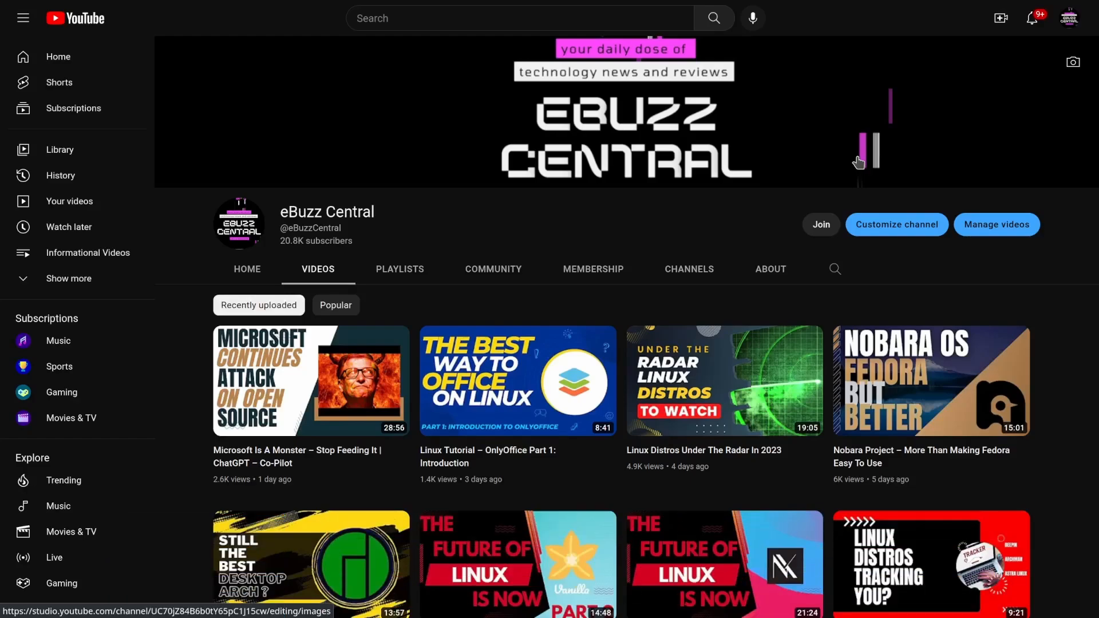
# Bring up the eBuzz Central channel's membership join panel with its four tiers.
pyautogui.click(819, 224)
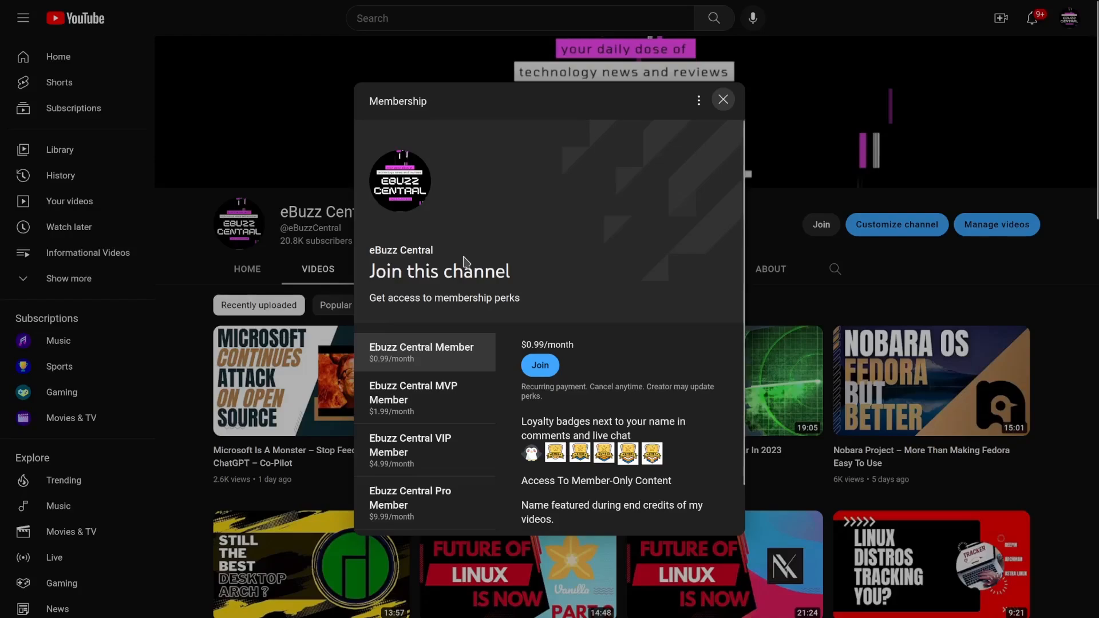
pyautogui.moveTo(455, 495)
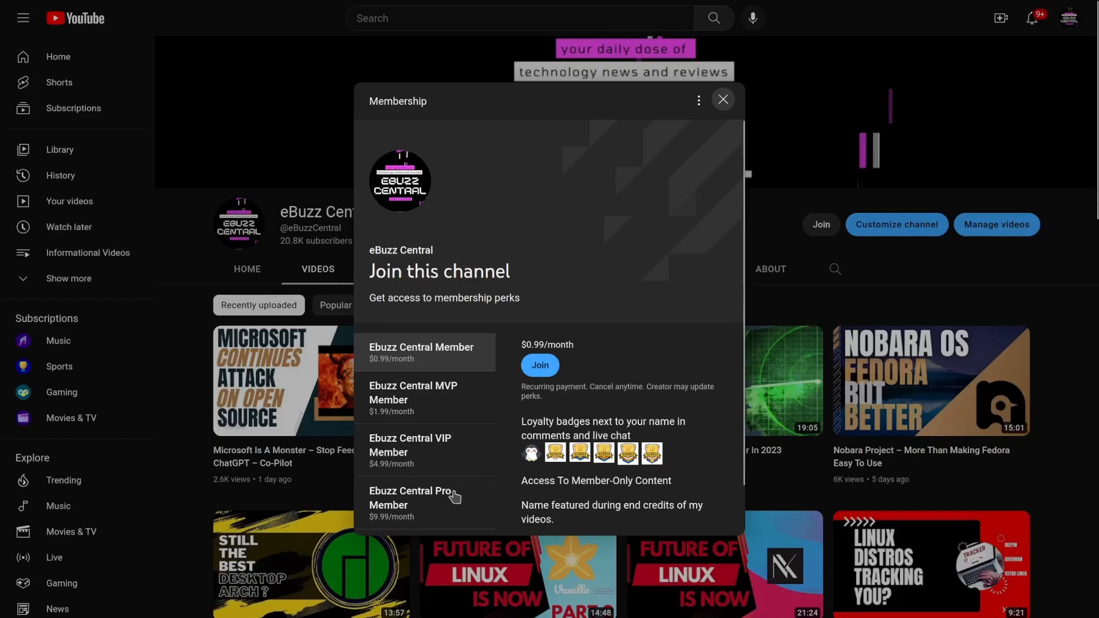
pyautogui.moveTo(473, 481)
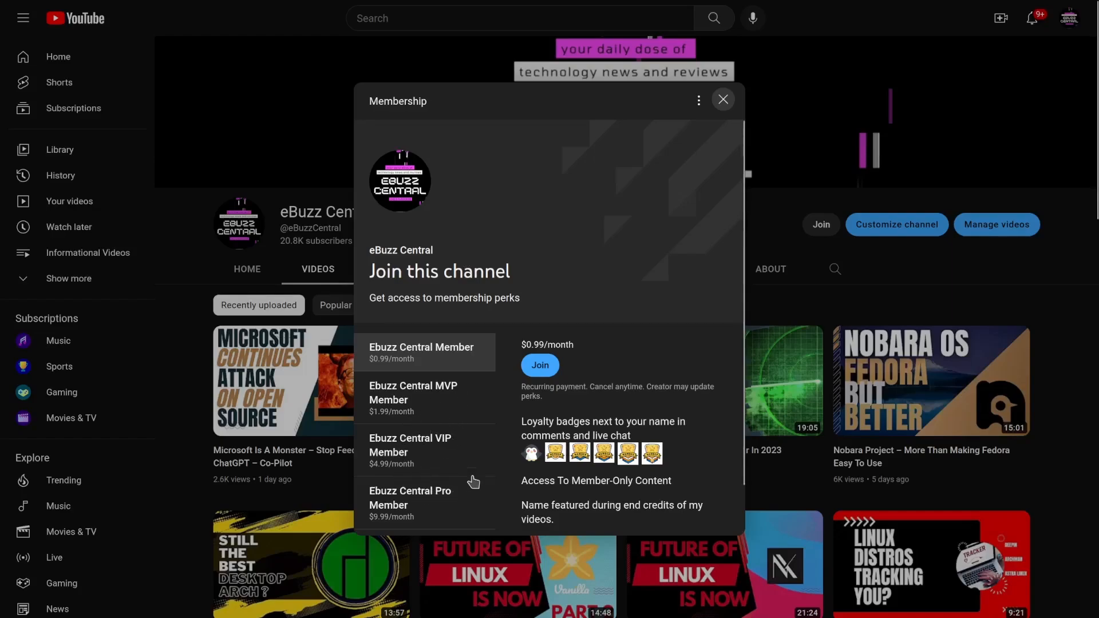
pyautogui.moveTo(483, 498)
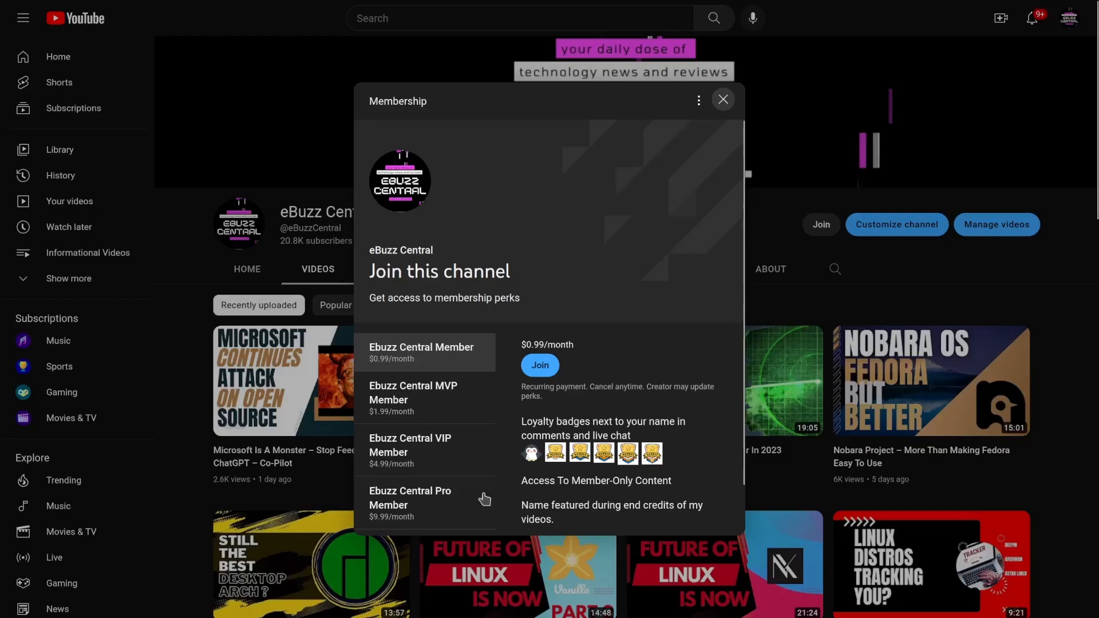
pyautogui.moveTo(430, 357)
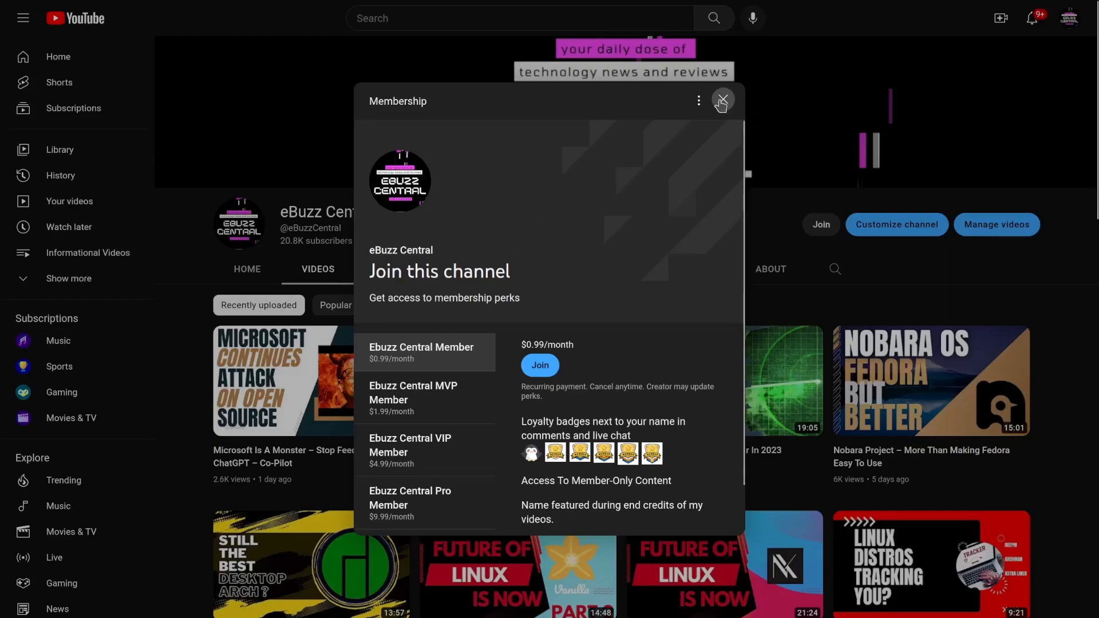
# Close the membership dialog and launch Konsole from Favorites, maximized to full screen.
pyautogui.click(722, 101)
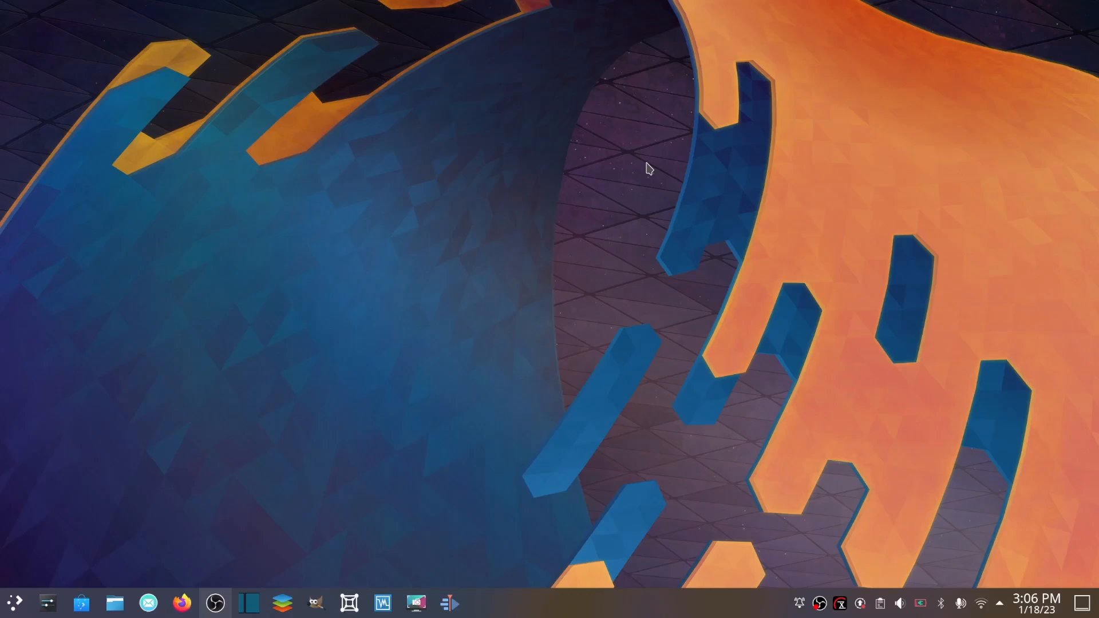
pyautogui.click(14, 601)
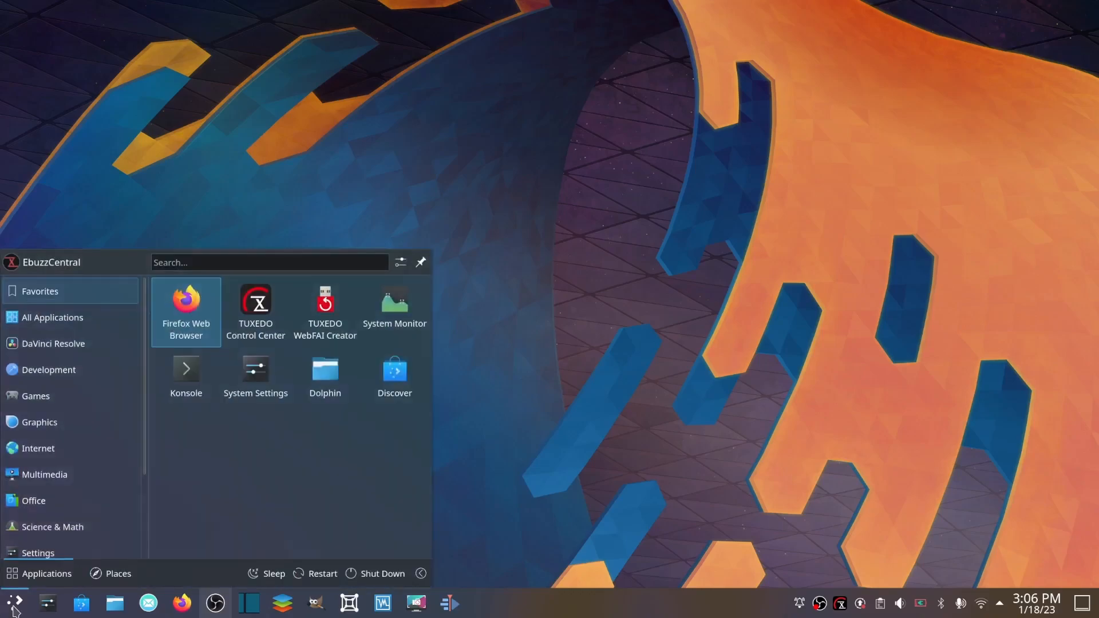
pyautogui.click(186, 367)
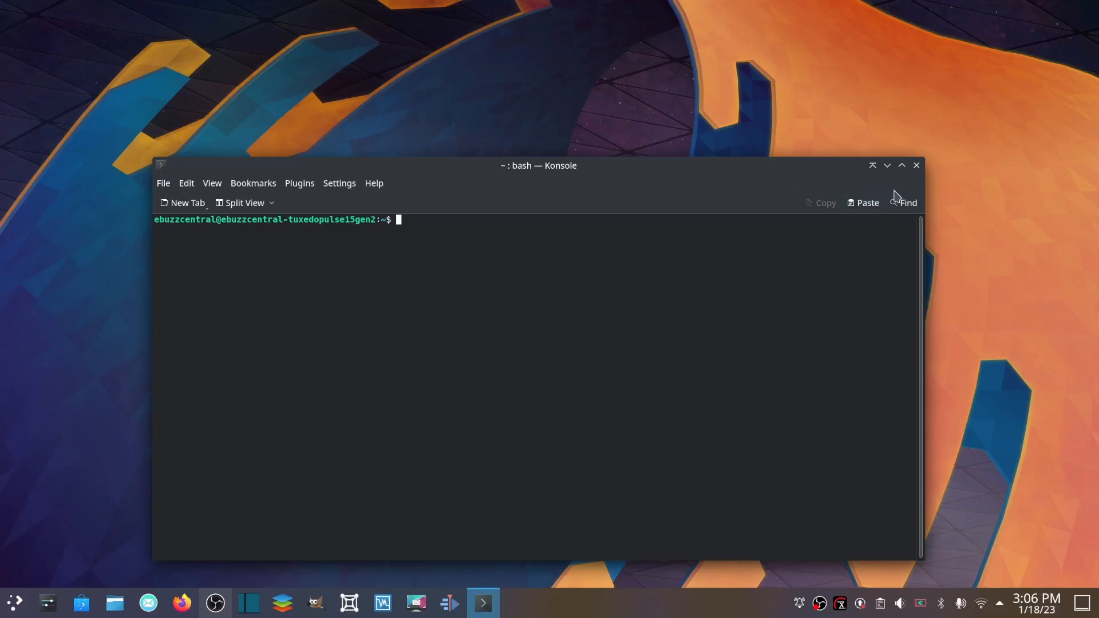
pyautogui.click(872, 165)
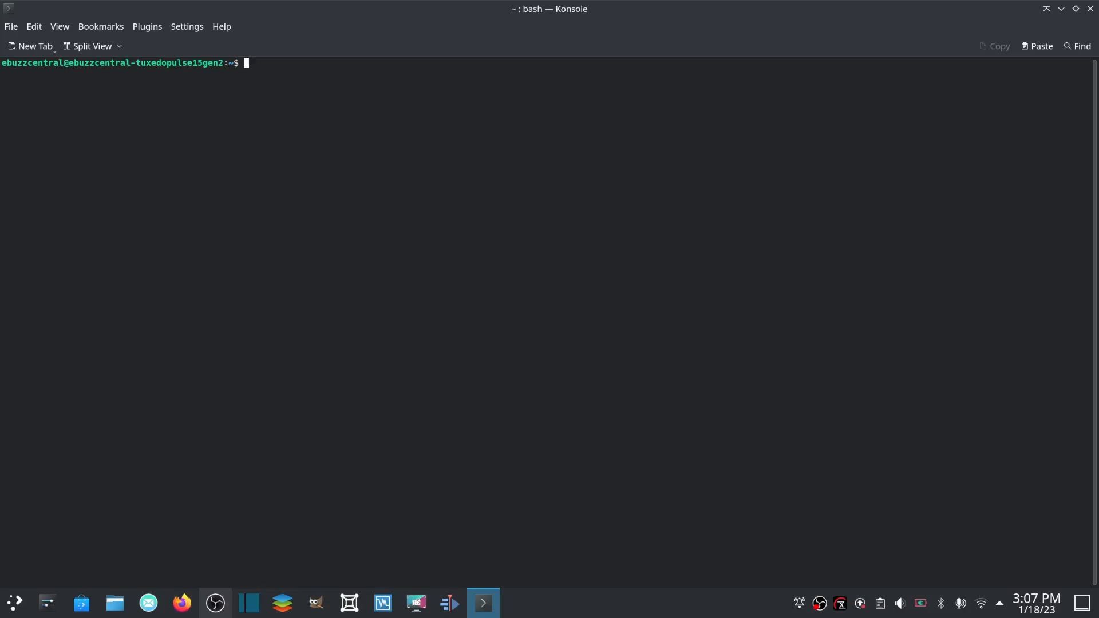
# List the home directory with ls -l, then again with ls -al to include hidden files.
pyautogui.write('ls -')
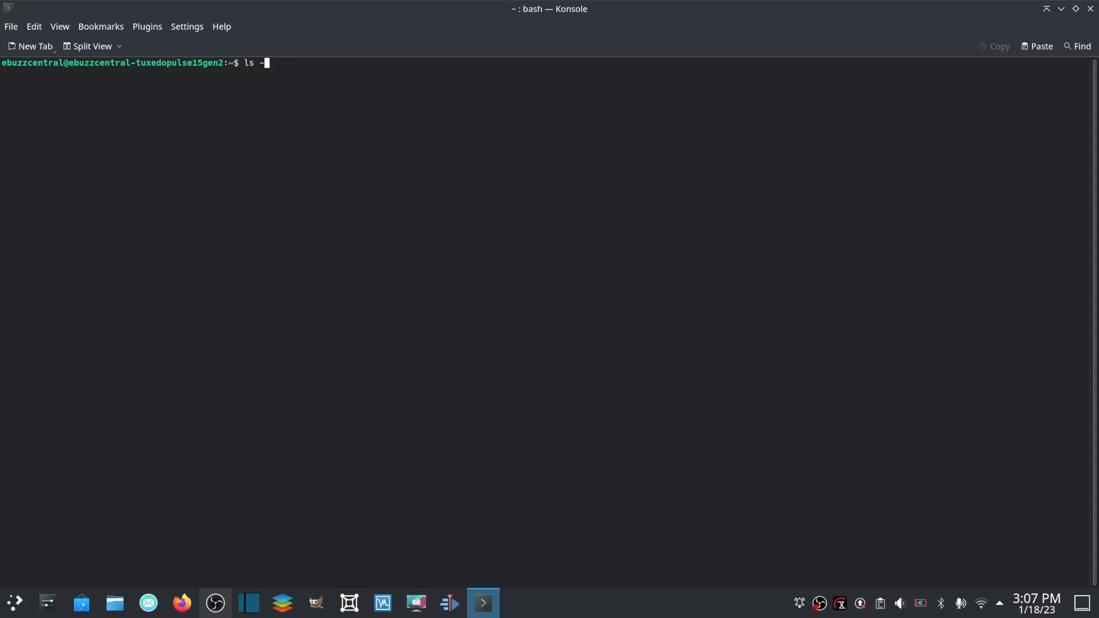
pyautogui.press('Return')
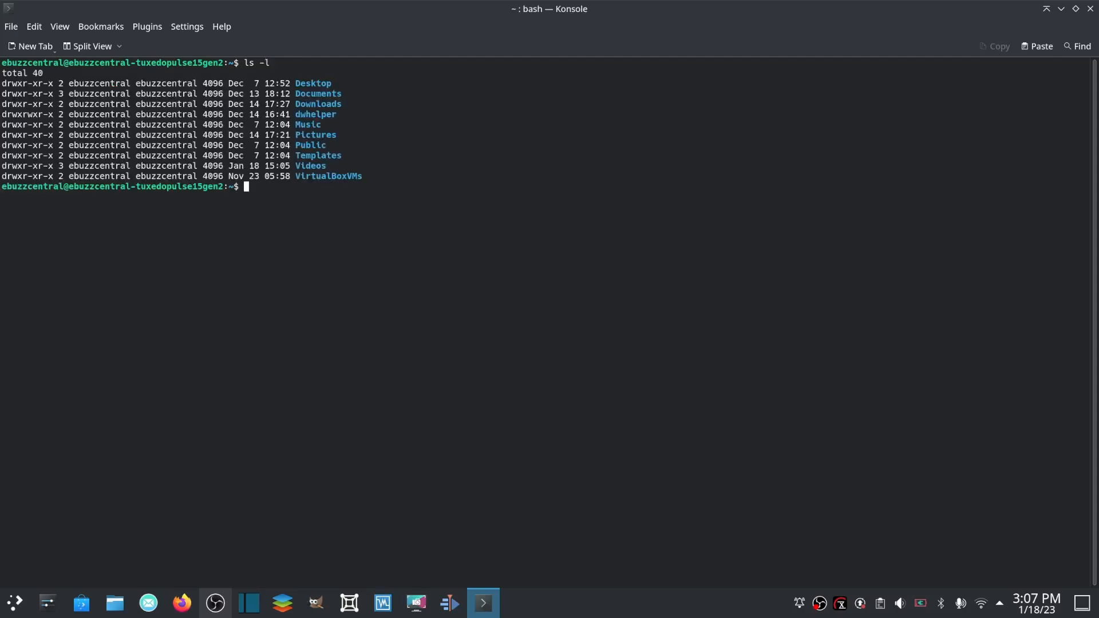
pyautogui.write('ls')
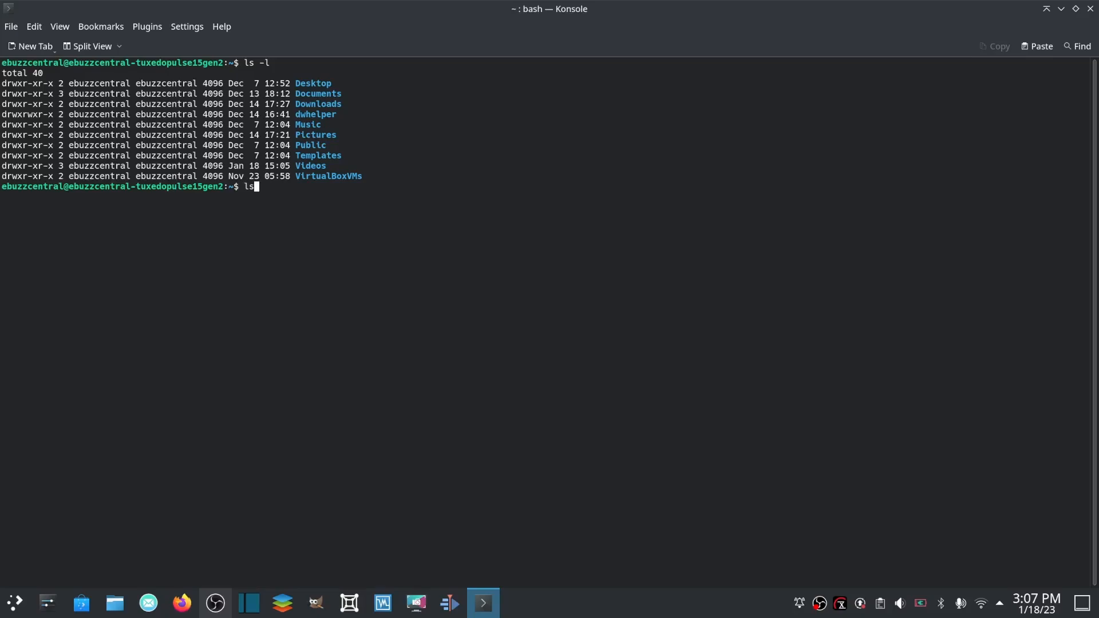
pyautogui.write('-al')
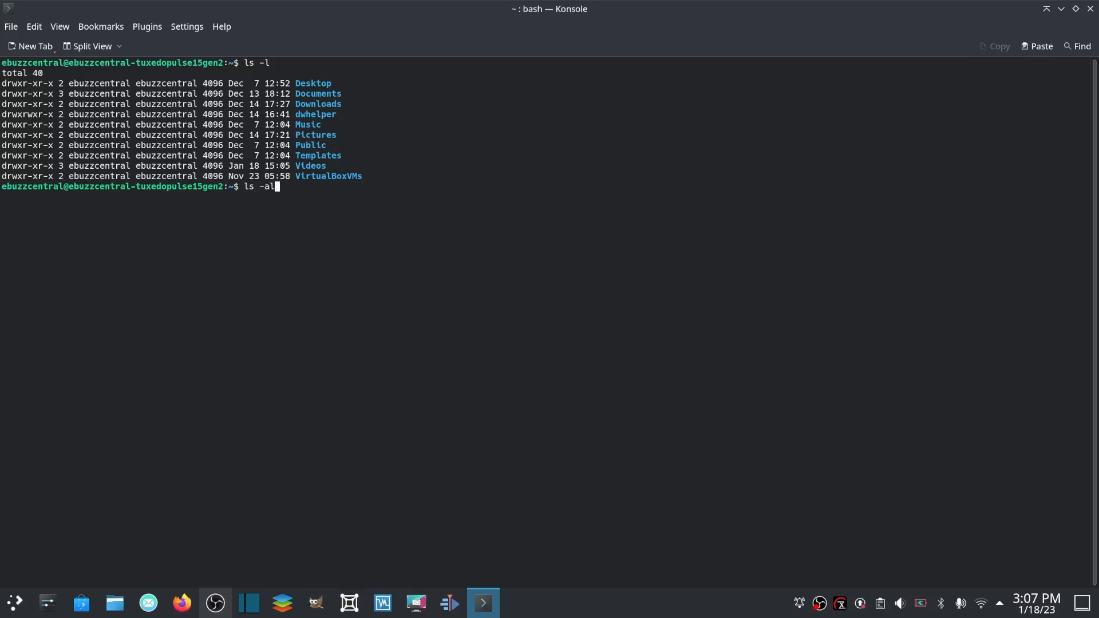
pyautogui.press('Return')
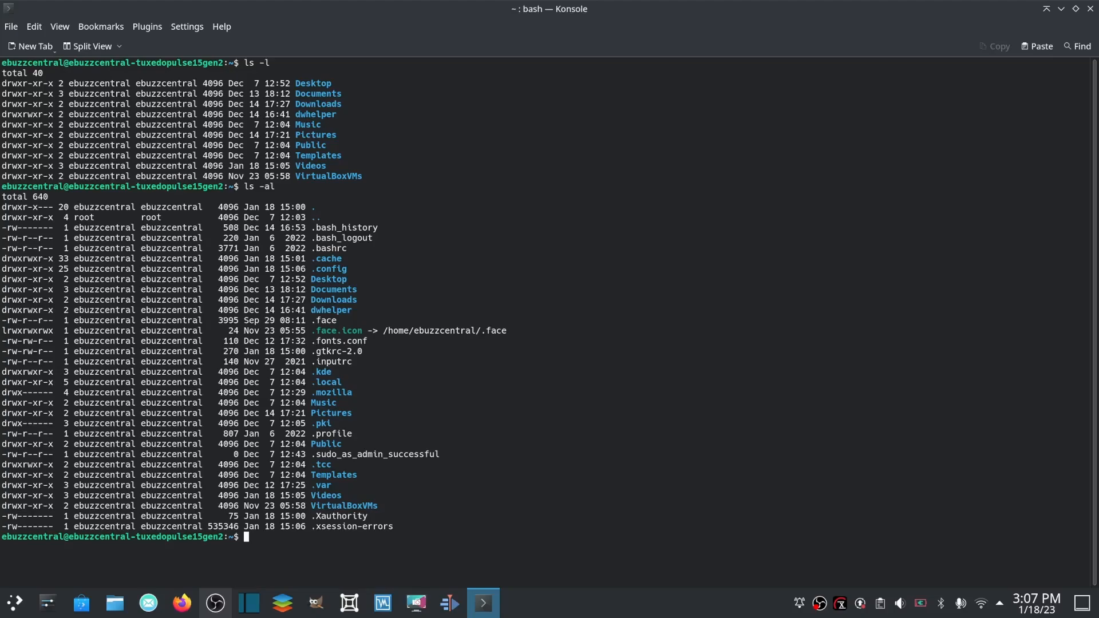
pyautogui.write('clea')
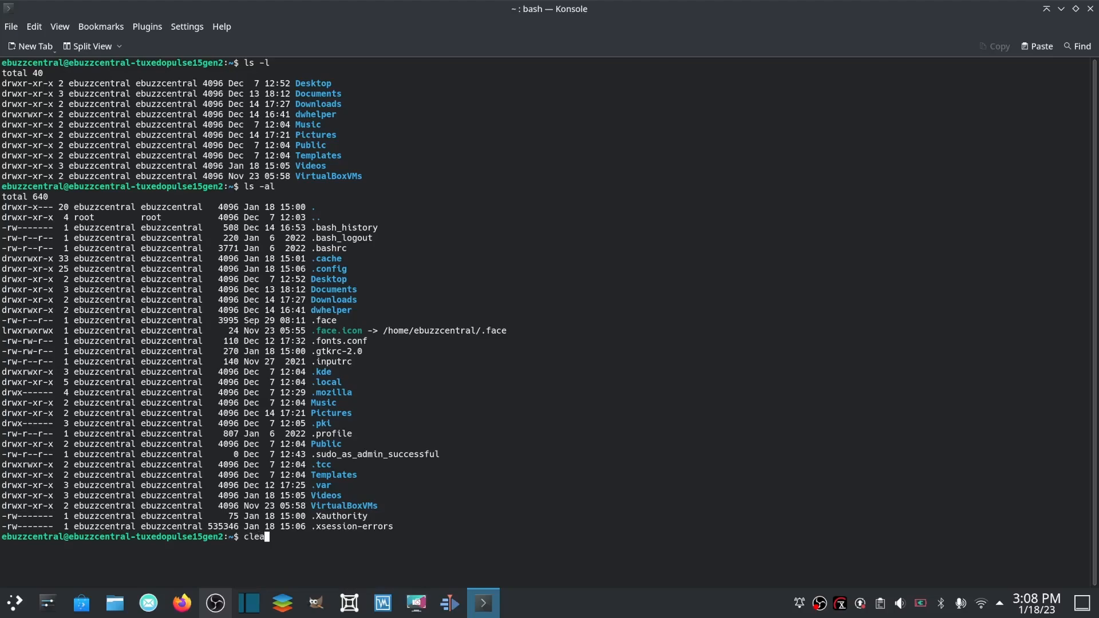
# Clear the screen, change into the root directory, then into /usr/bin and list its contents.
pyautogui.press('Return')
pyautogui.write('pwd')
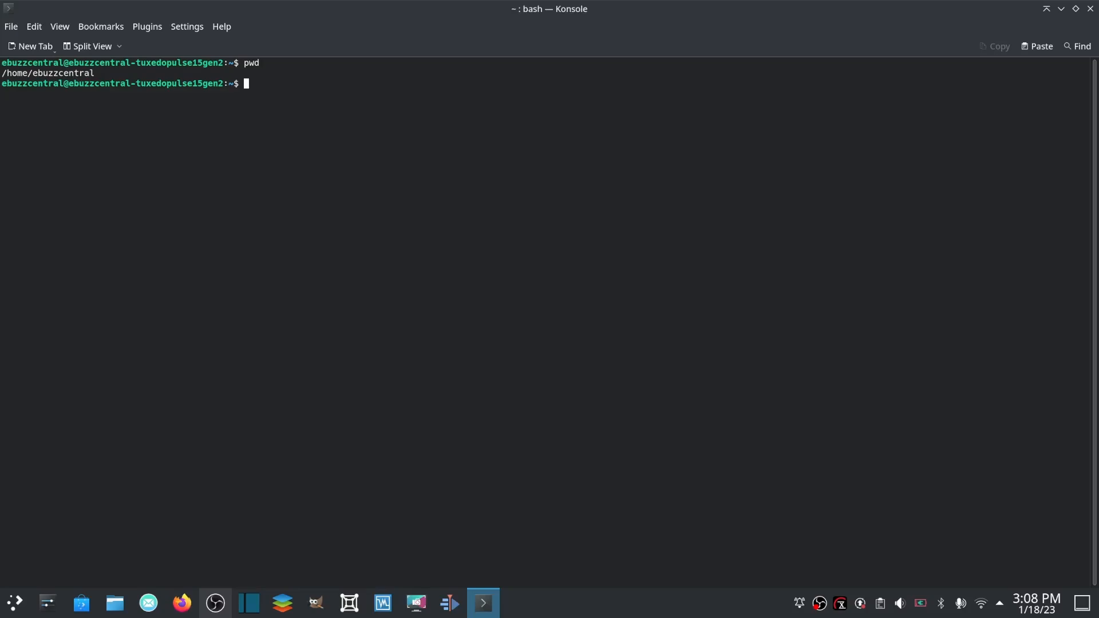
pyautogui.write('cd /')
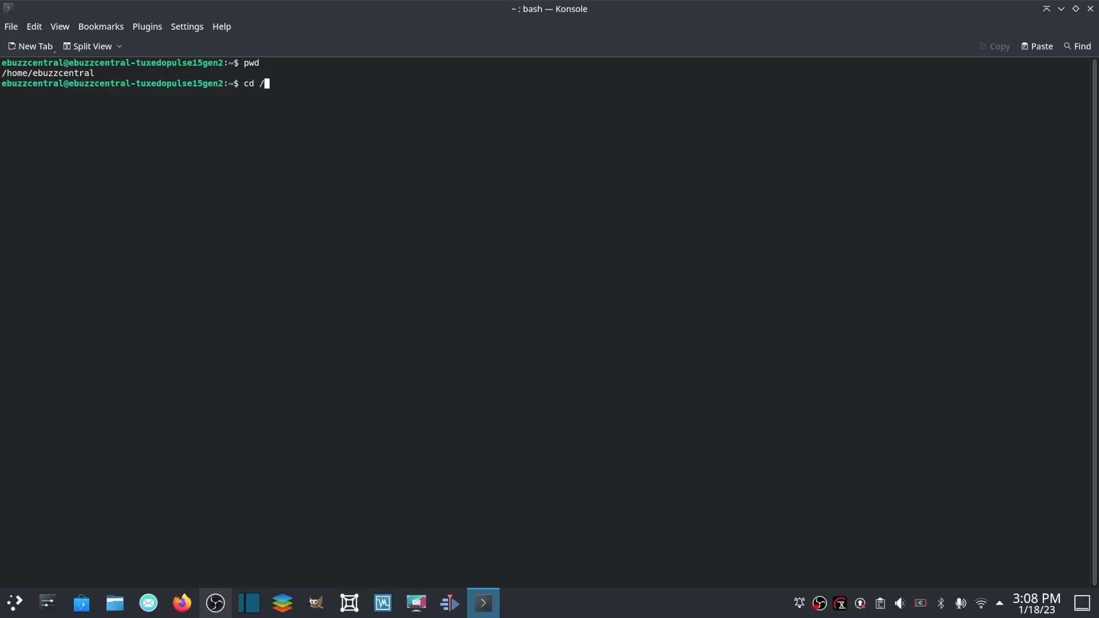
pyautogui.press('Return')
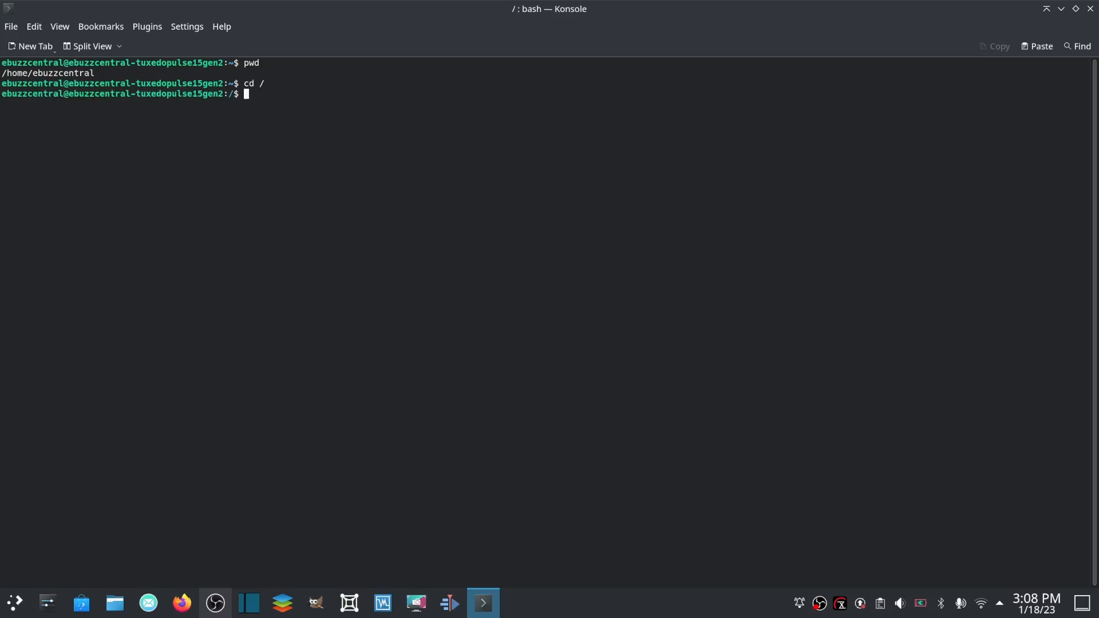
pyautogui.write('cd /usr/bin')
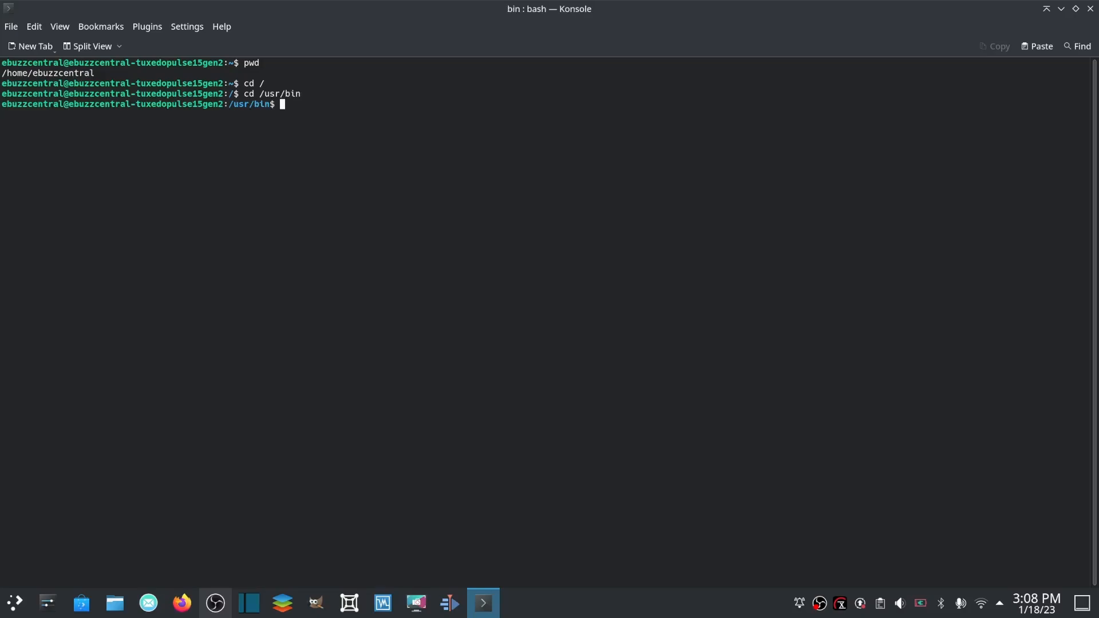
pyautogui.write('ls')
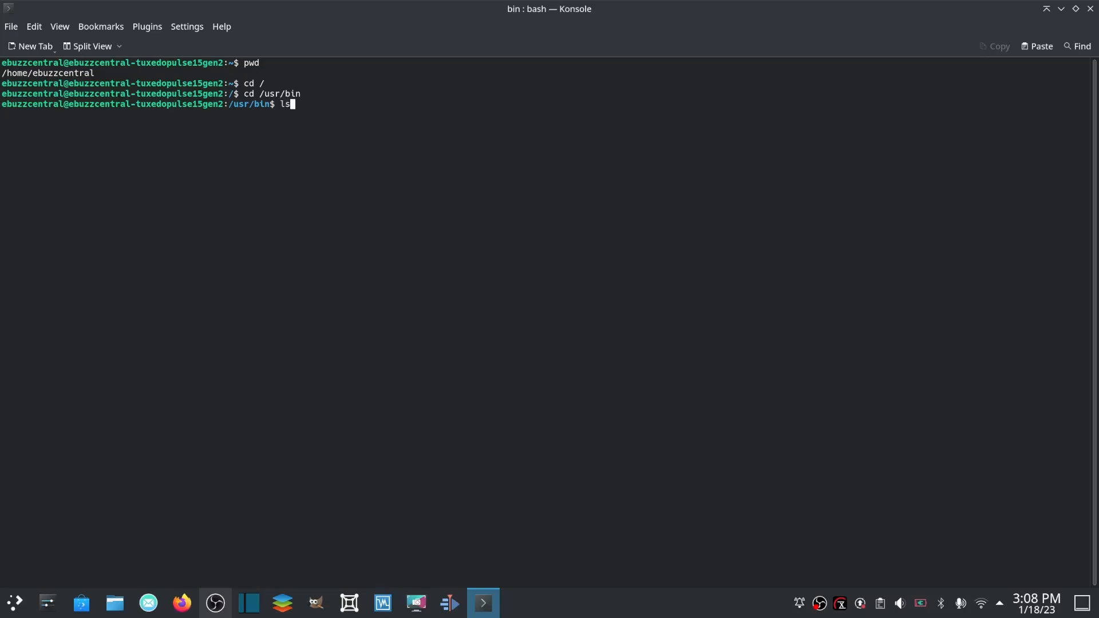
pyautogui.press('Return')
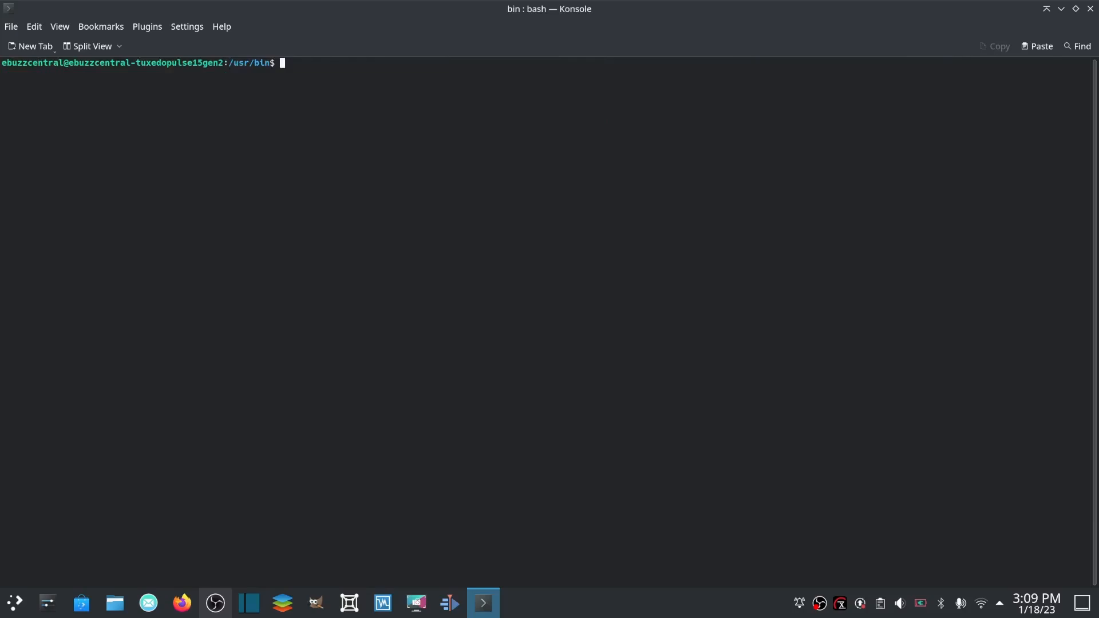
# Return to the home directory and create a new empty file with touch.
pyautogui.press('Return')
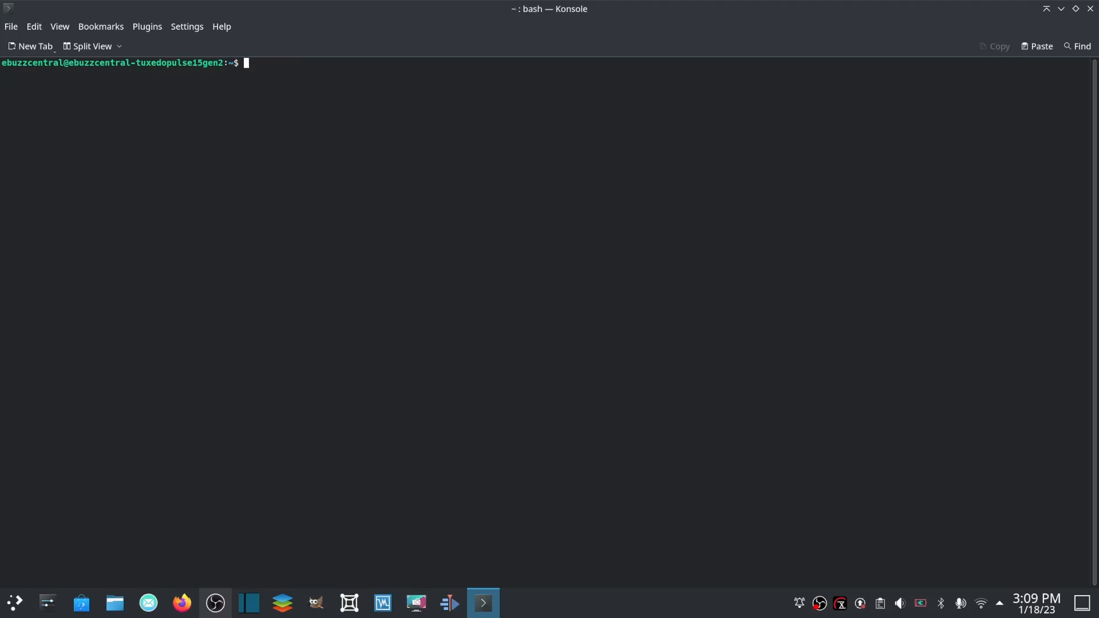
pyautogui.write('touch')
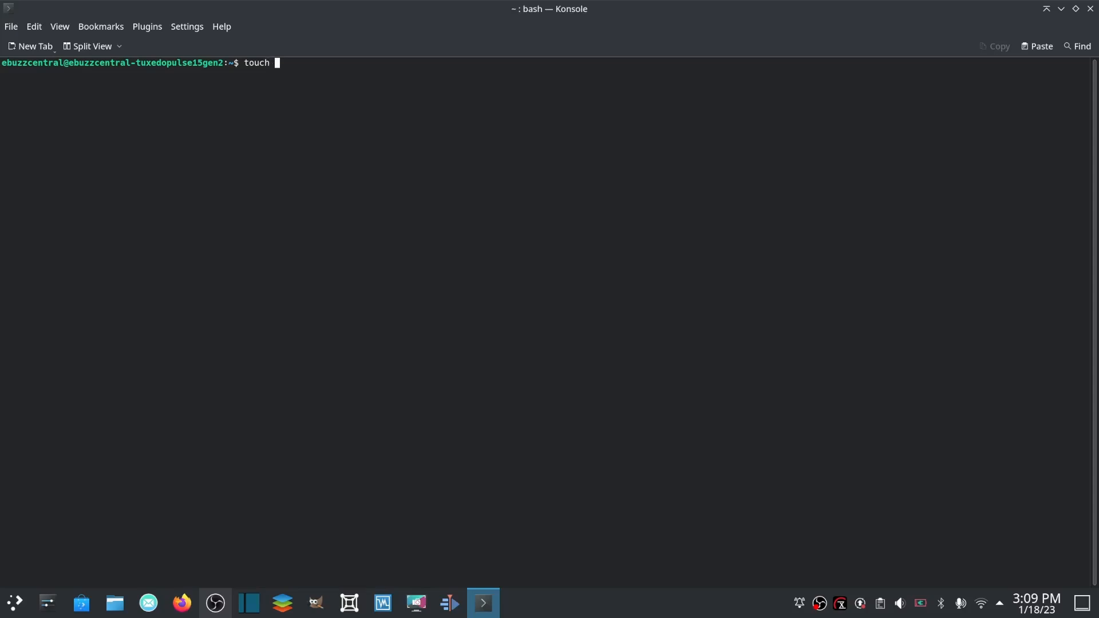
pyautogui.write('af')
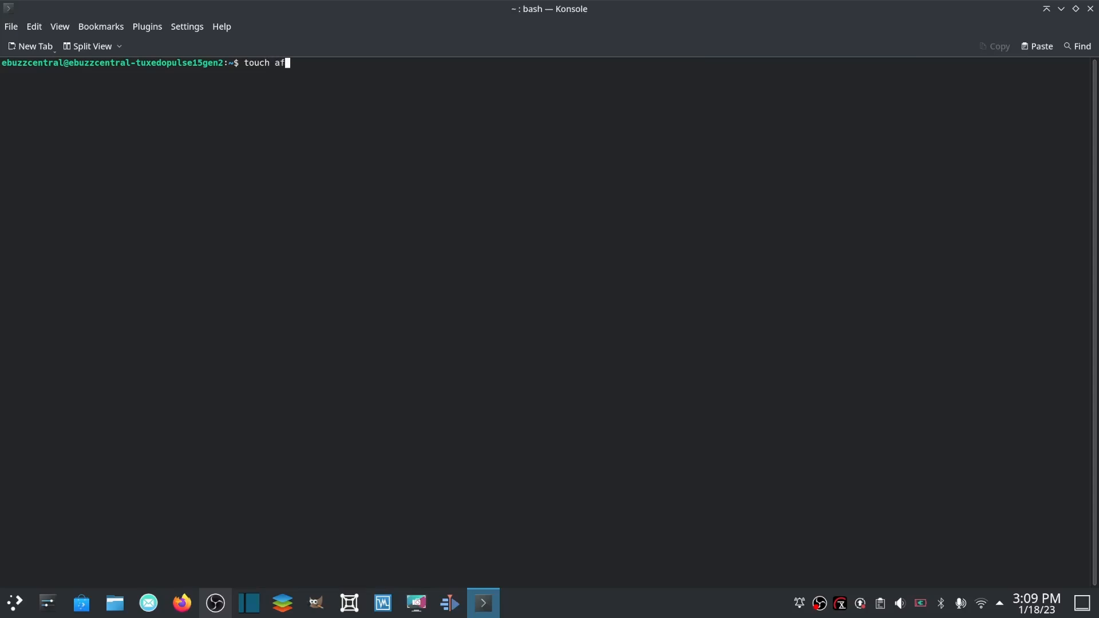
pyautogui.press('Return')
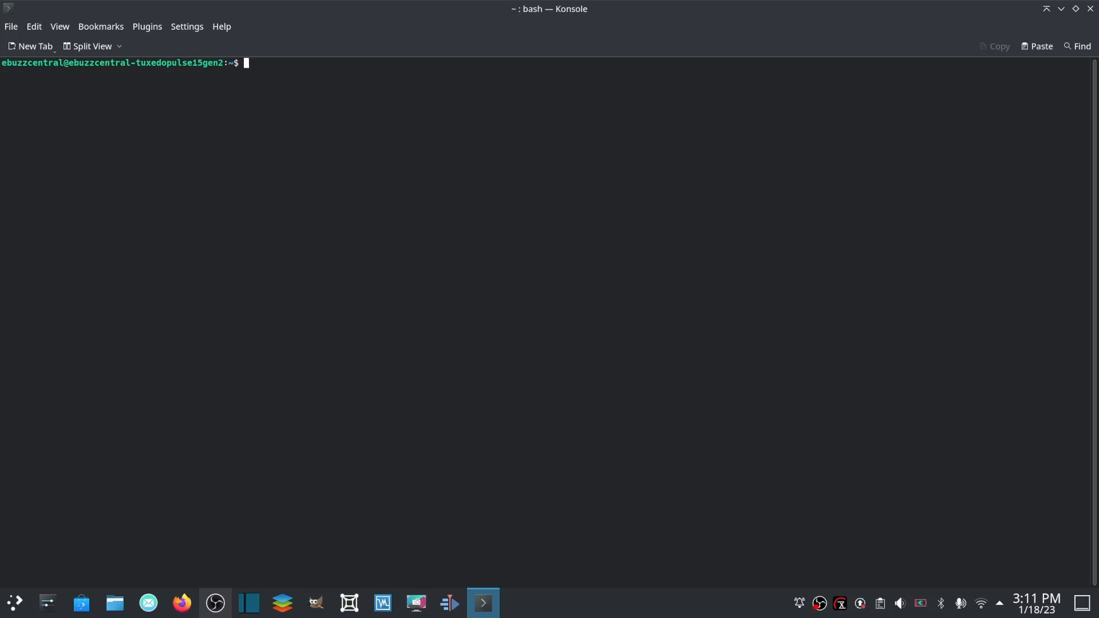
# Edit newfile.awesome in nano and write the line 'we are doing stuff'.
pyautogui.write('nano')
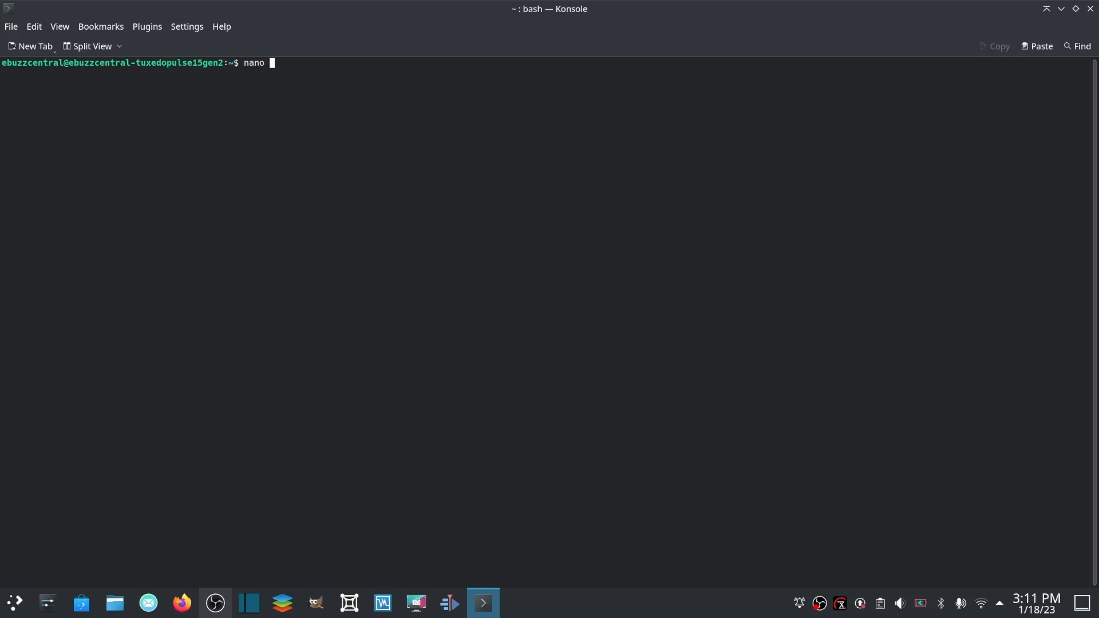
pyautogui.write('newfile.a')
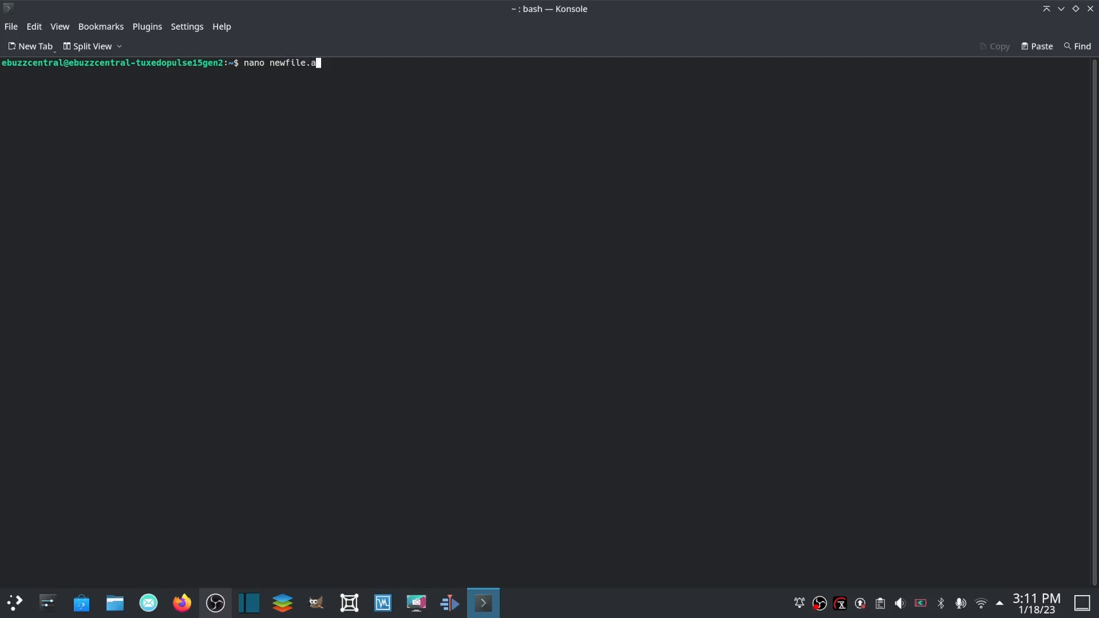
pyautogui.press('Return')
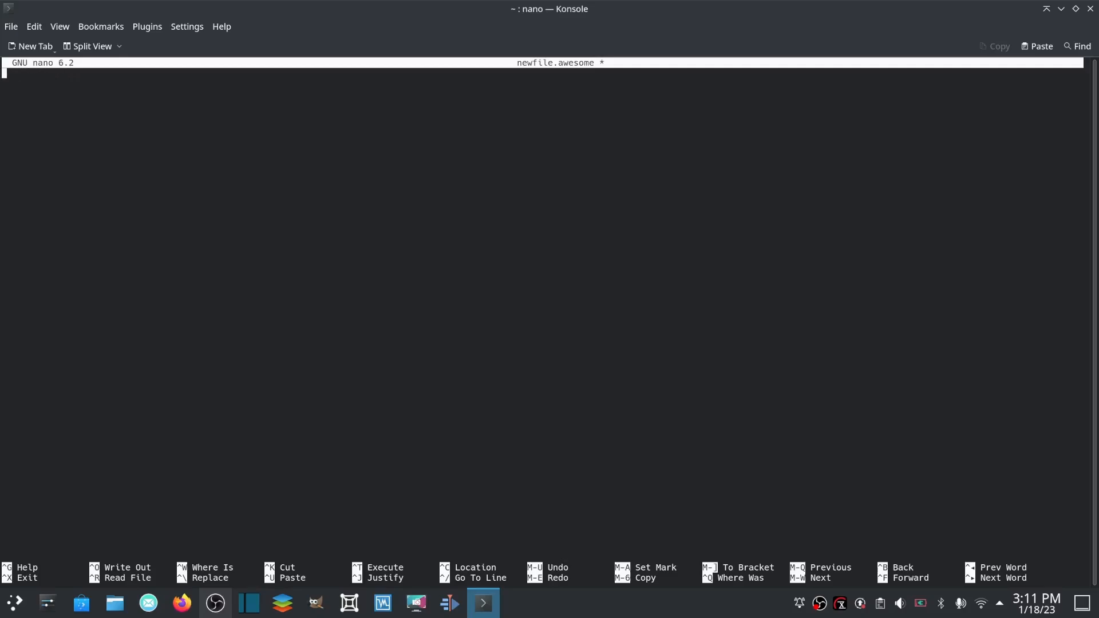
pyautogui.write('we are doi')
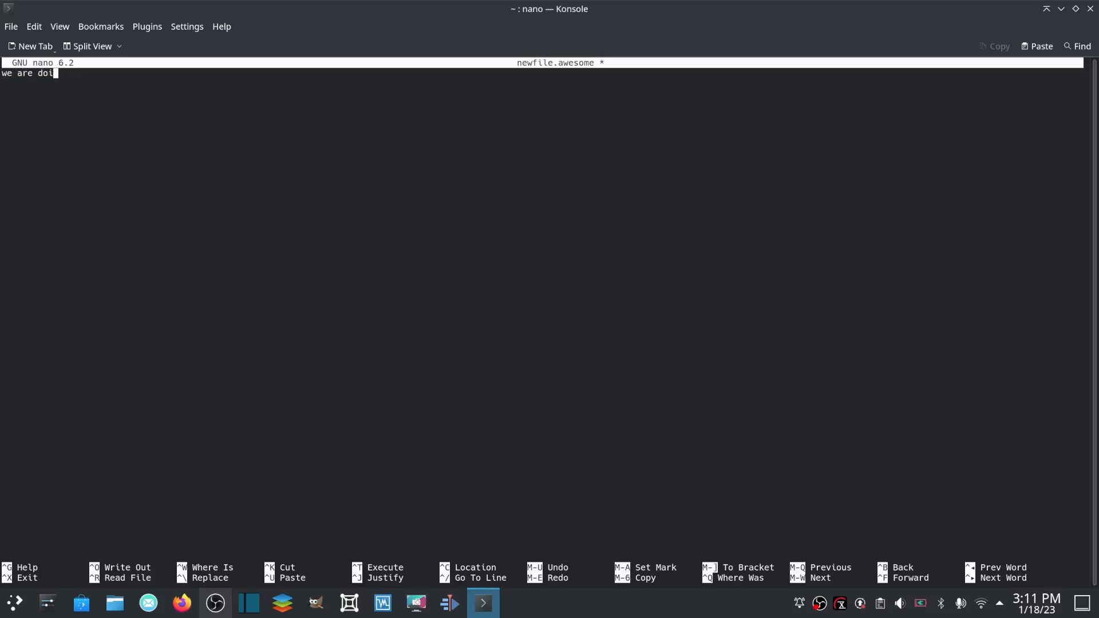
pyautogui.write('ng stuff')
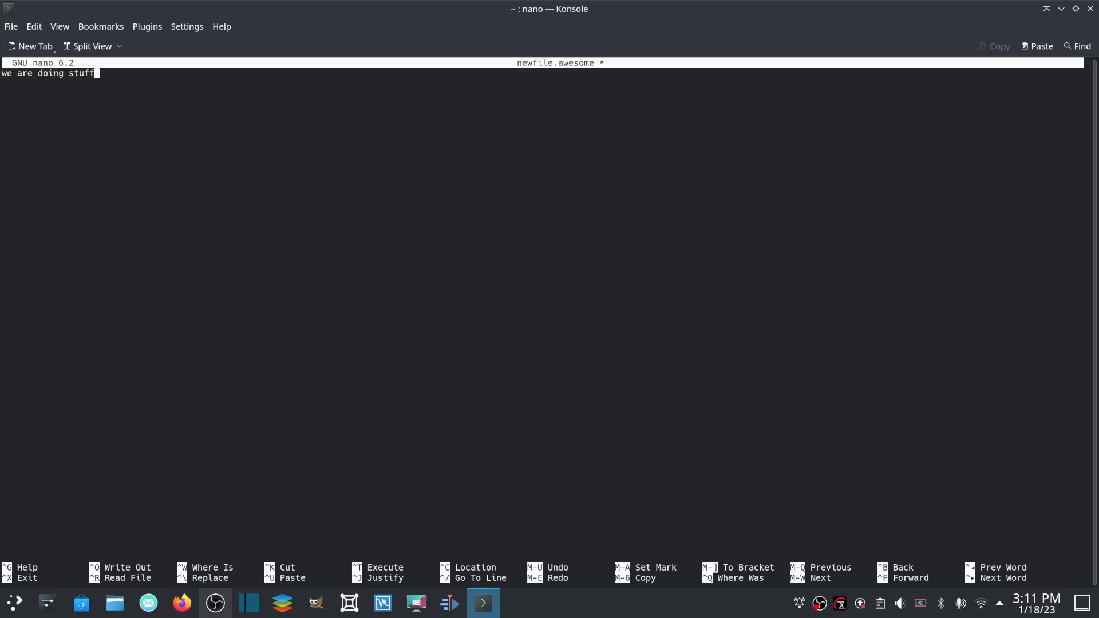
# Exit nano with Ctrl+X, answering the save prompt to return to bash.
pyautogui.press('ctrl+x')
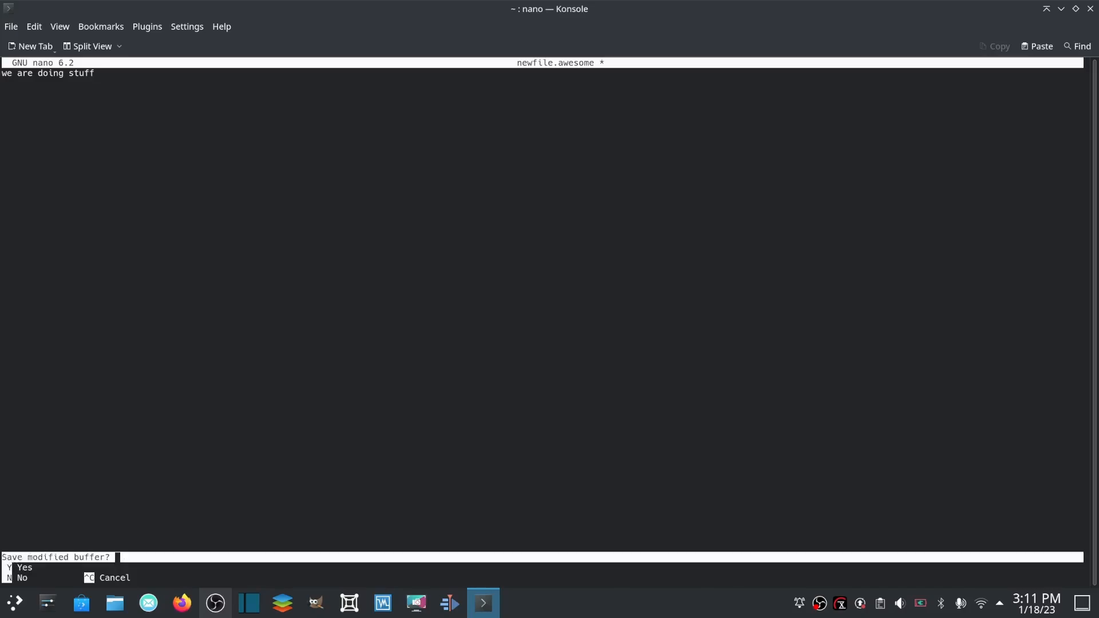
pyautogui.press('n')
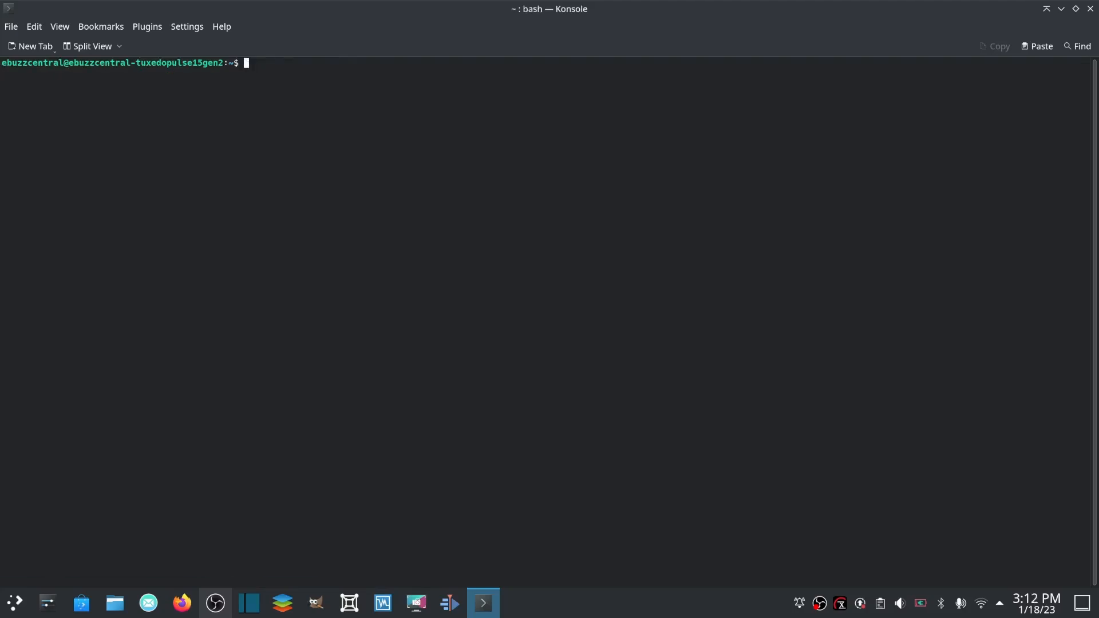
pyautogui.write('vi')
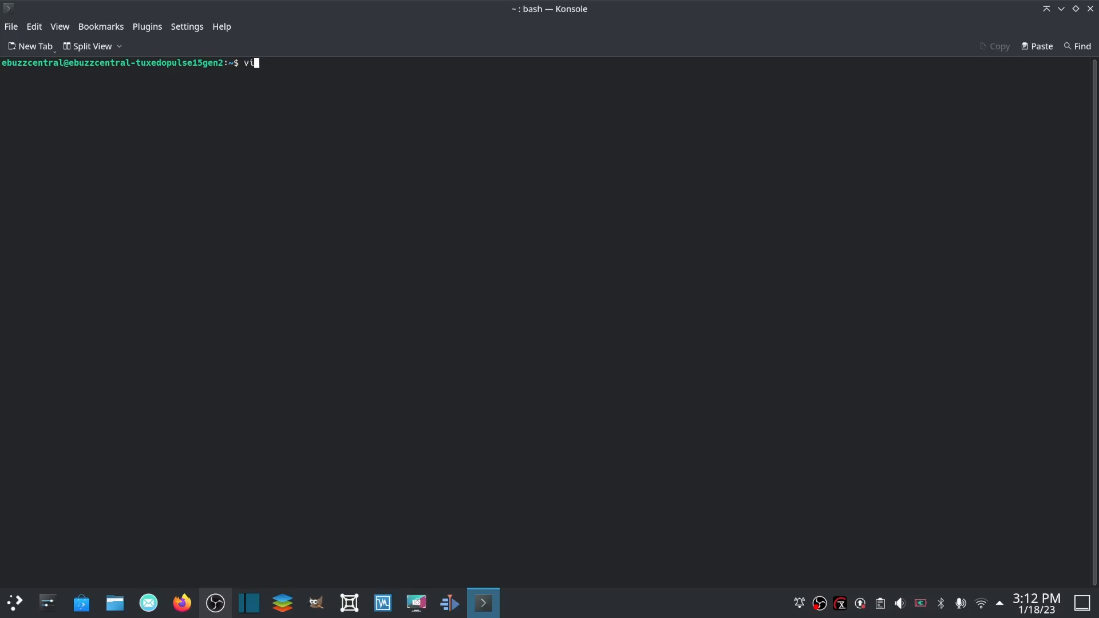
pyautogui.write('m n')
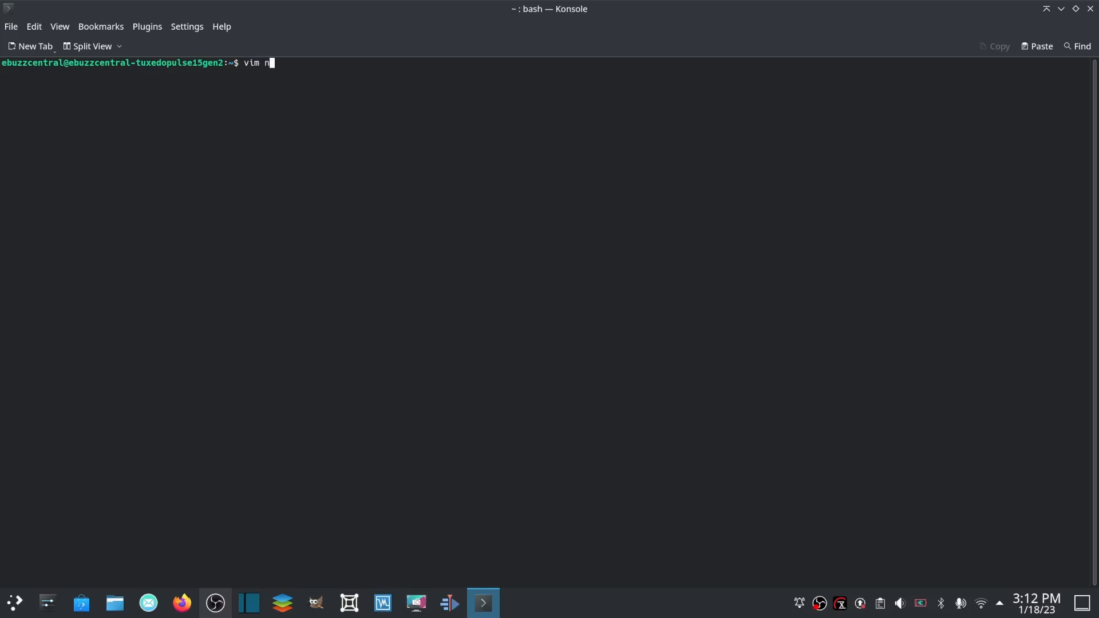
pyautogui.press('Return')
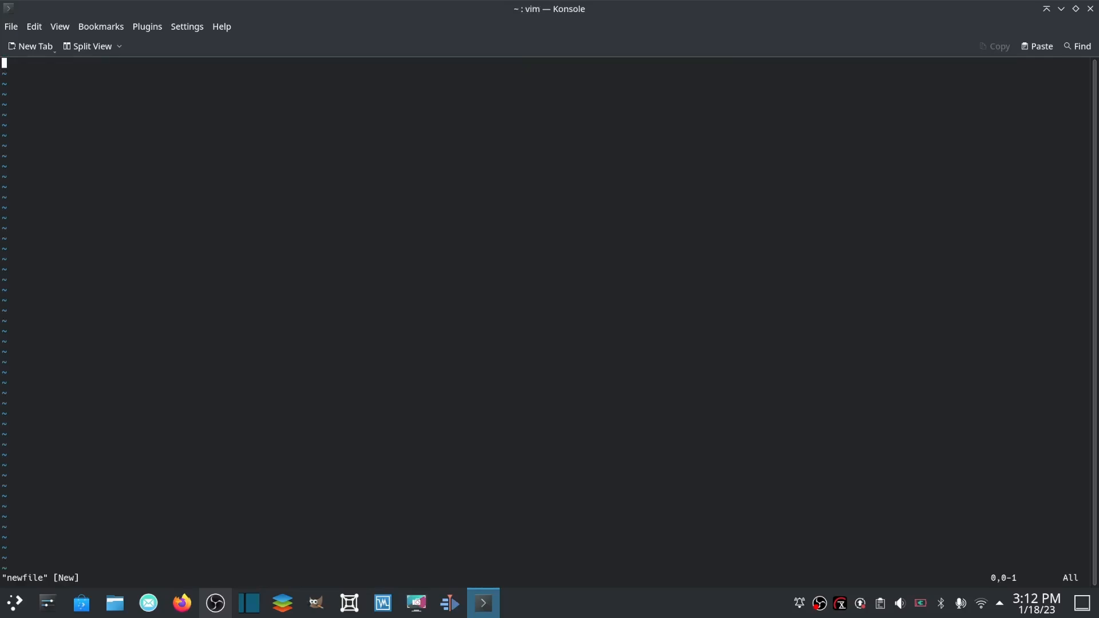
pyautogui.moveTo(353, 235)
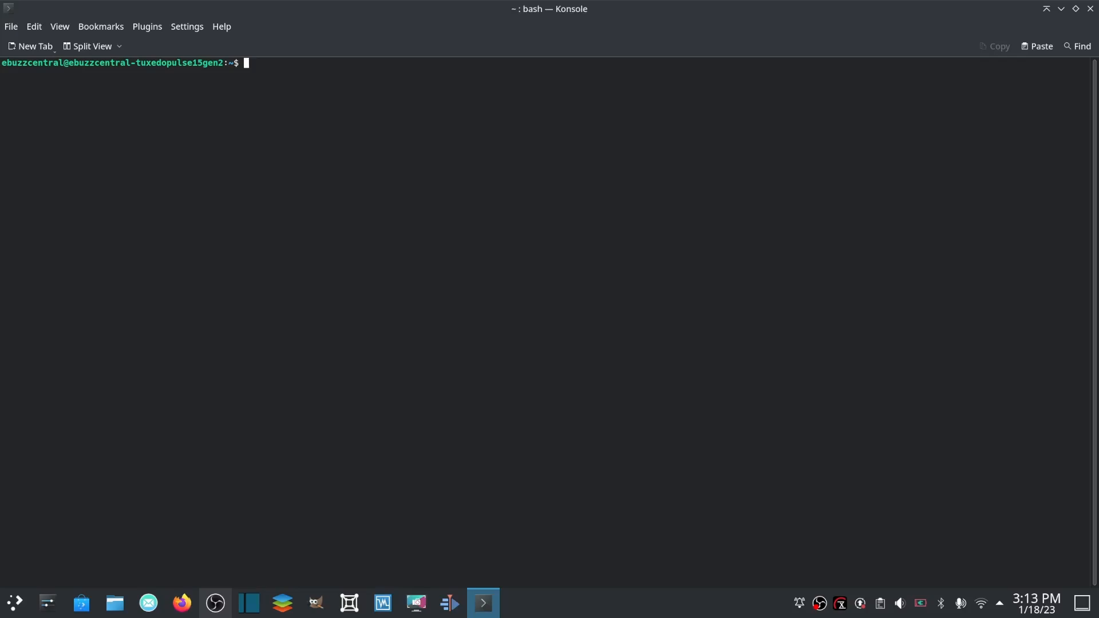
# Create newdirectory with mkdir, then abandon an unfinished cp command and clear the screen.
pyautogui.write('md')
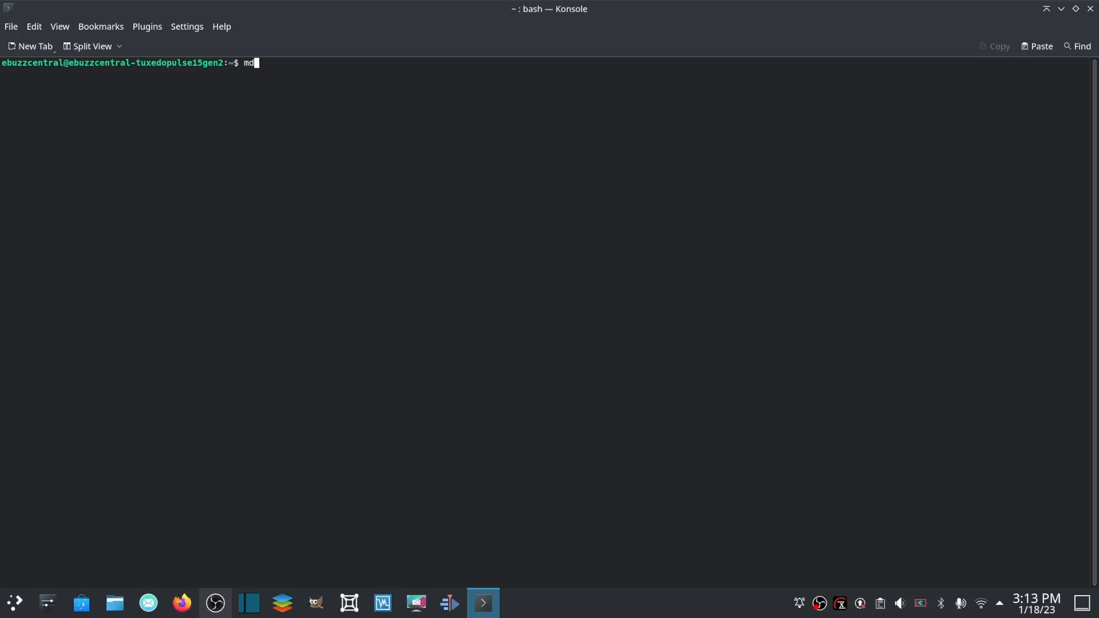
pyautogui.write('kir')
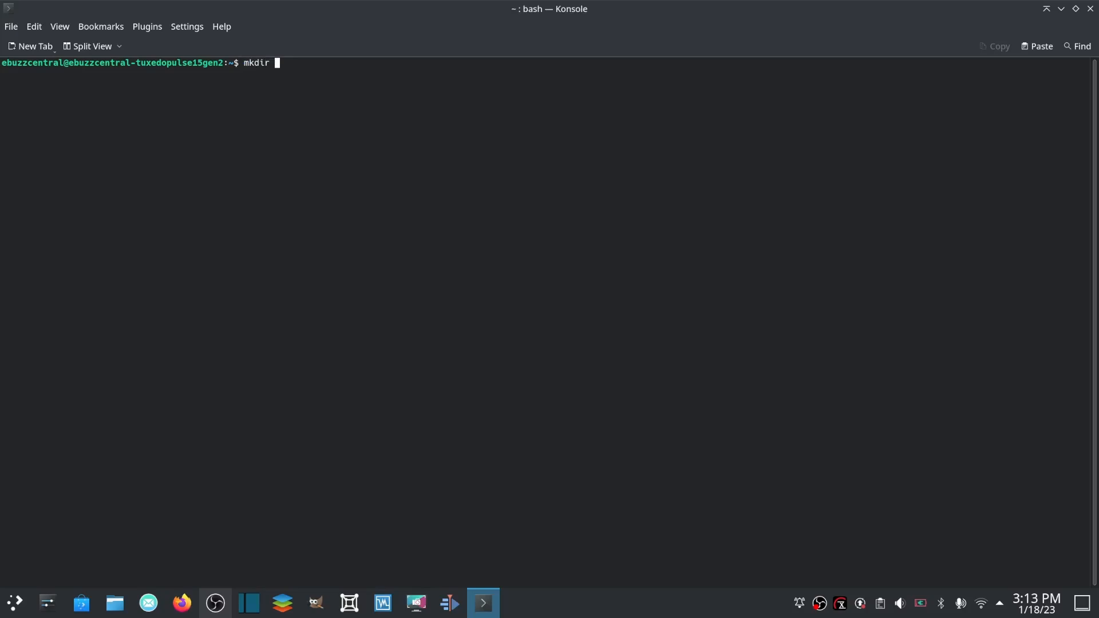
pyautogui.write('newdir')
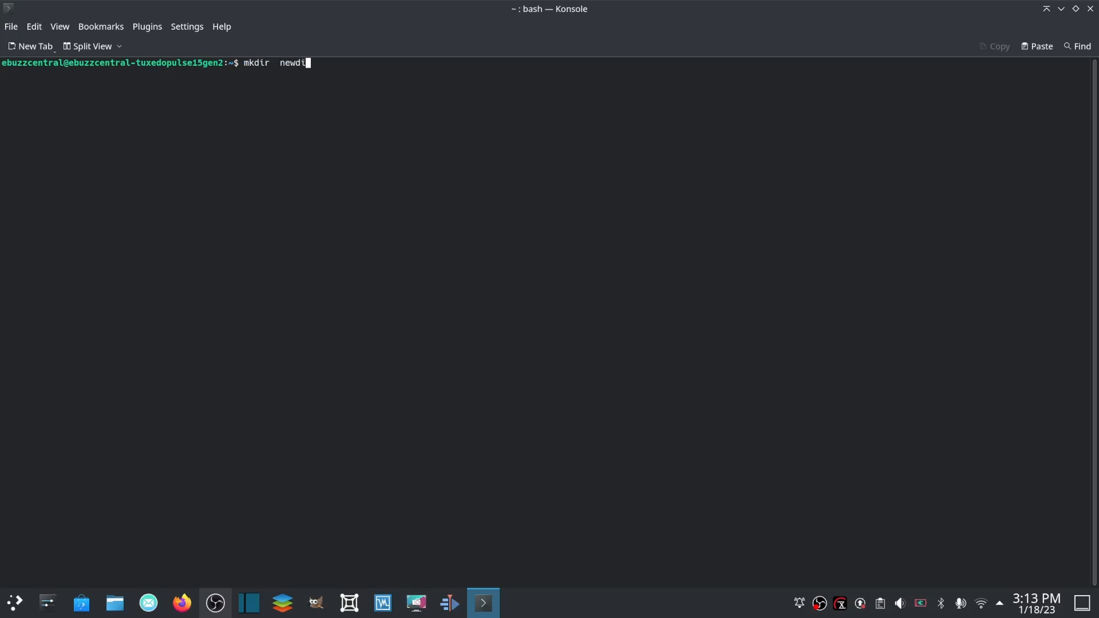
pyautogui.press('Return')
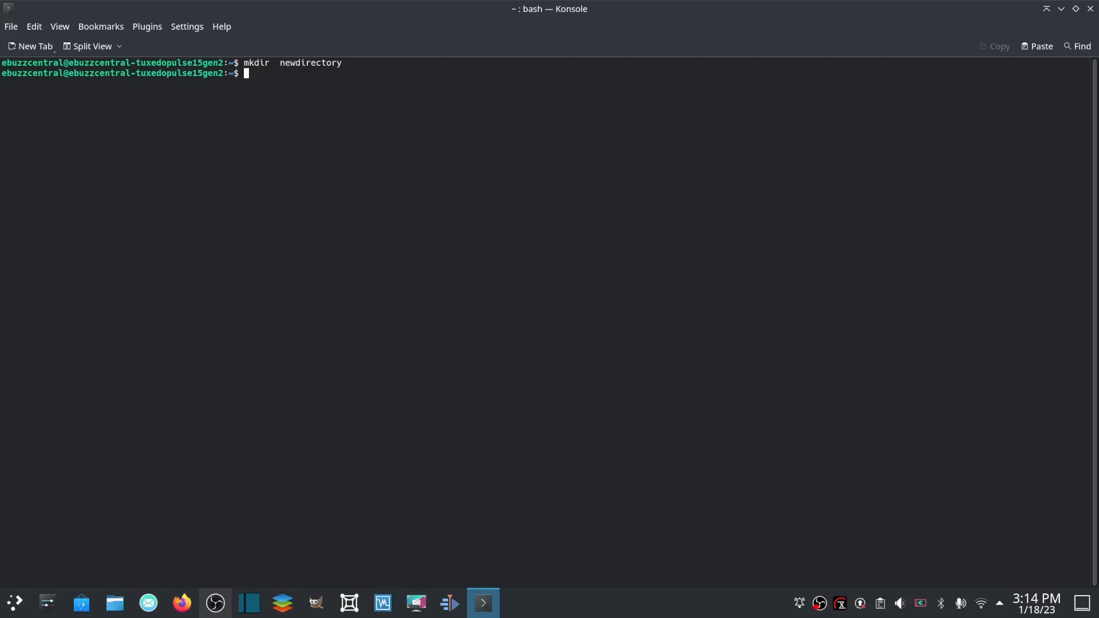
pyautogui.write('c')
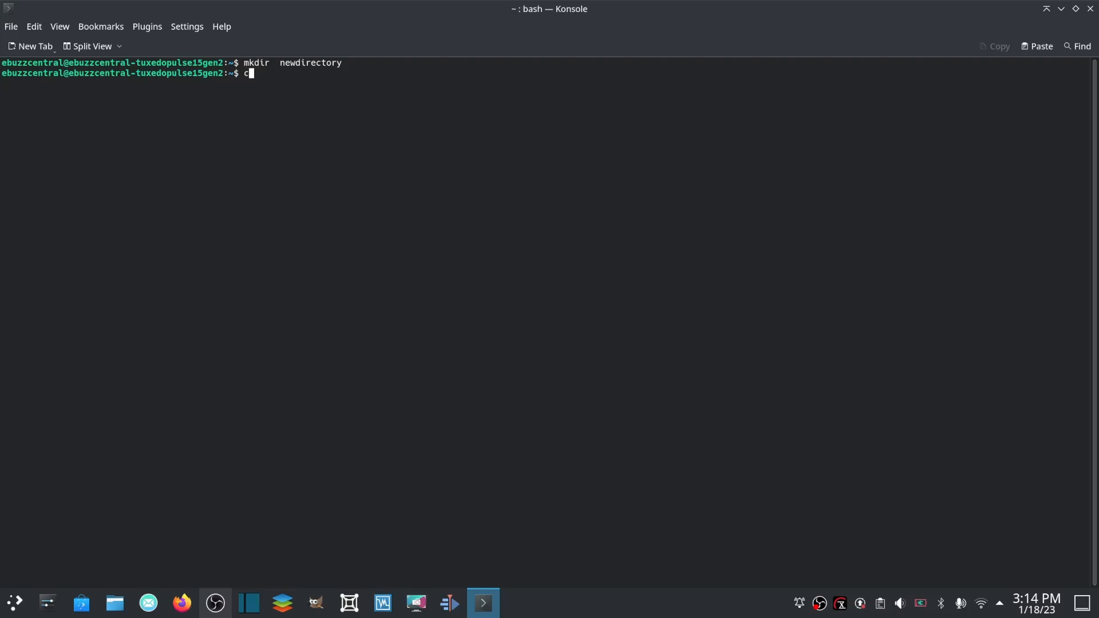
pyautogui.write('p')
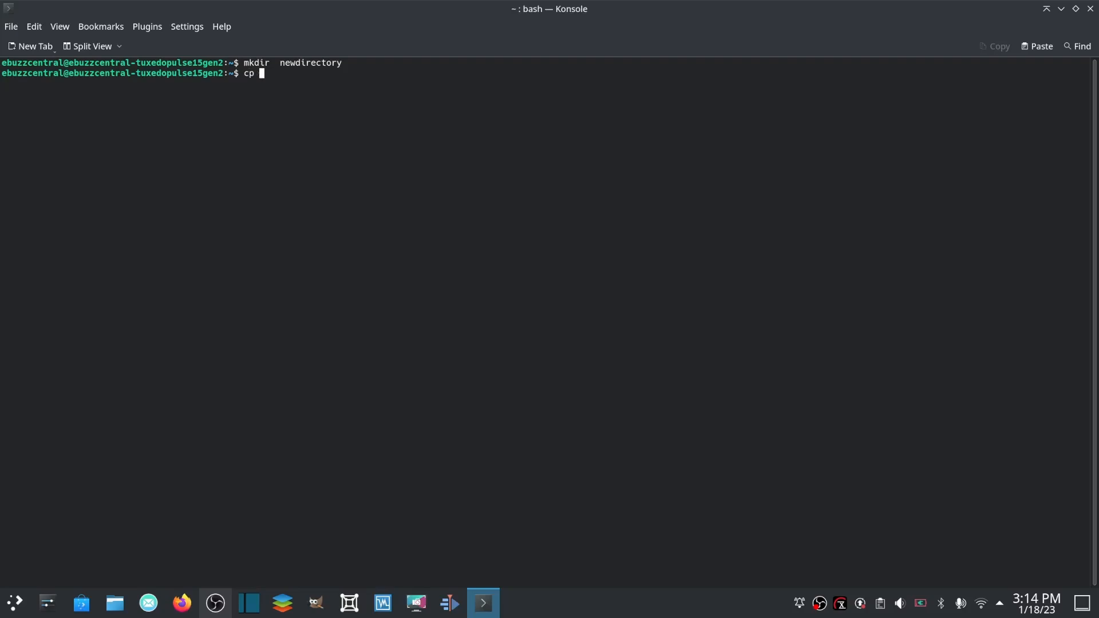
pyautogui.press('Return')
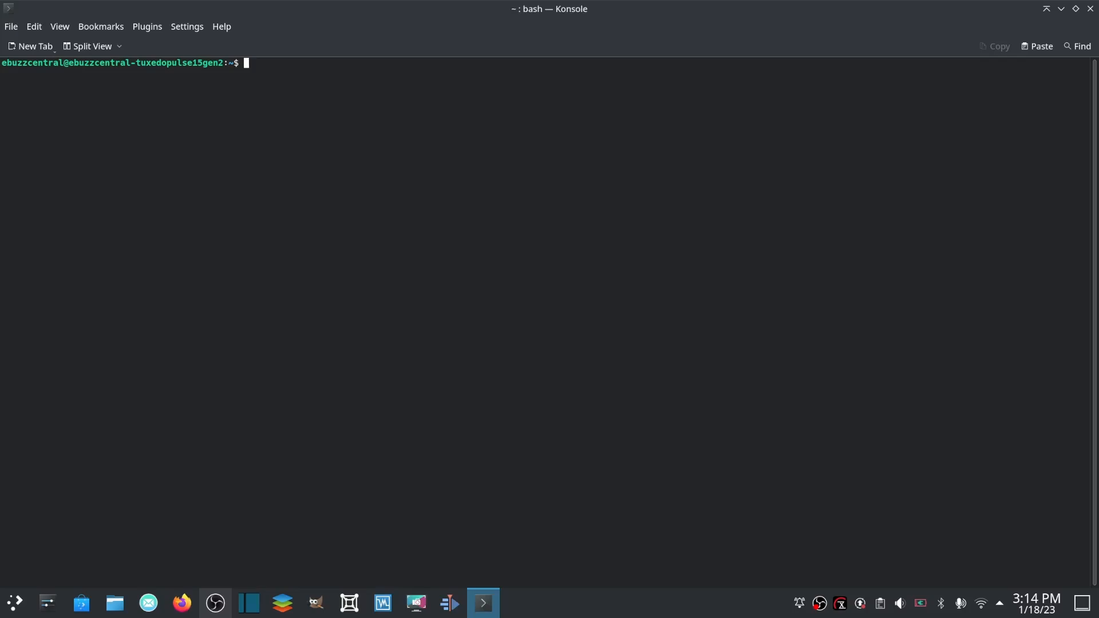
pyautogui.write('mv')
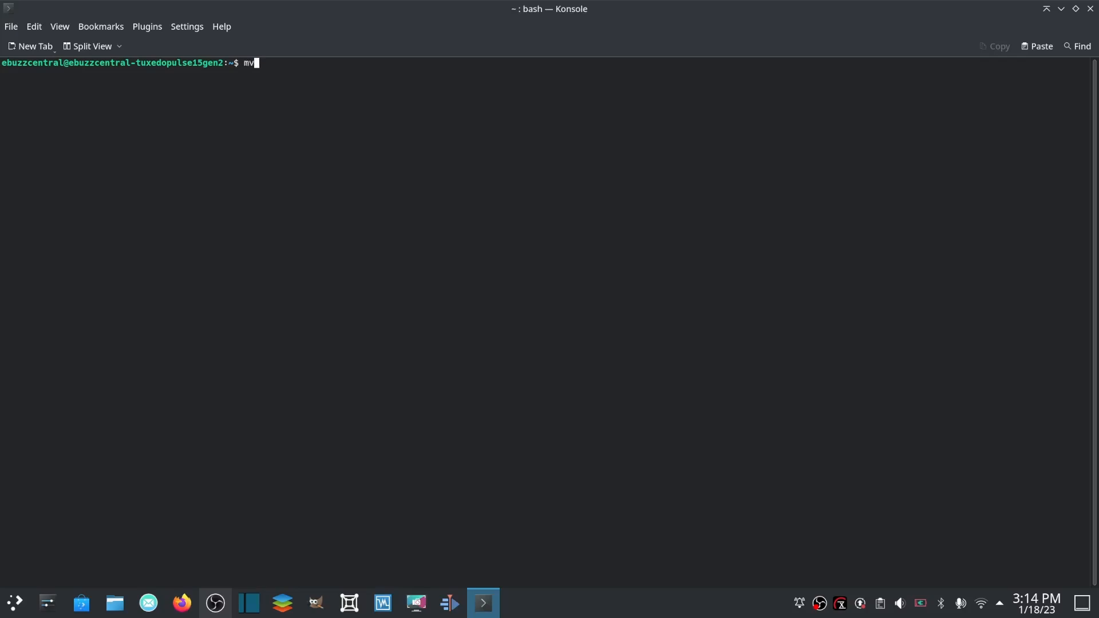
pyautogui.write('myfi')
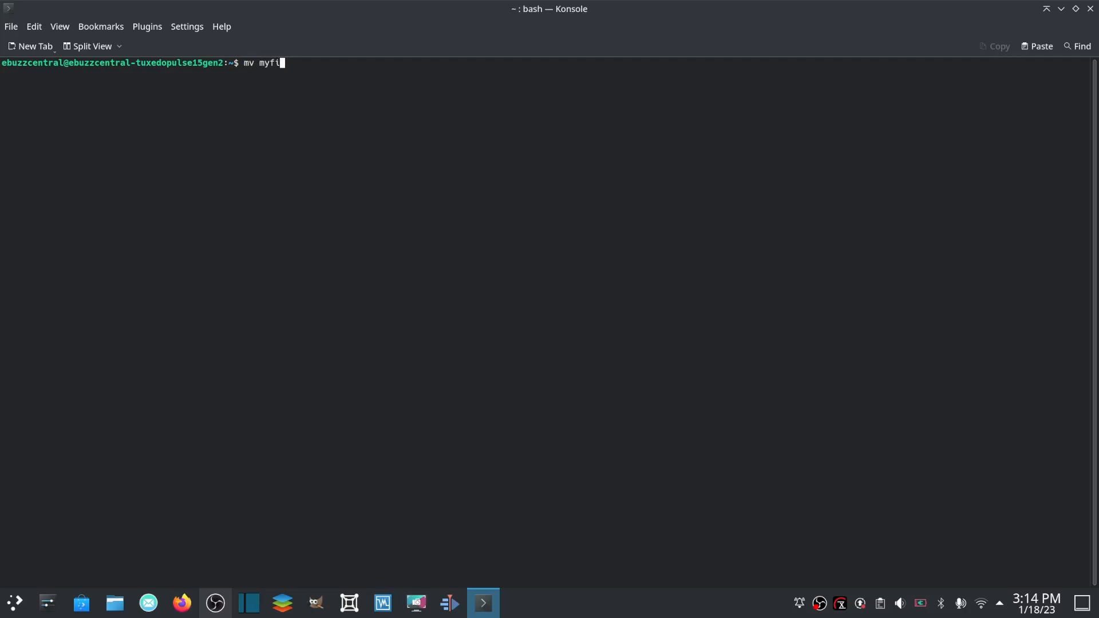
pyautogui.write('le.grea')
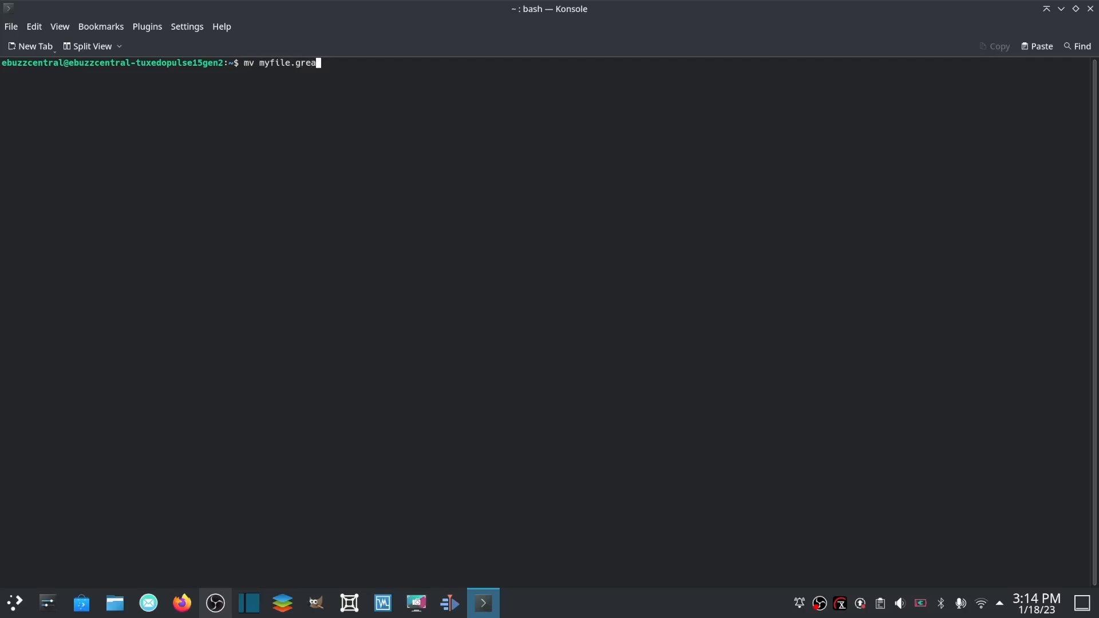
pyautogui.press('Return')
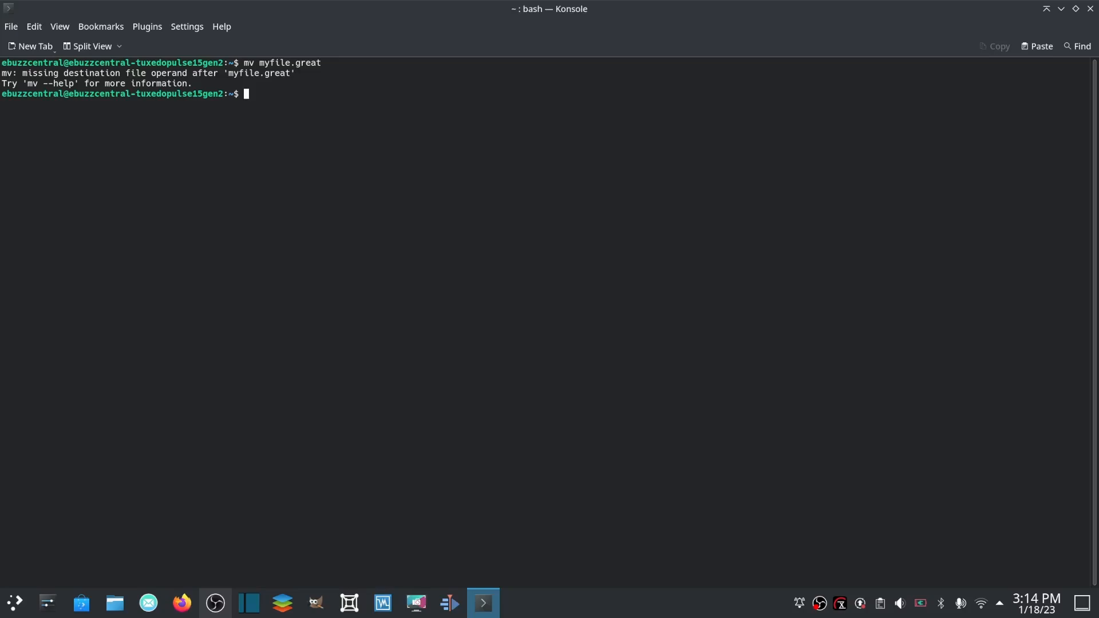
pyautogui.write('mv myfile')
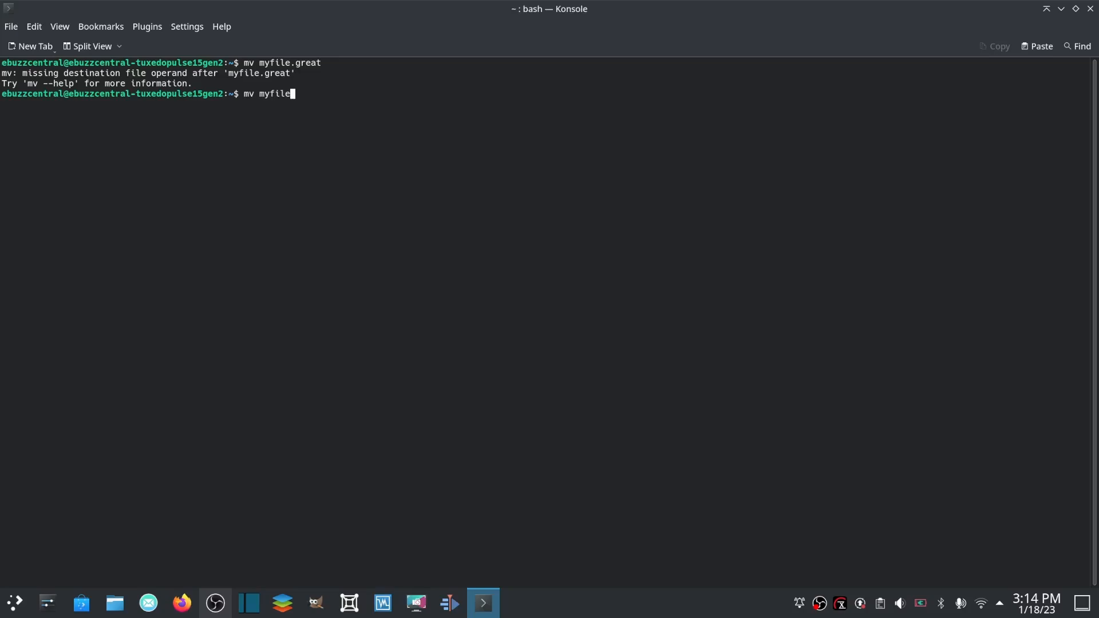
pyautogui.write('.great')
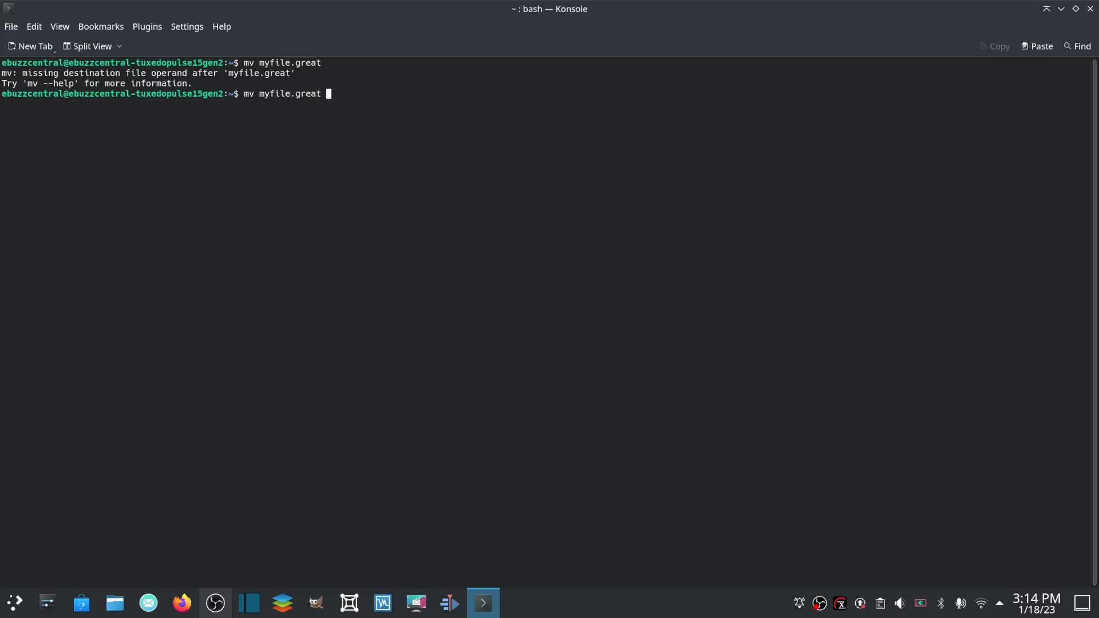
pyautogui.press('Return')
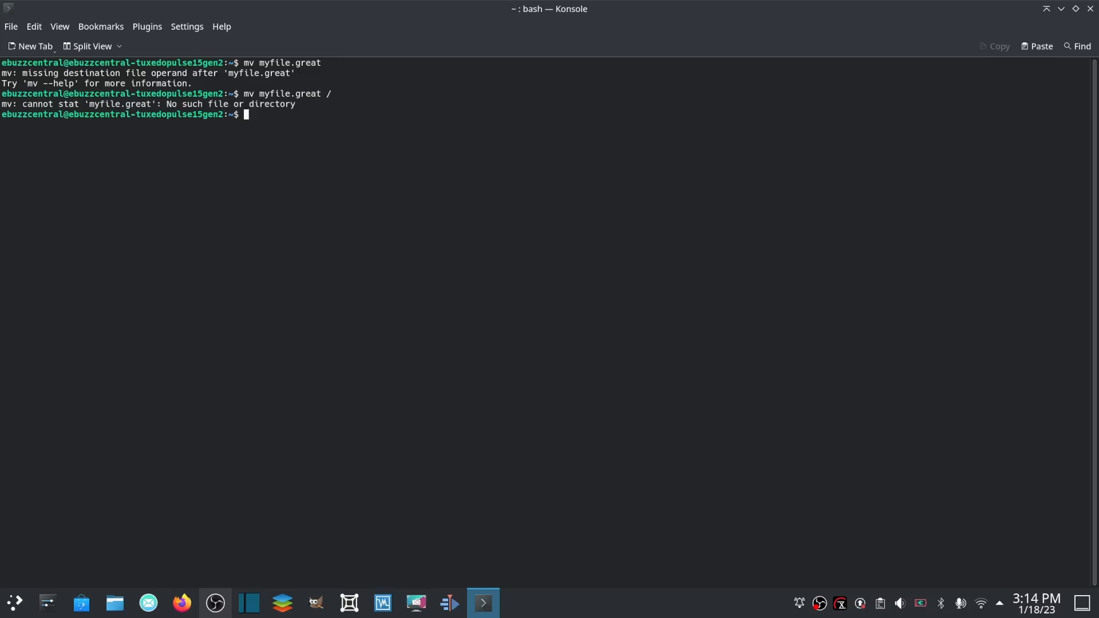
pyautogui.write('cle')
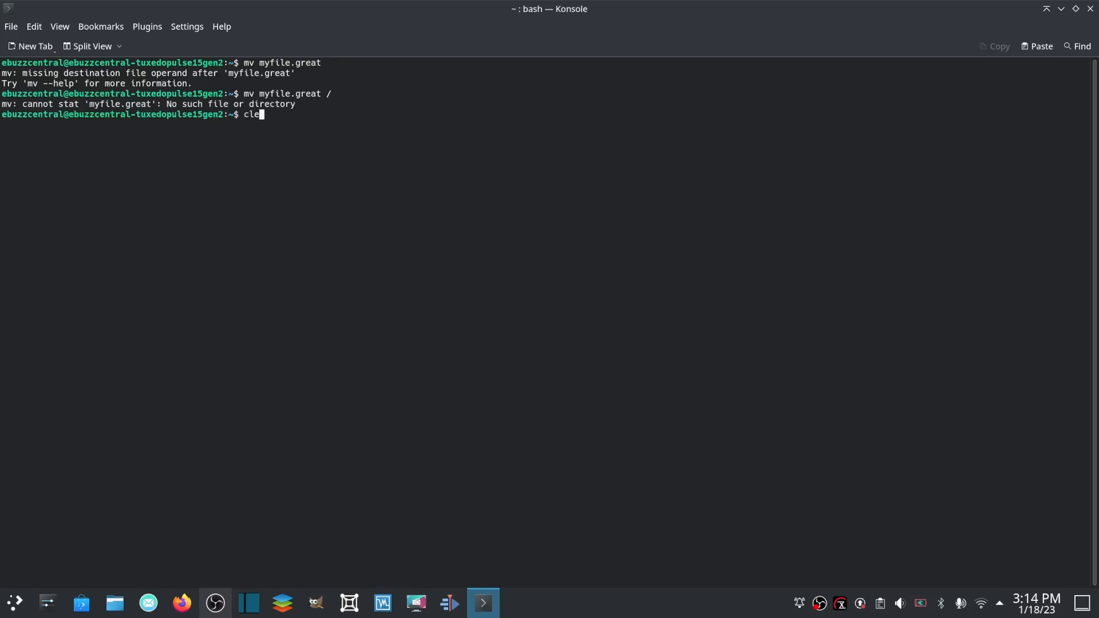
pyautogui.press('Return')
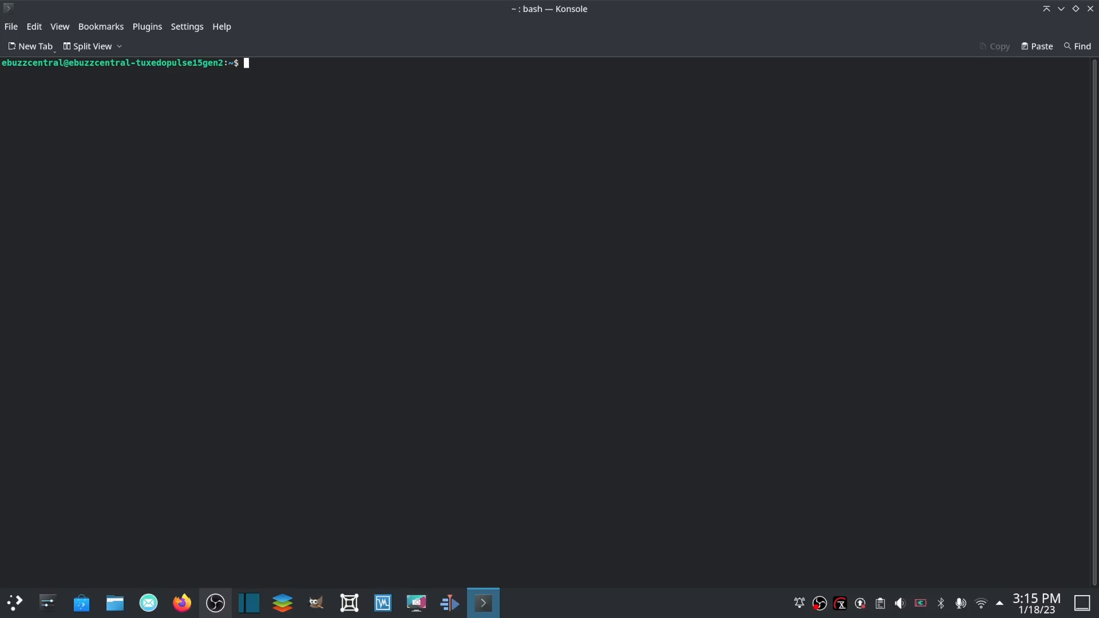
pyautogui.write('rm')
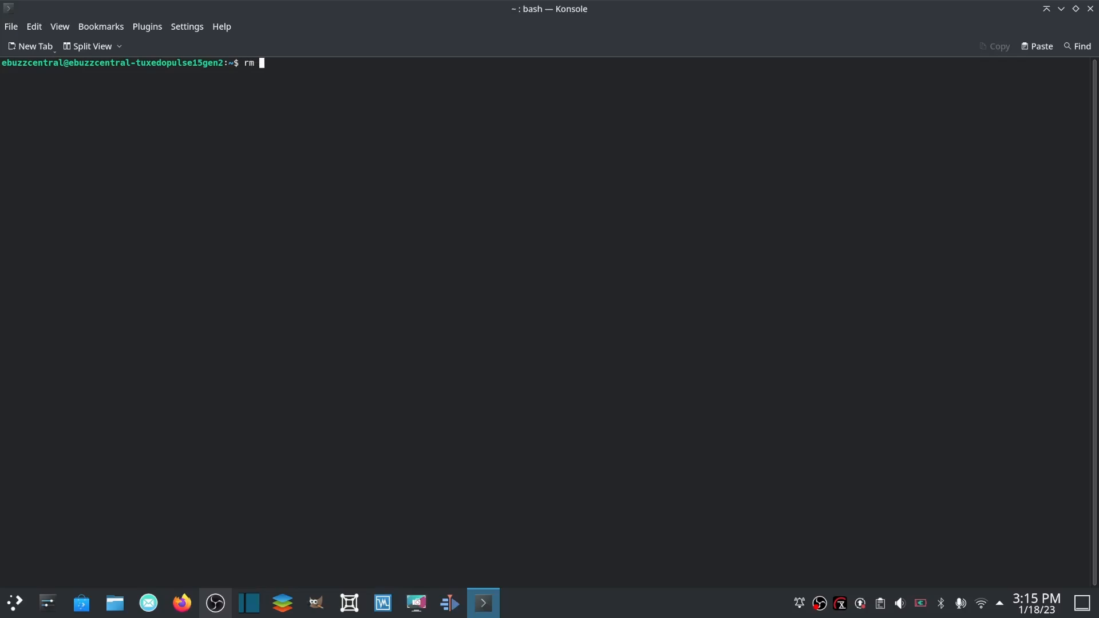
pyautogui.write('great')
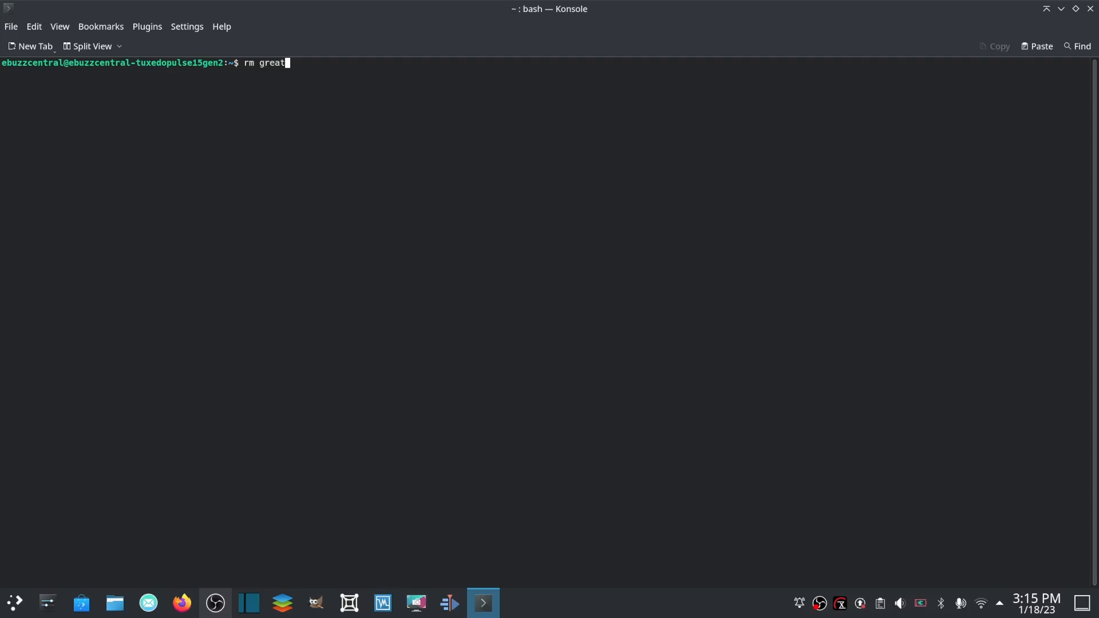
pyautogui.press('Return')
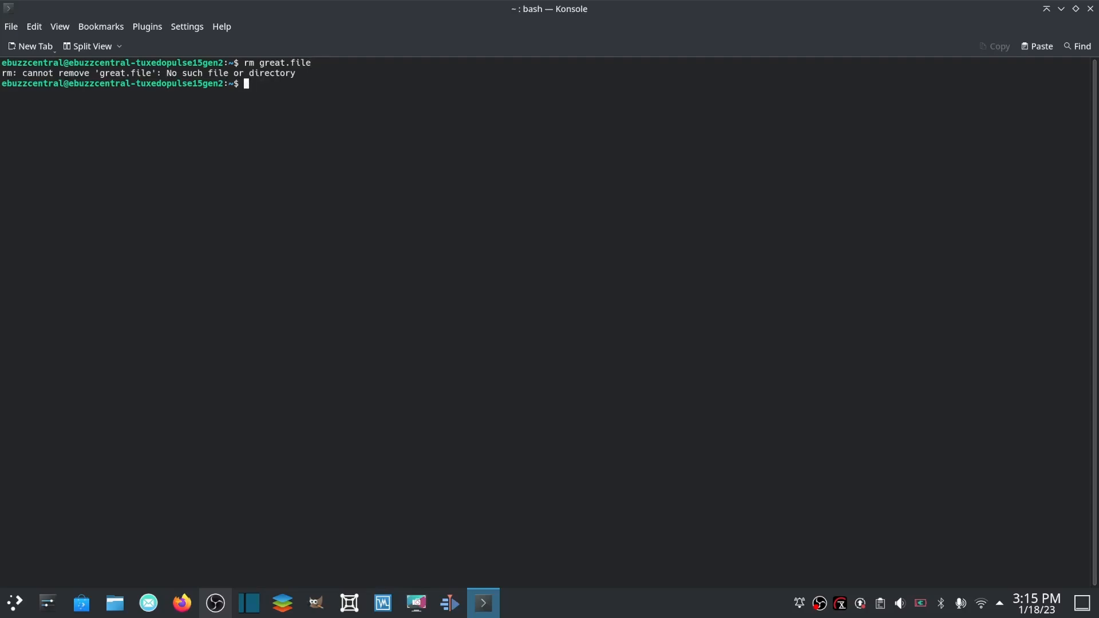
pyautogui.write('cl')
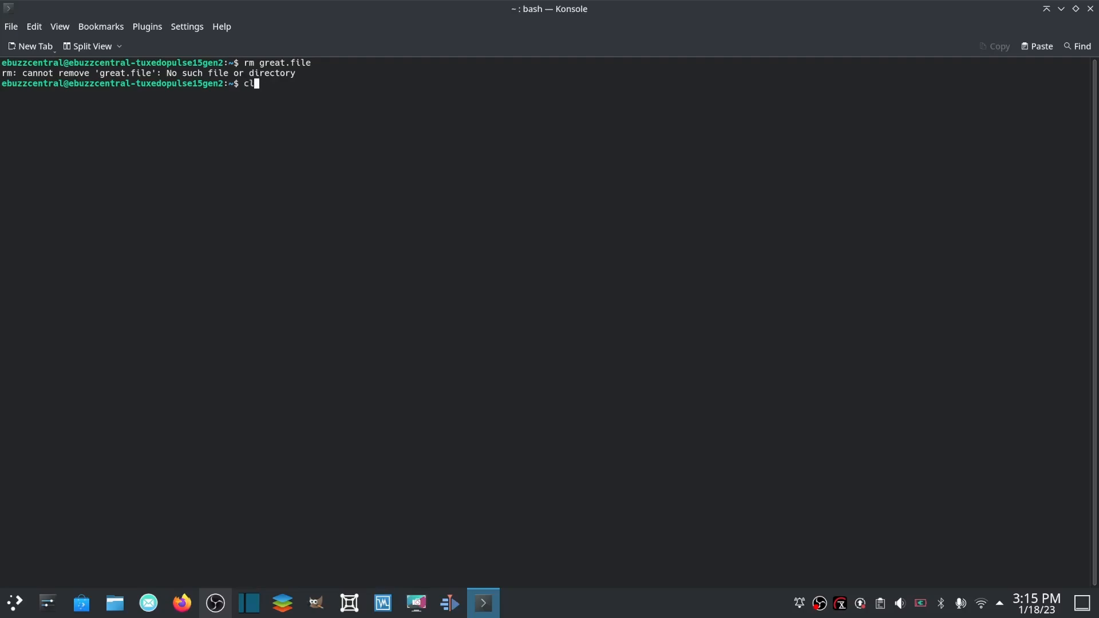
pyautogui.press('Return')
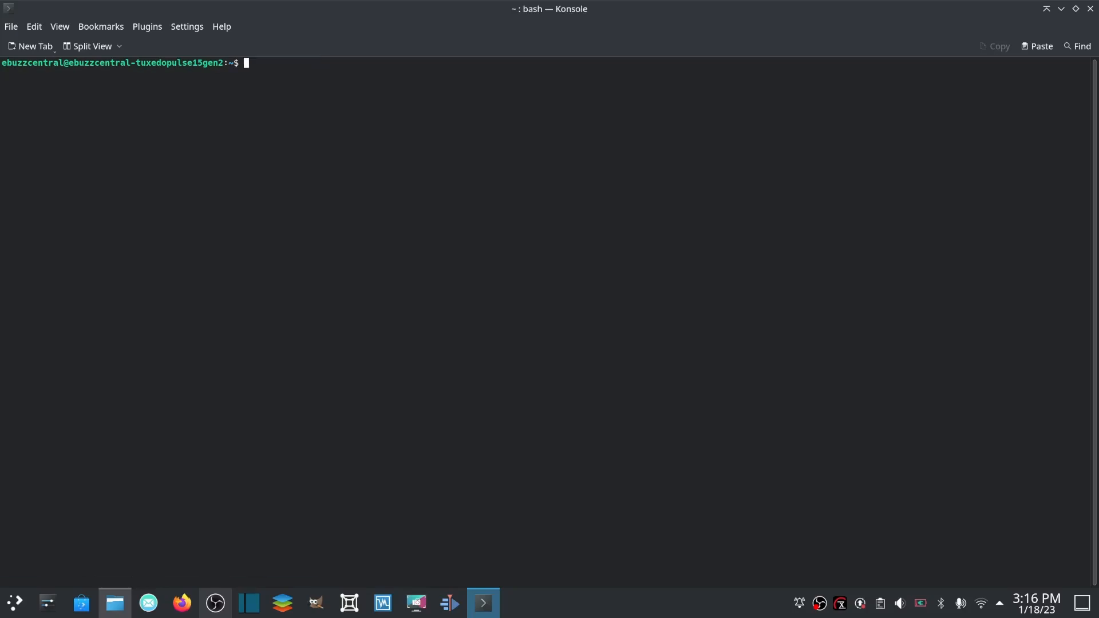
# Run whoami to print the logged-in user ebuzzcentral.
pyautogui.press('Return')
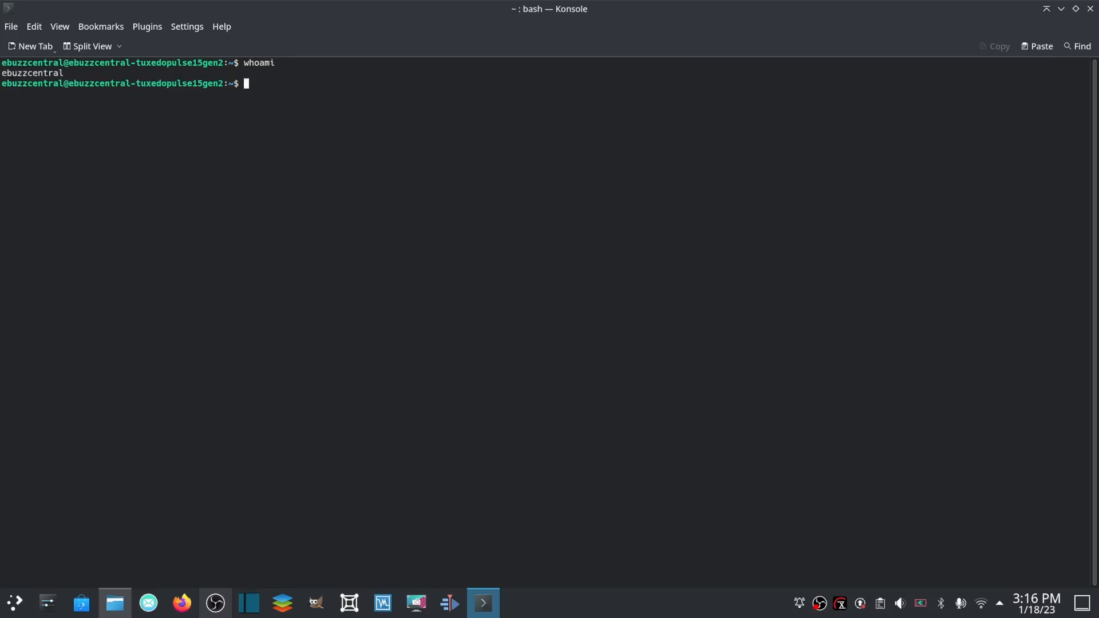
pyautogui.write('ma')
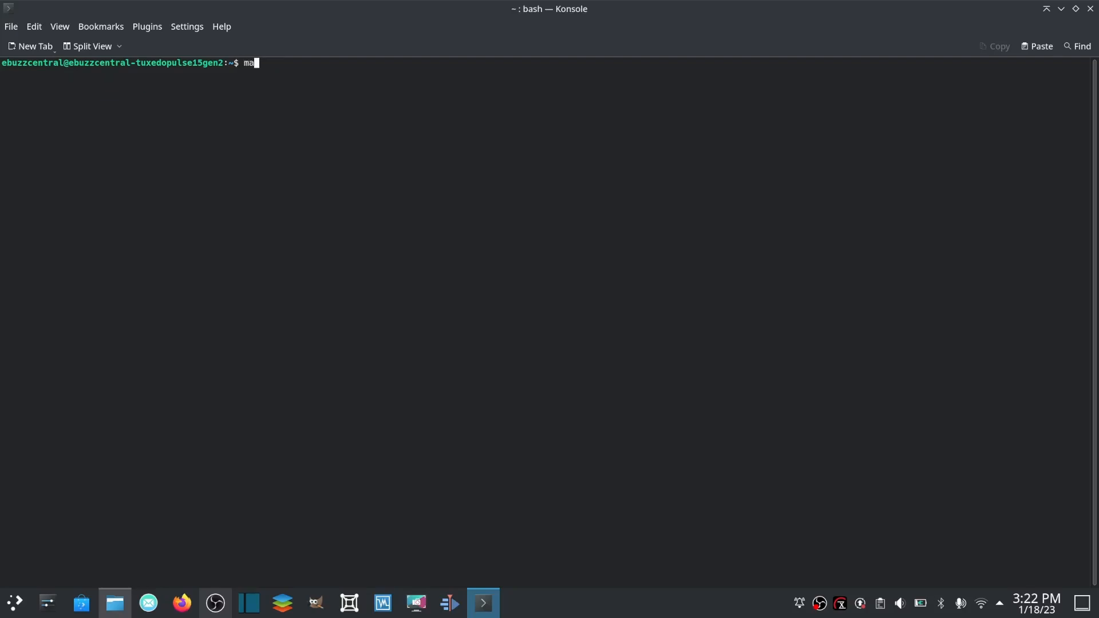
# Read through the man page for cat, scrolling down and back, then quit the pager with q.
pyautogui.write('n')
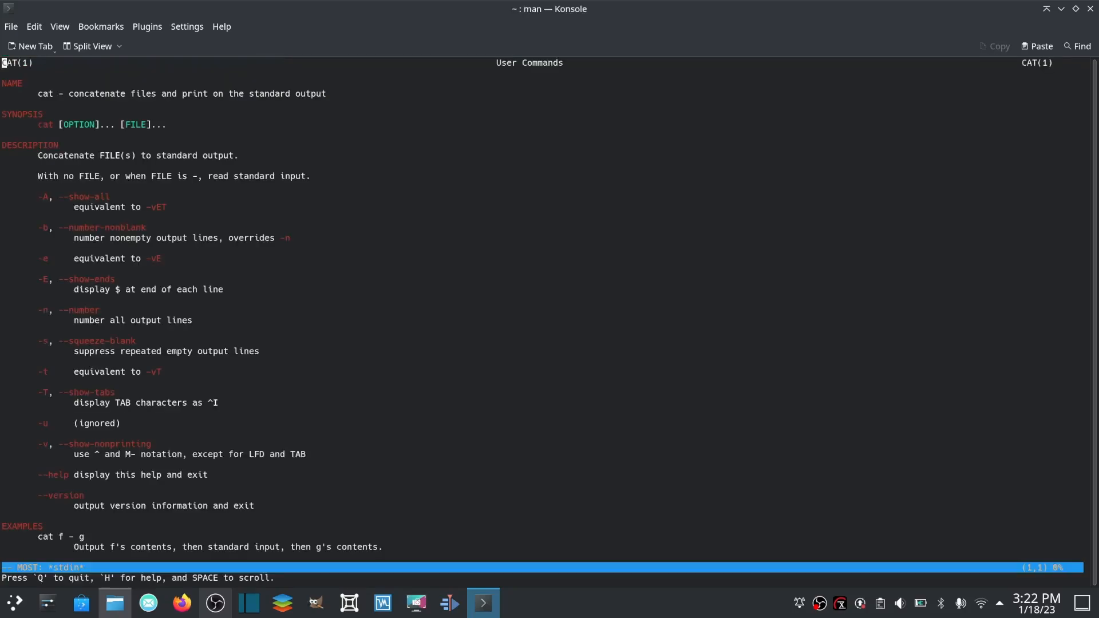
pyautogui.scroll(-3)
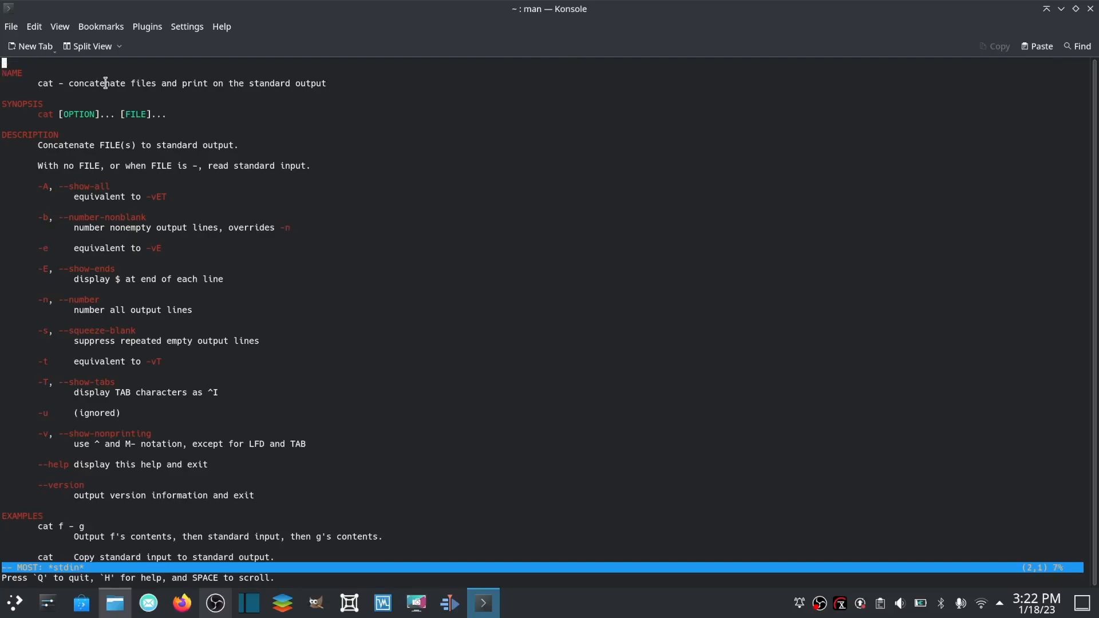
pyautogui.scroll(-3)
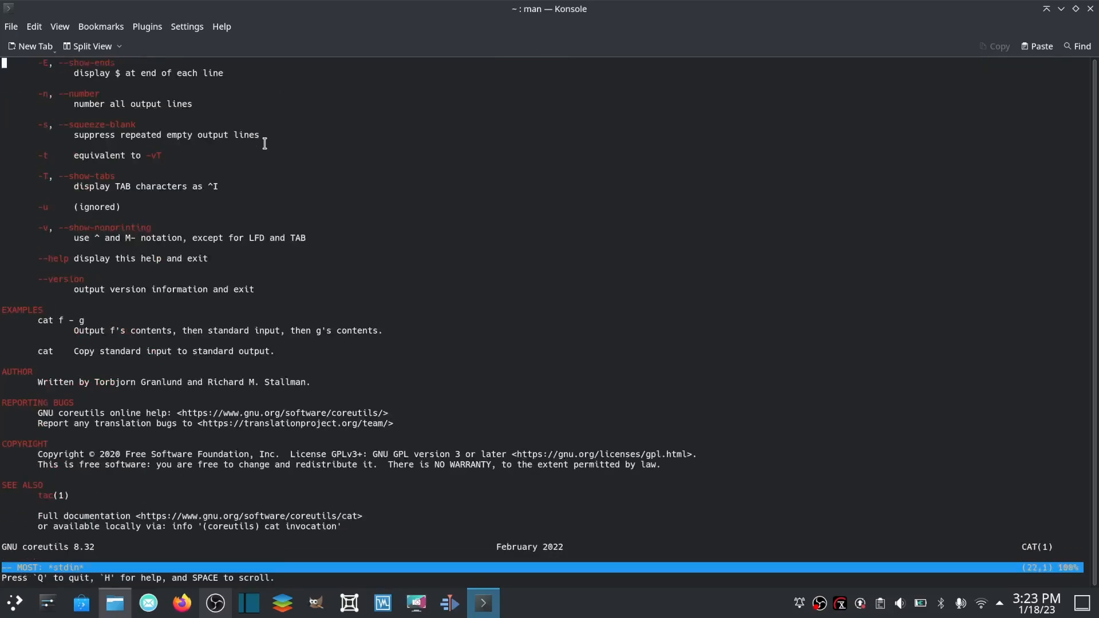
pyautogui.scroll(3)
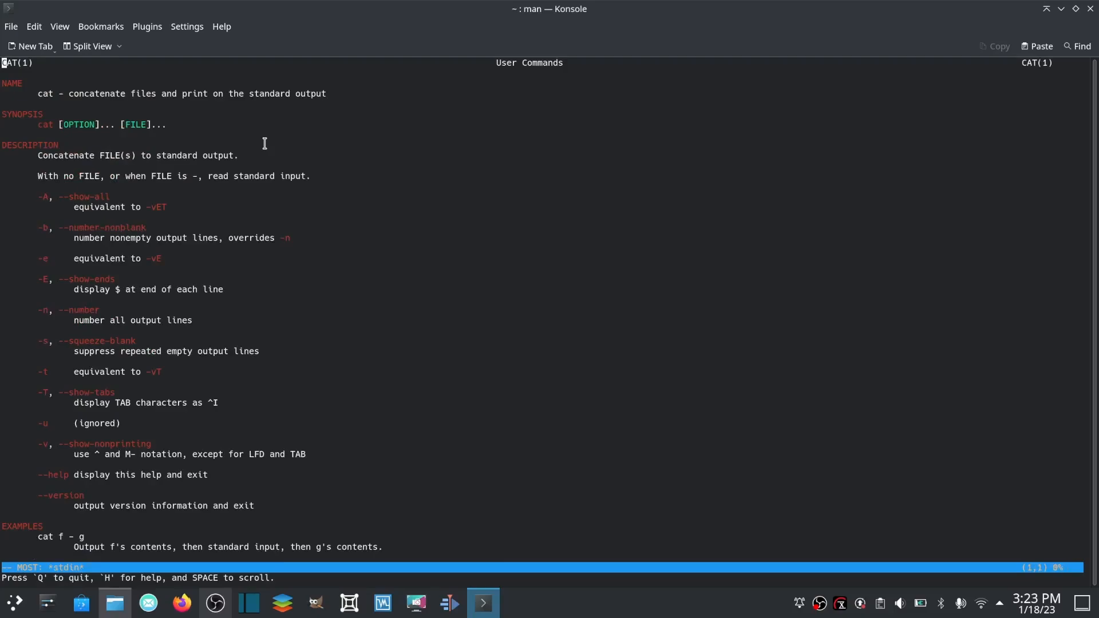
pyautogui.press('q')
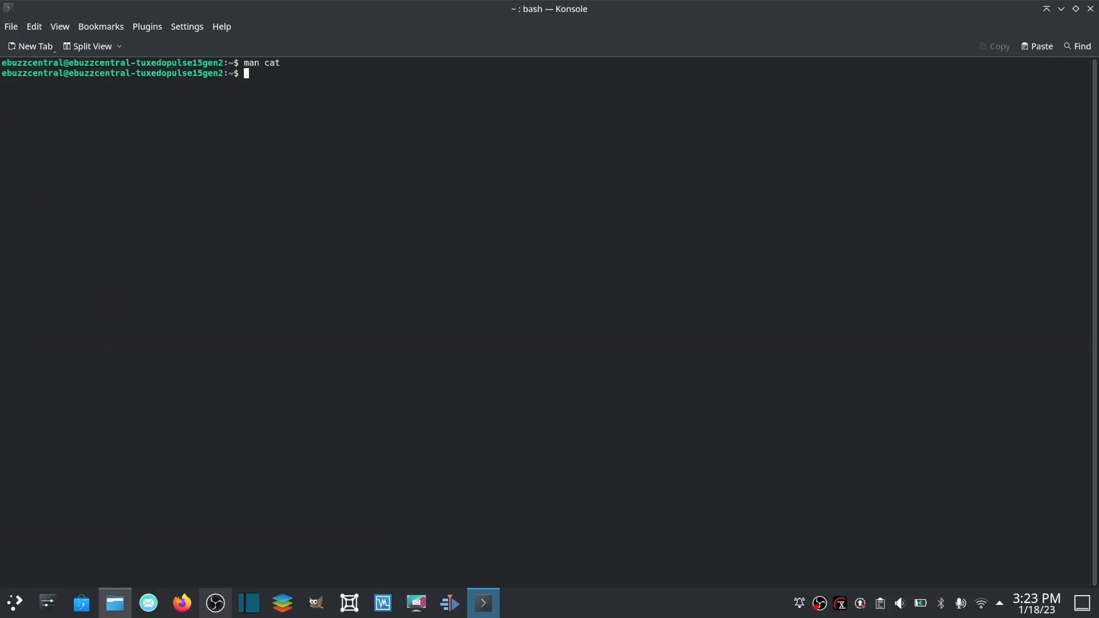
# View man's own manual page with man man, scroll through it and quit with q.
pyautogui.write('man m')
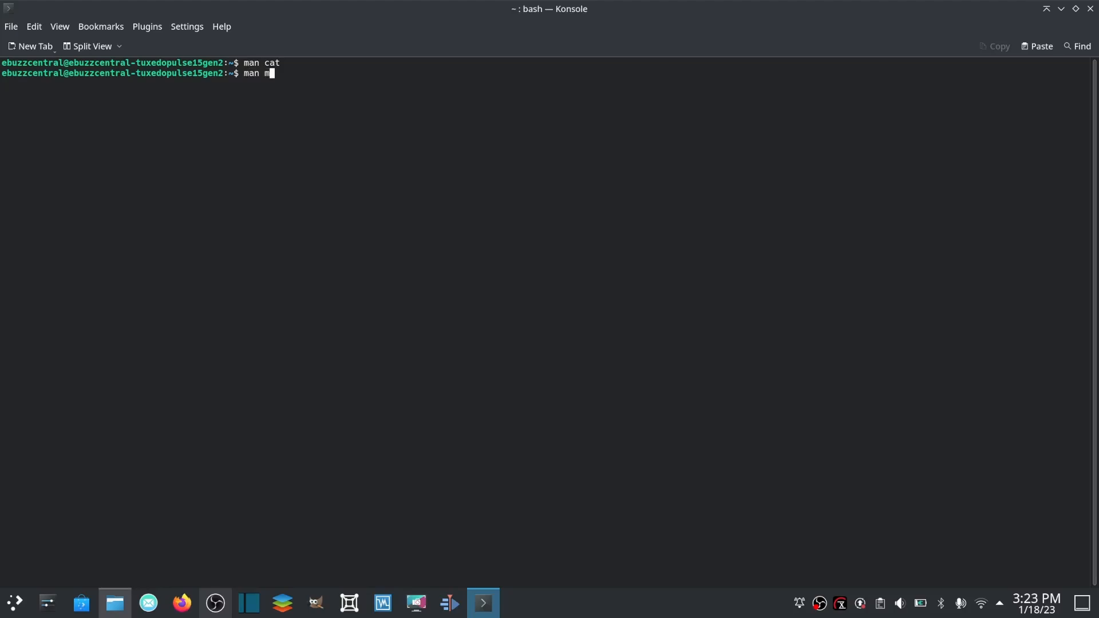
pyautogui.press('Return')
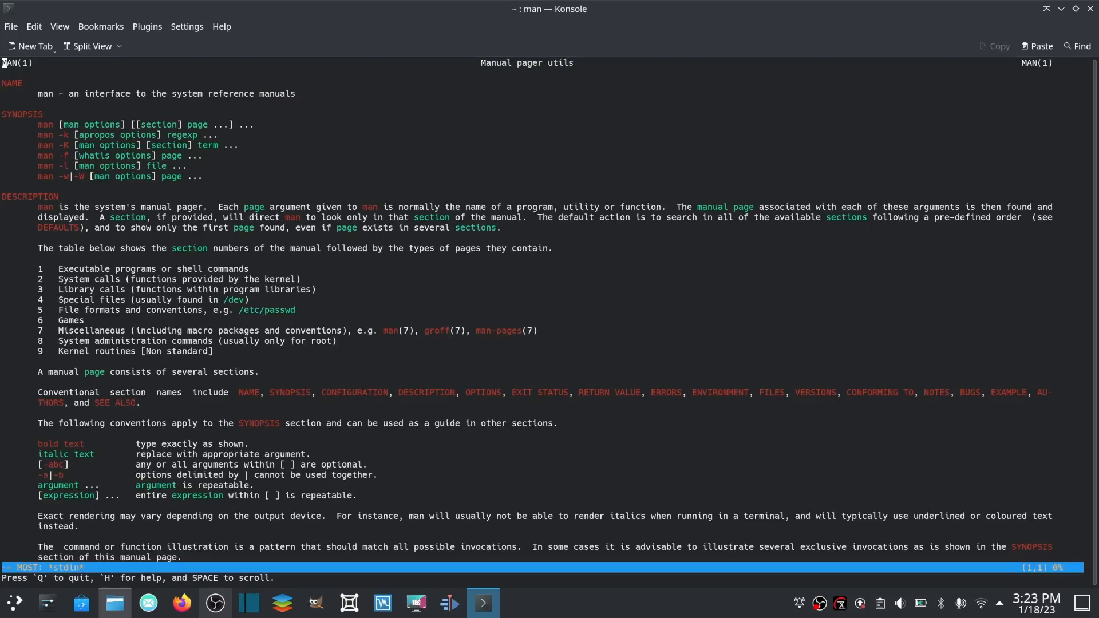
pyautogui.scroll(-3)
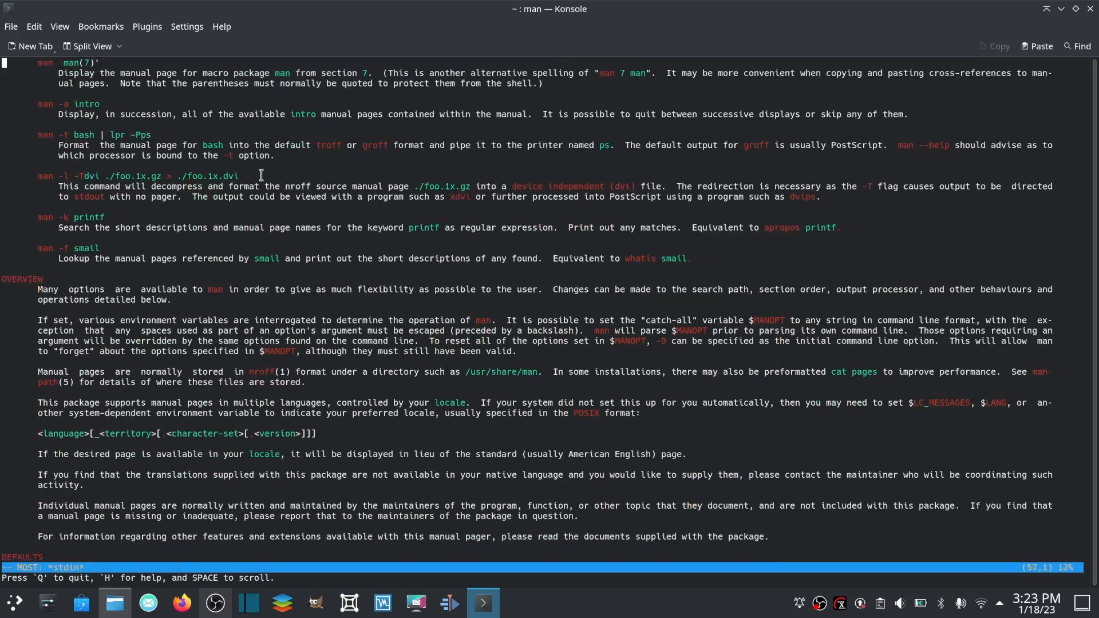
pyautogui.scroll(-3)
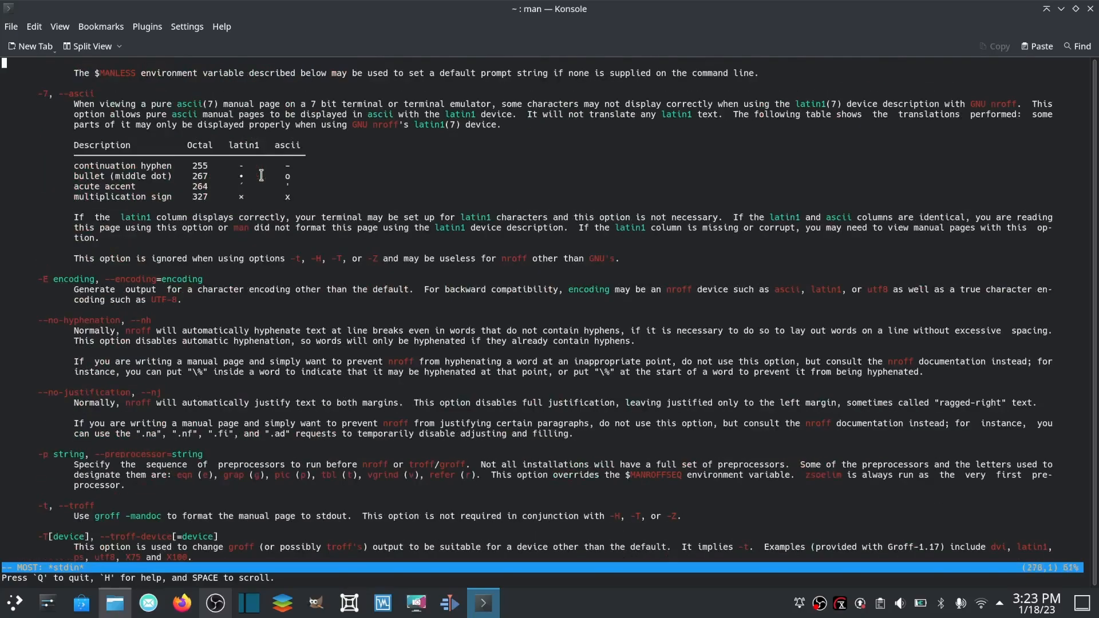
pyautogui.scroll(3)
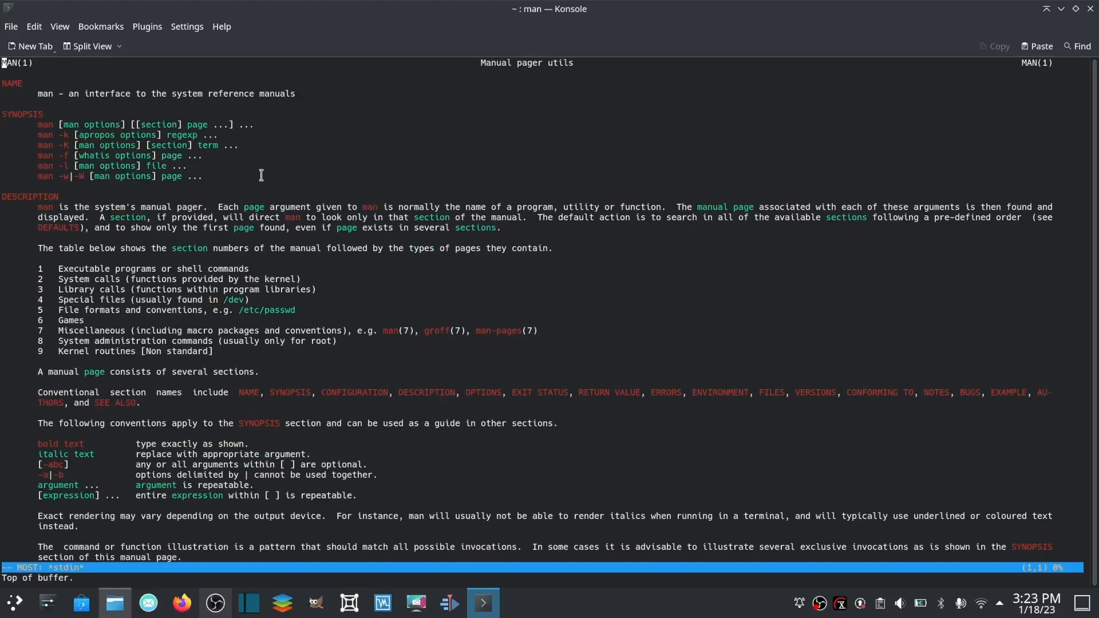
pyautogui.press('q')
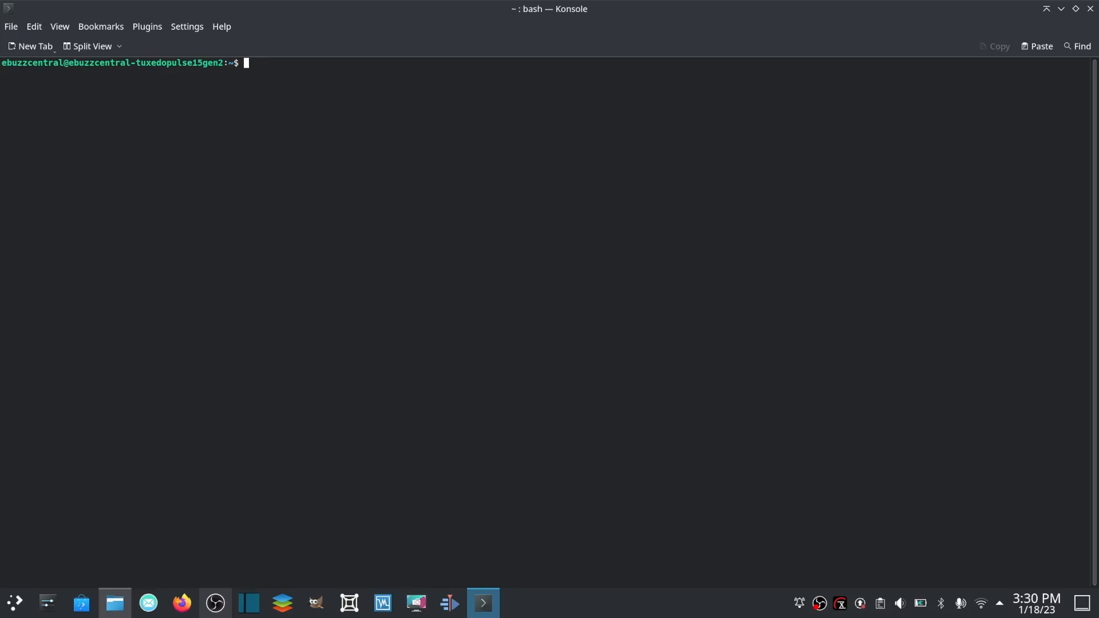
# Run sudo find / -name "test" with the password and list all matching paths.
pyautogui.write('s')
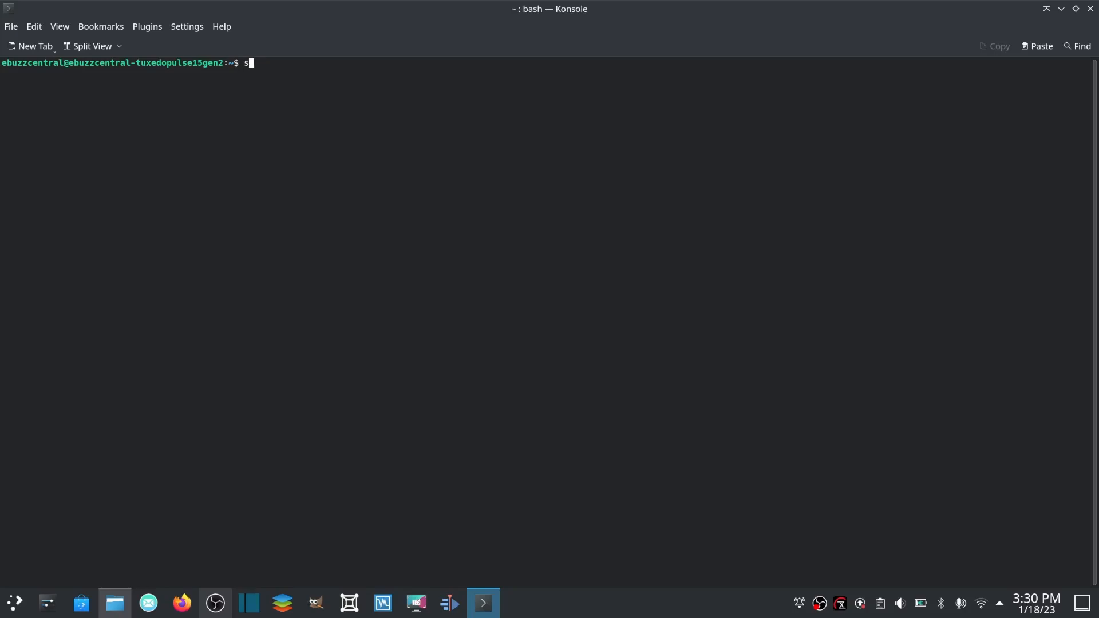
pyautogui.write('udo fin')
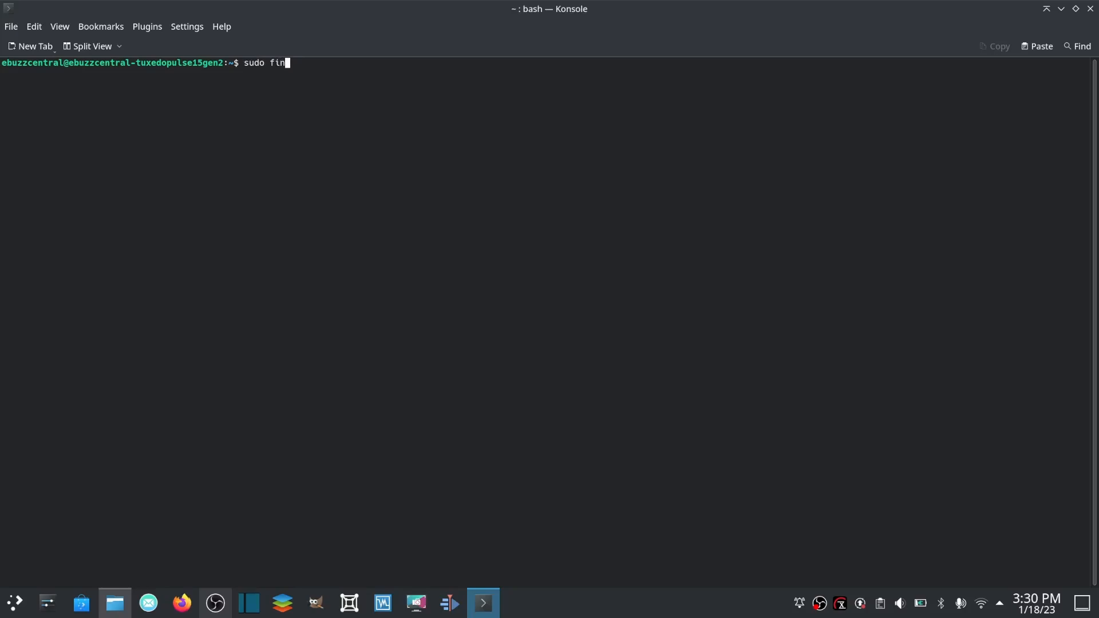
pyautogui.write('d /')
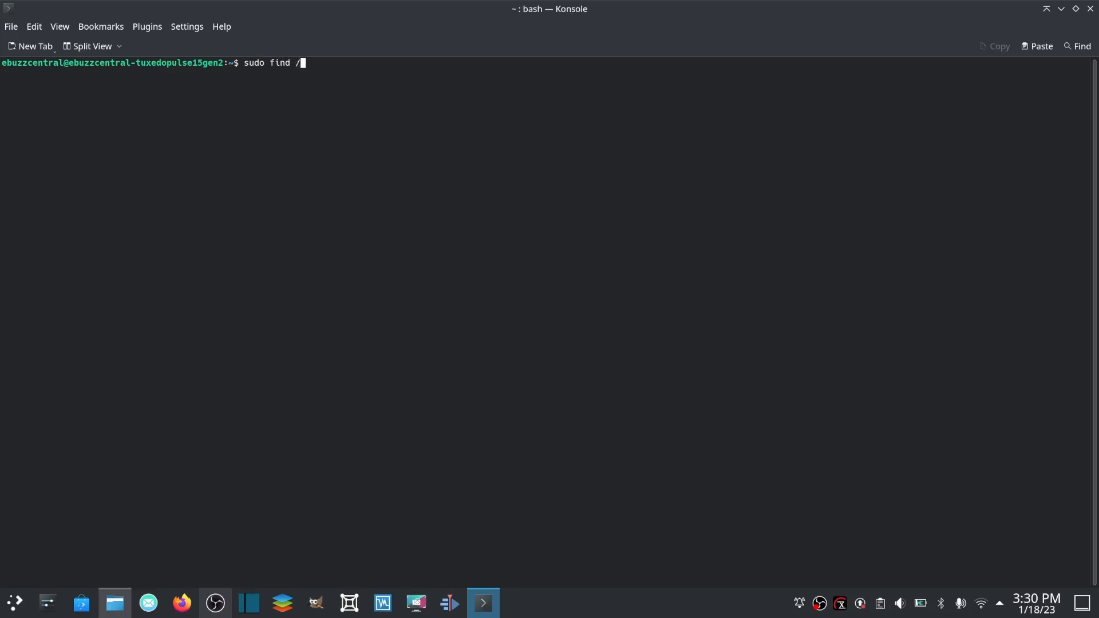
pyautogui.write('-name "')
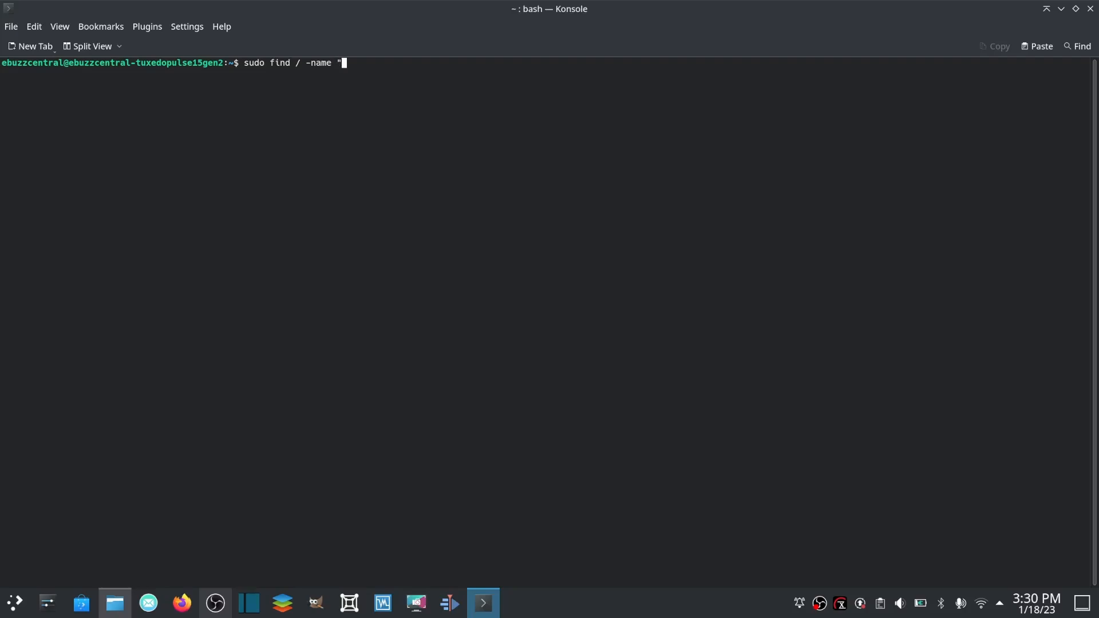
pyautogui.write('test')
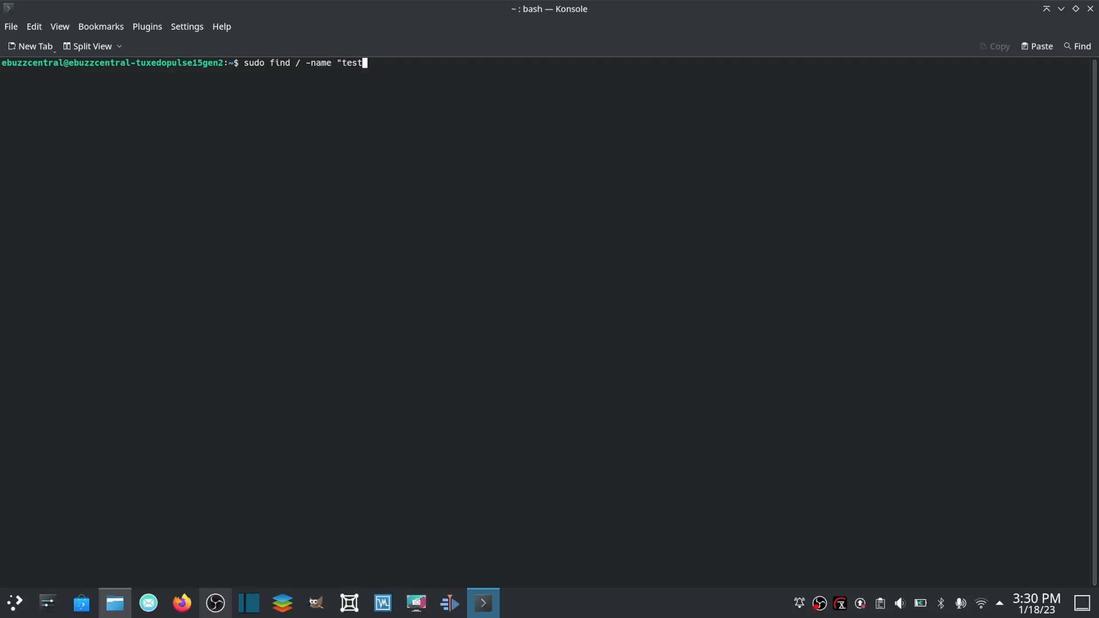
pyautogui.press('Return')
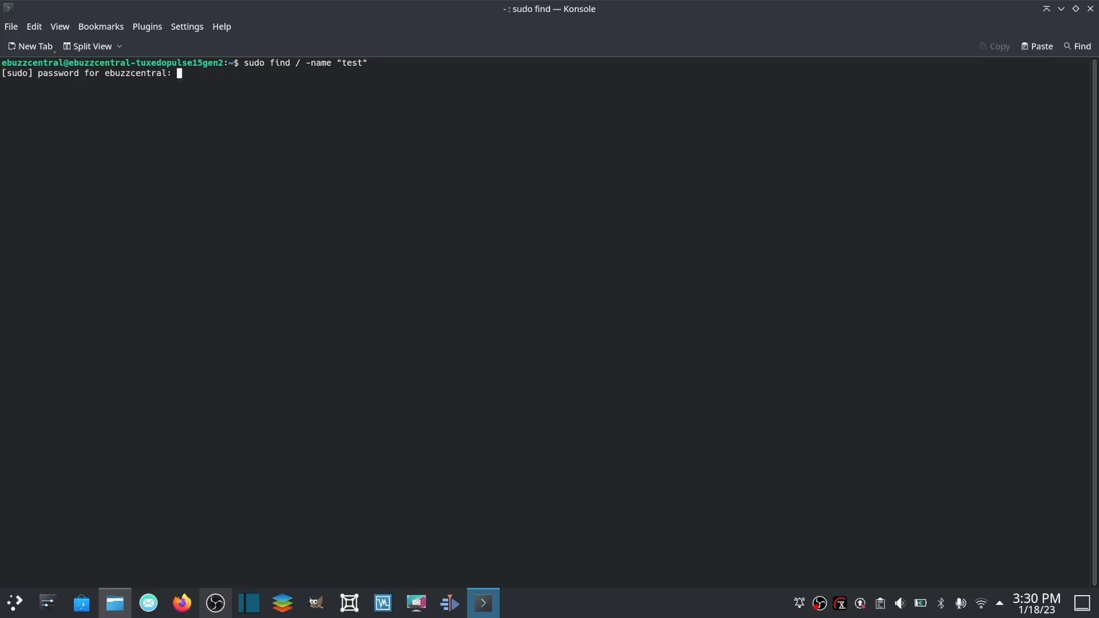
pyautogui.press('Return')
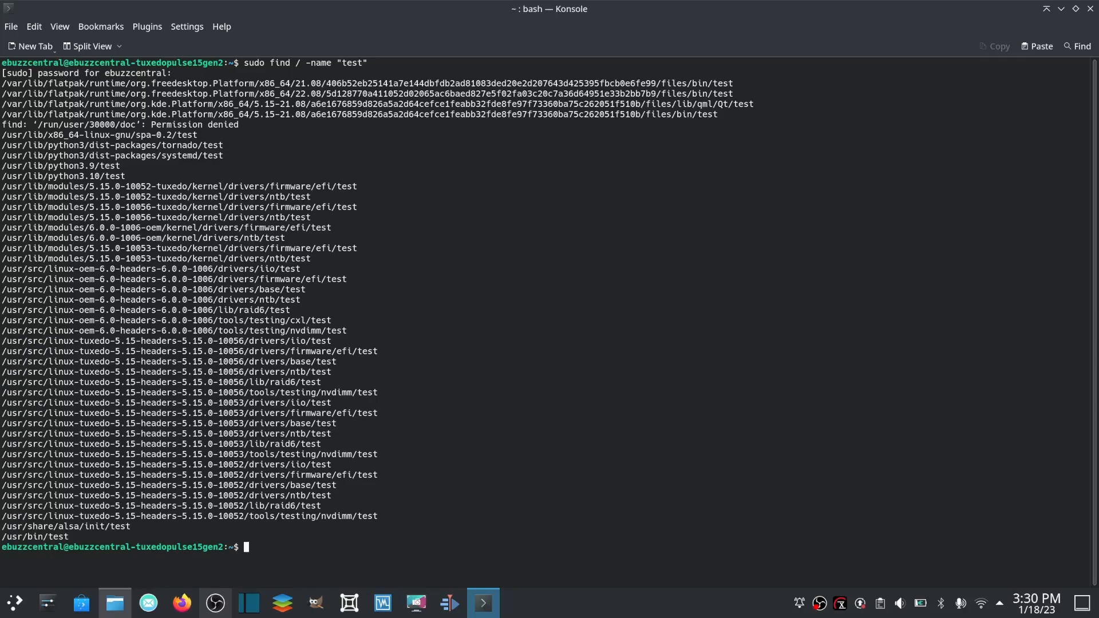
pyautogui.write('cle')
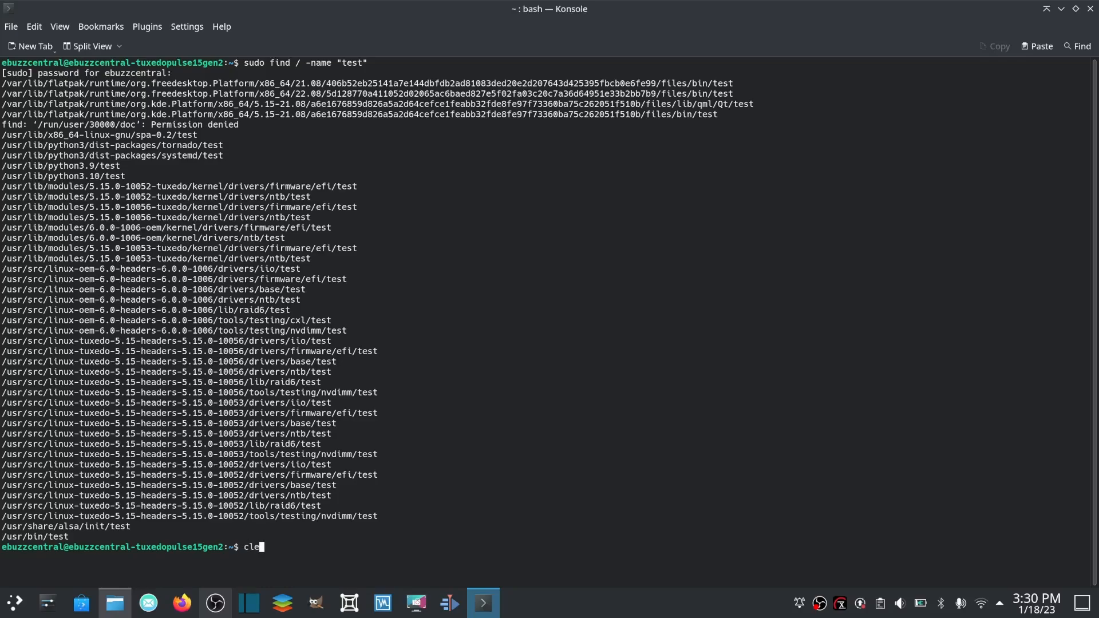
# Clear the screen and run sudo find . -type f -name ".*" for hidden files.
pyautogui.press('Return')
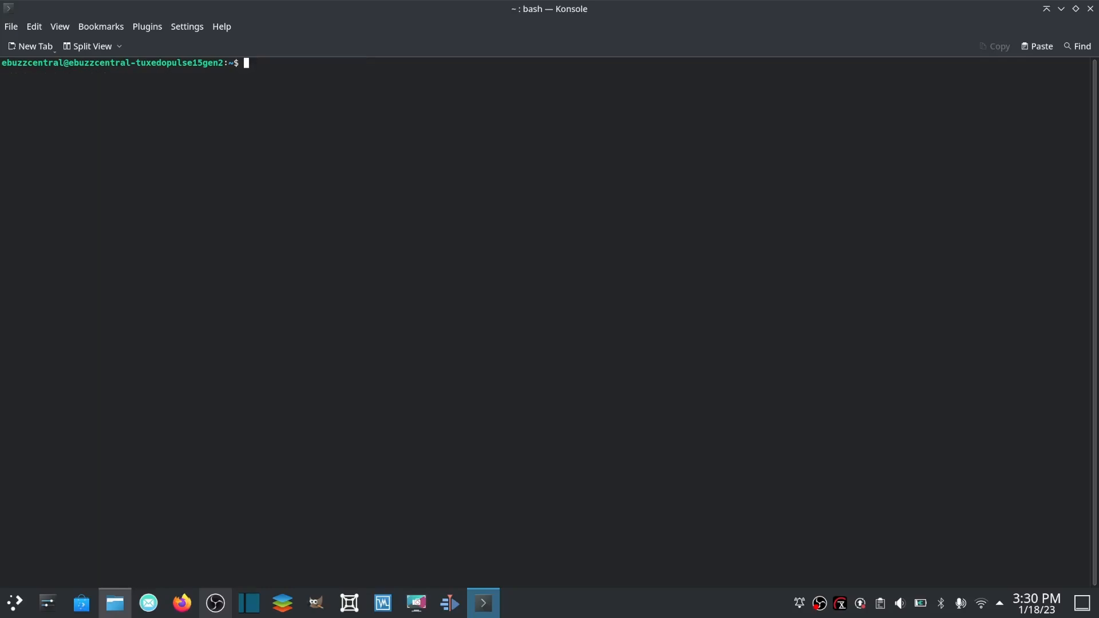
pyautogui.write('sudo')
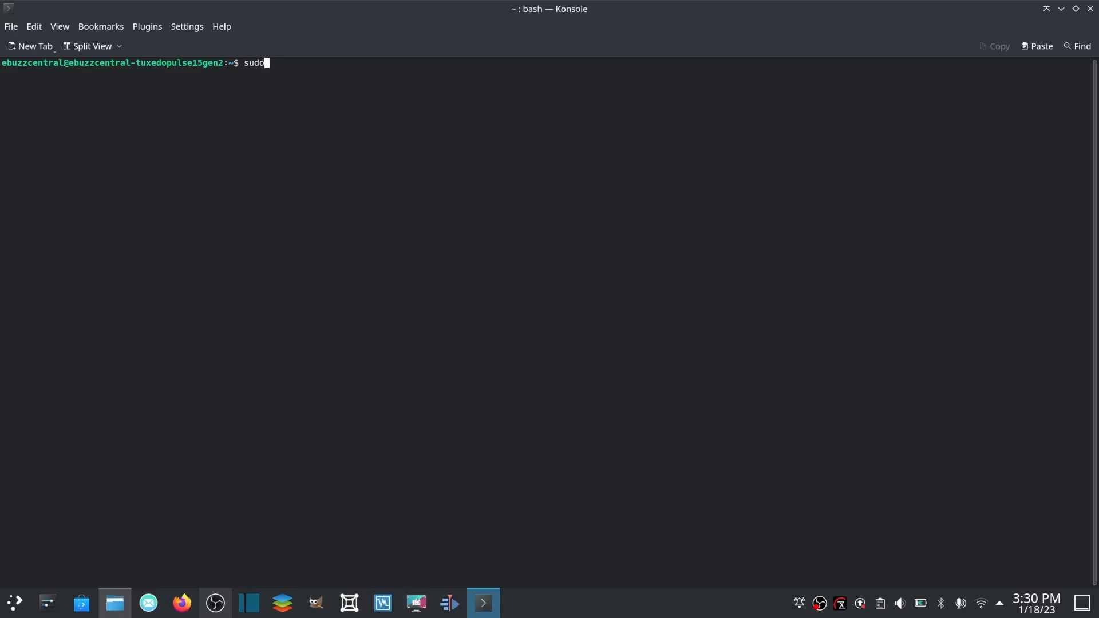
pyautogui.write('find .')
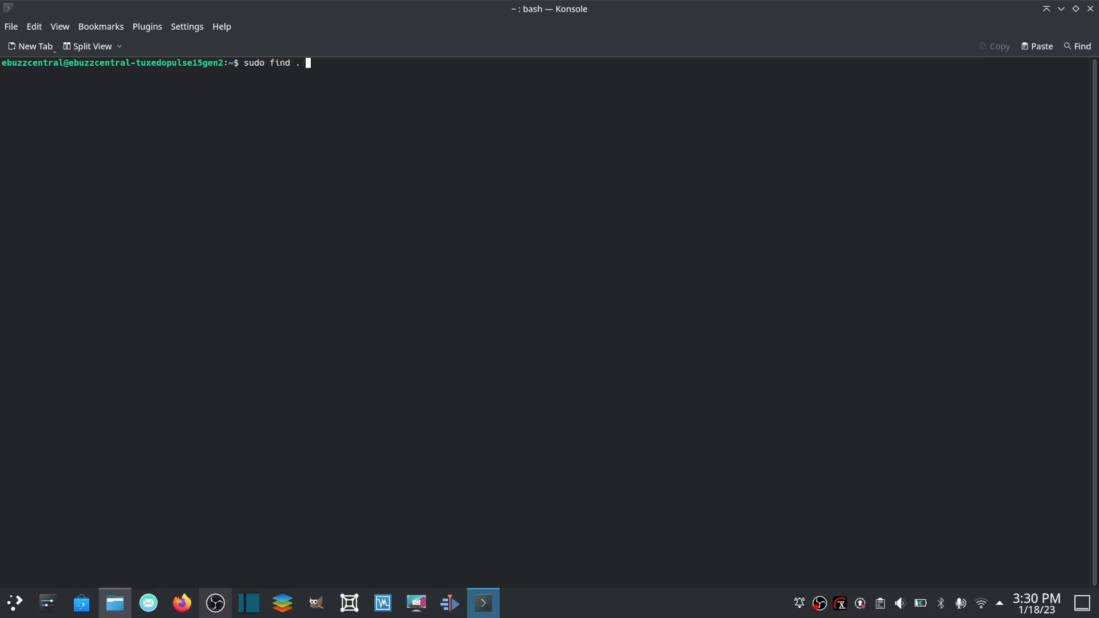
pyautogui.write('-typer')
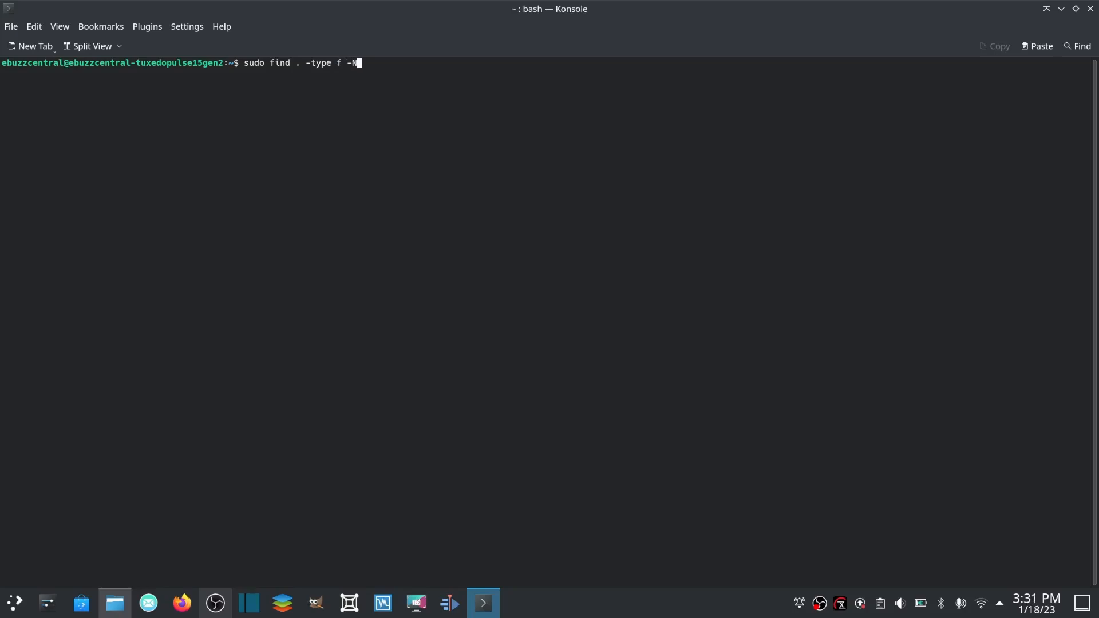
pyautogui.write('ame')
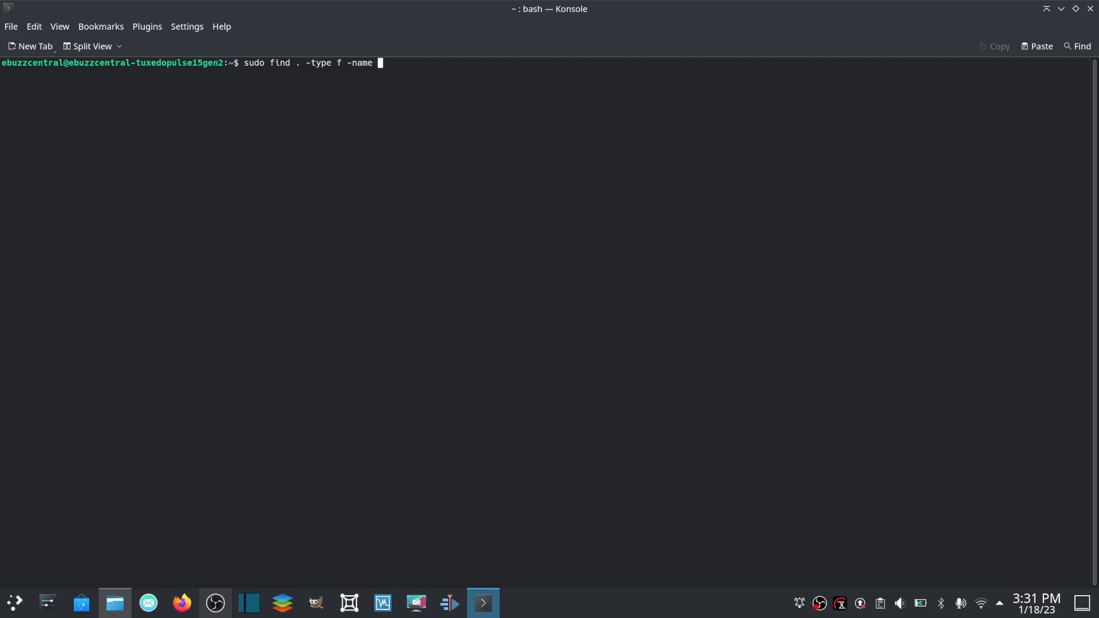
pyautogui.write('"')
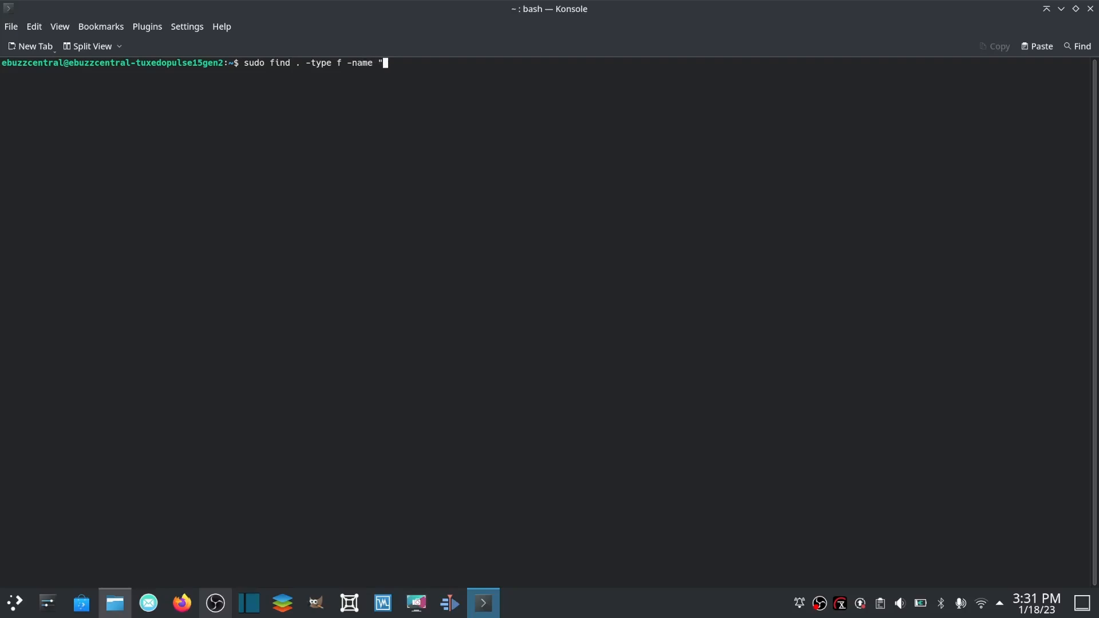
pyautogui.write('.*')
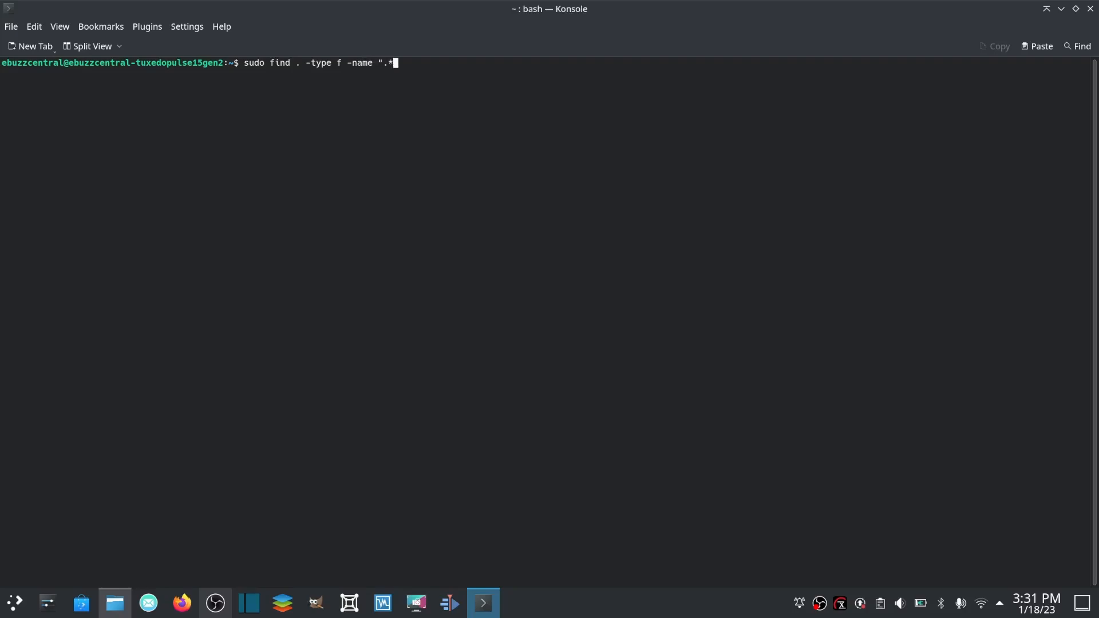
pyautogui.write('"')
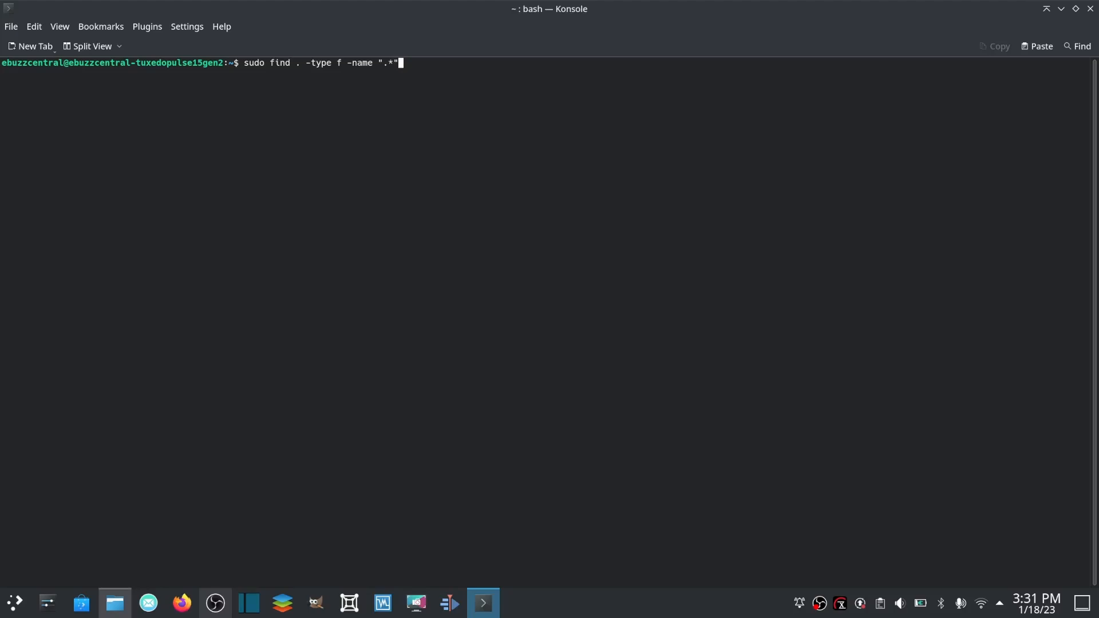
pyautogui.press('Return')
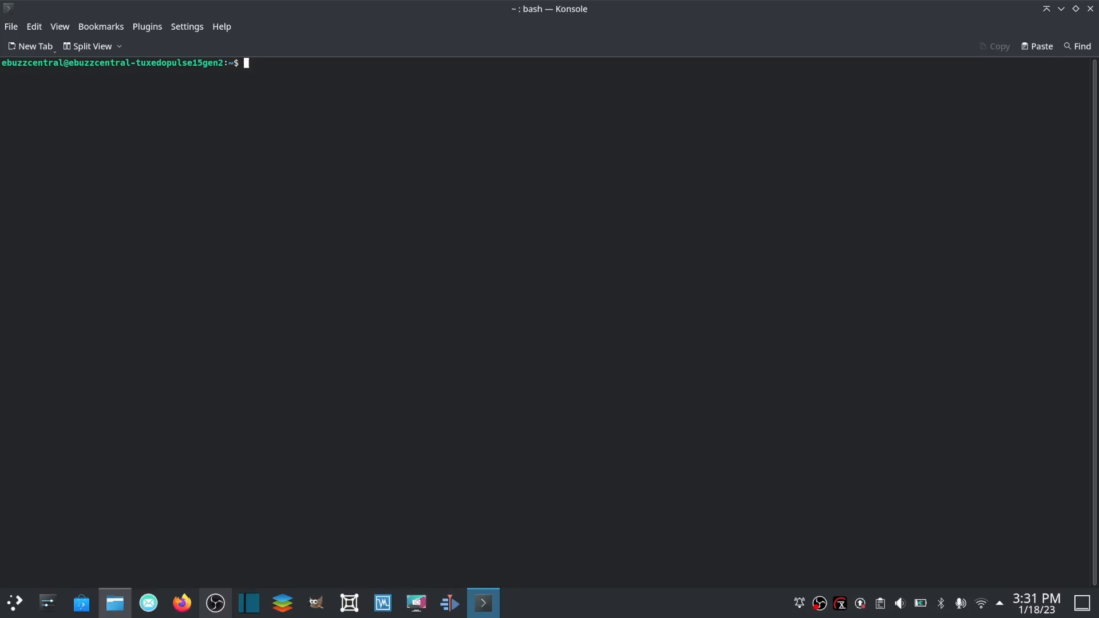
# Run find . -type f -empty to list empty files, then clear the terminal.
pyautogui.write('find . -')
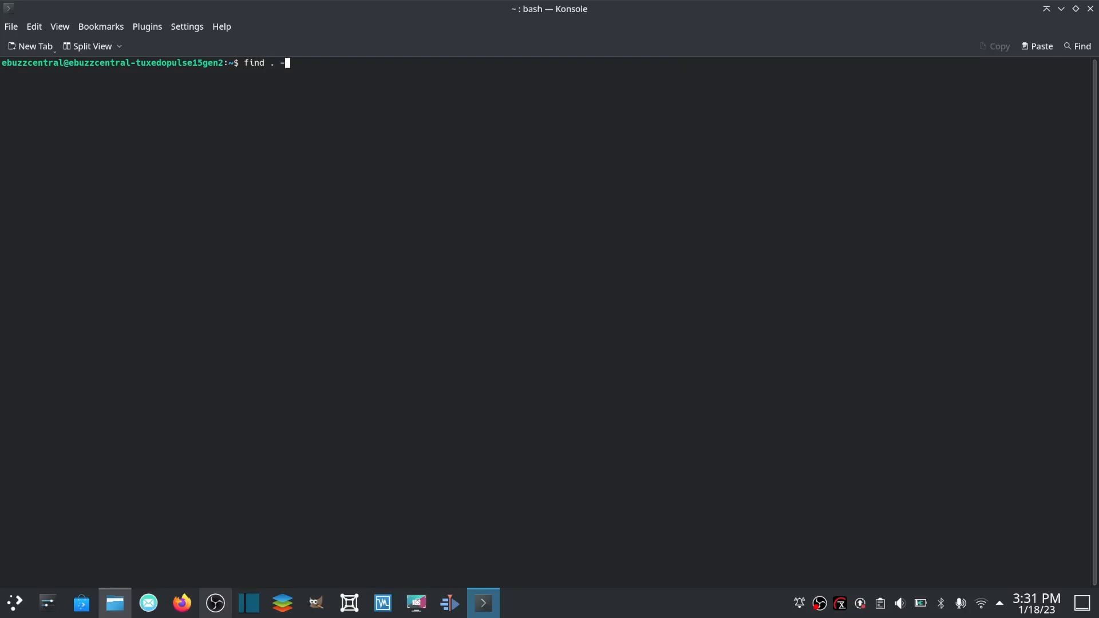
pyautogui.write('type')
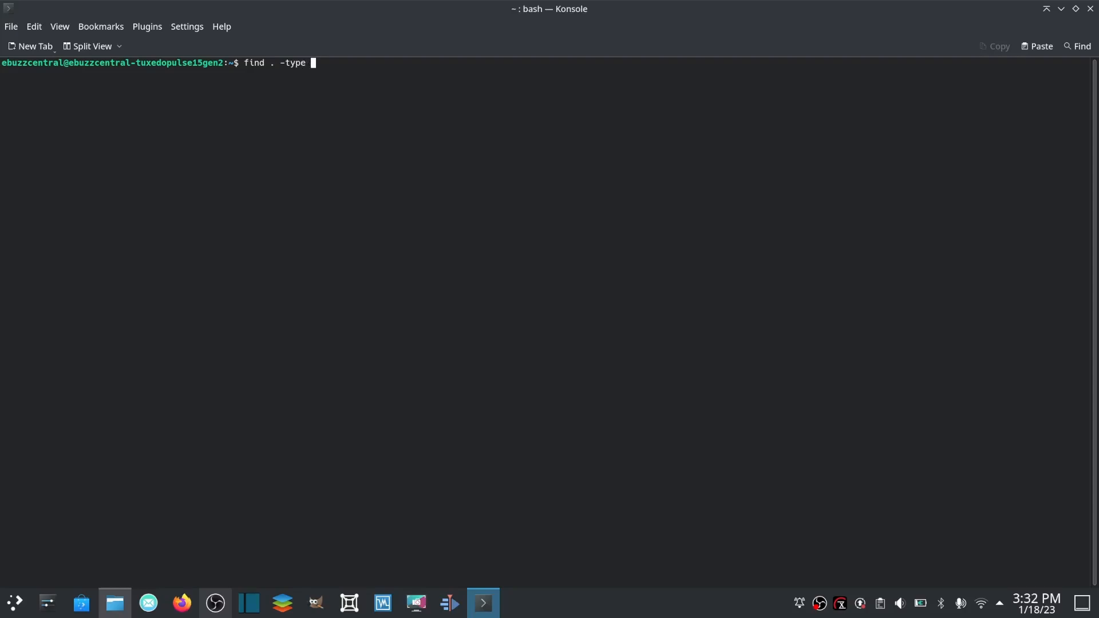
pyautogui.write('f -emp')
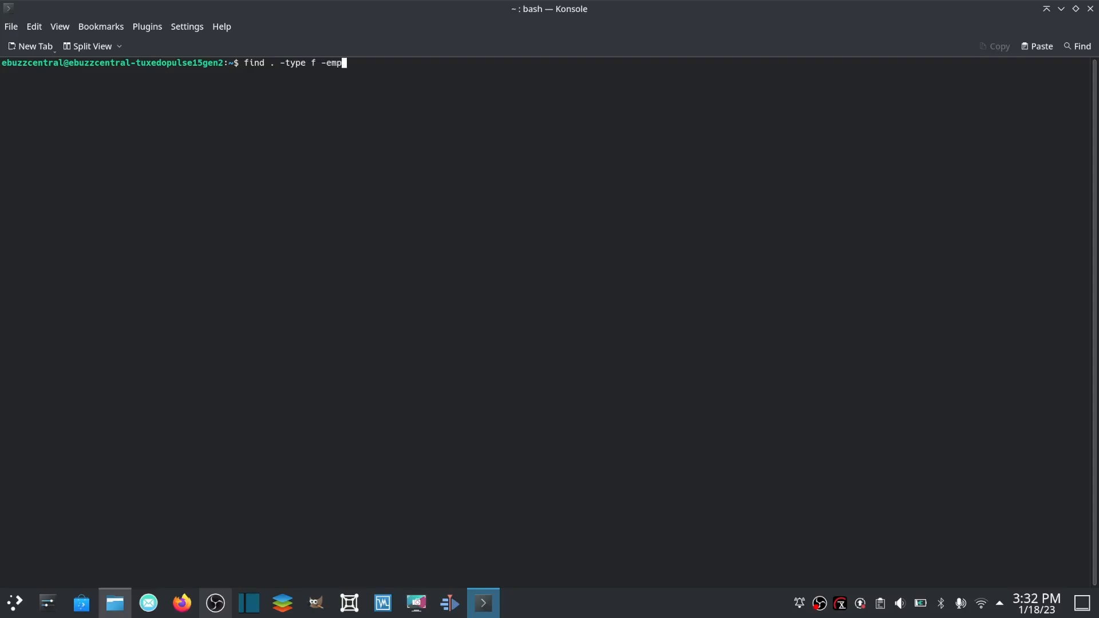
pyautogui.press('Return')
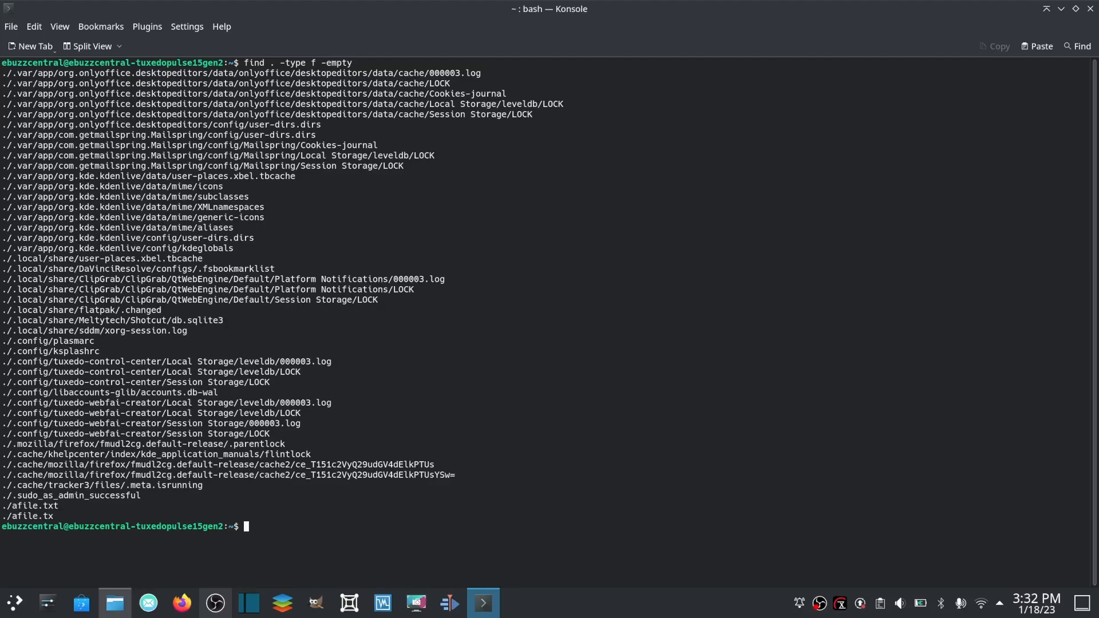
pyautogui.write('fin')
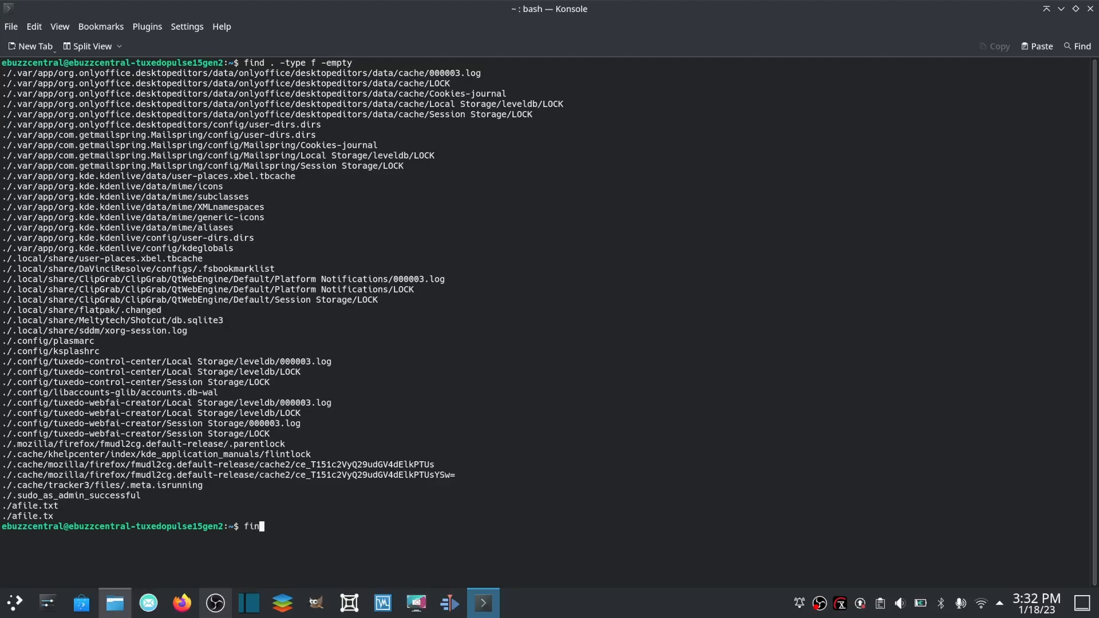
pyautogui.press('ctrl+l')
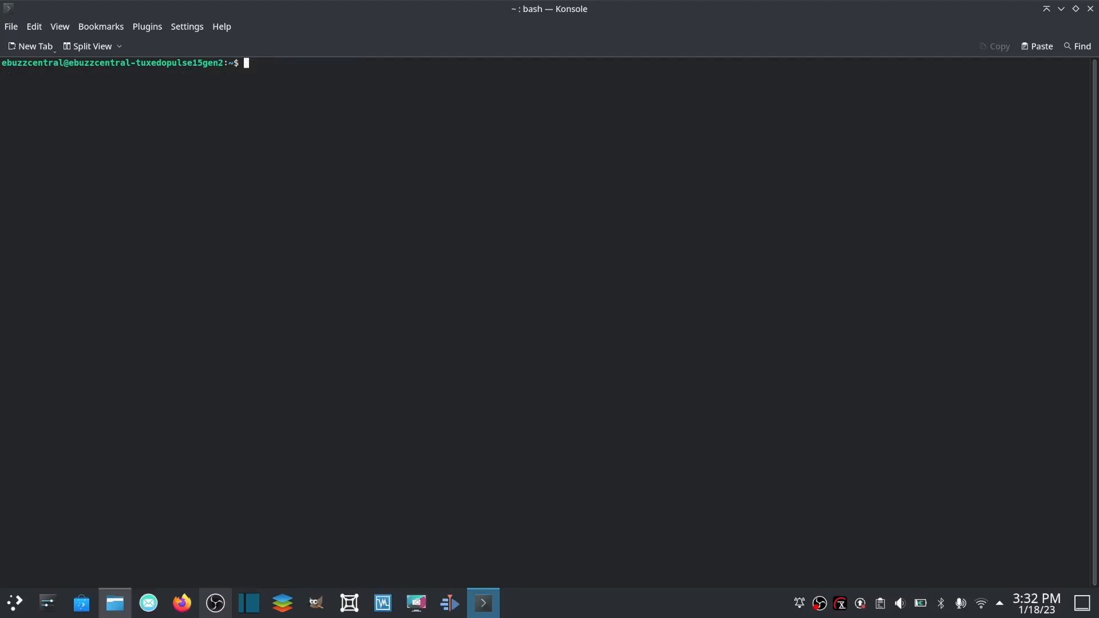
pyautogui.write('find .')
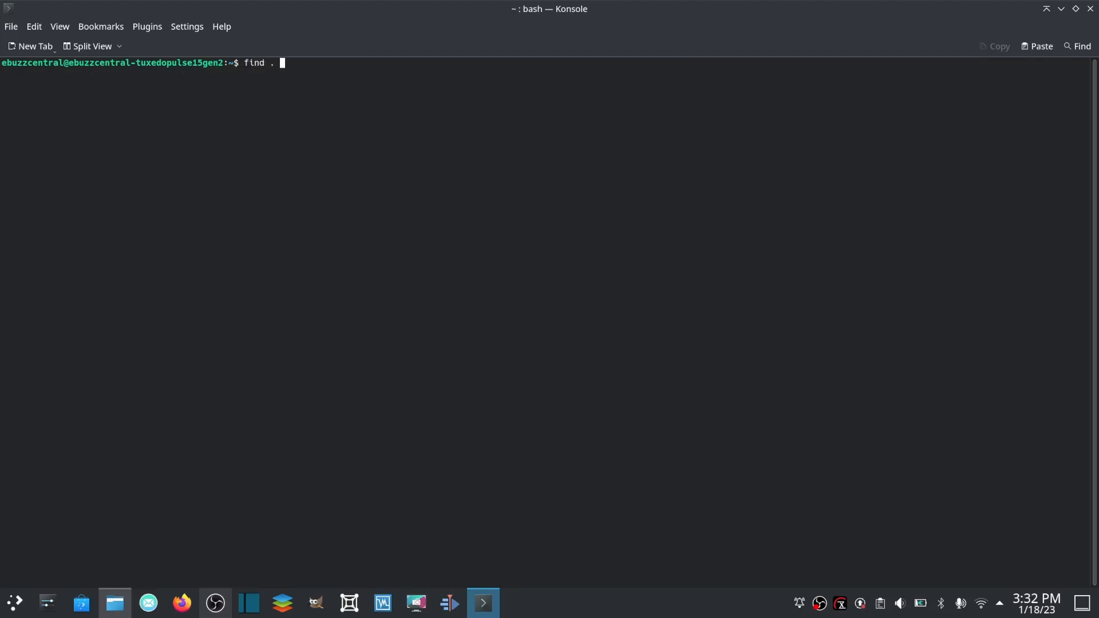
pyautogui.write('-perm')
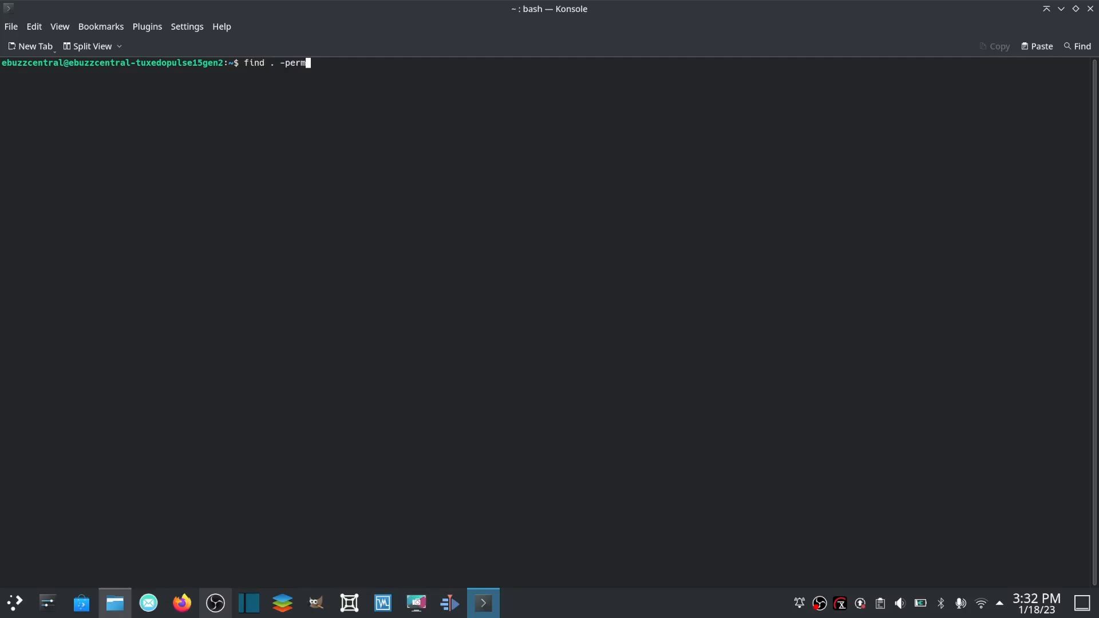
pyautogui.write('/a')
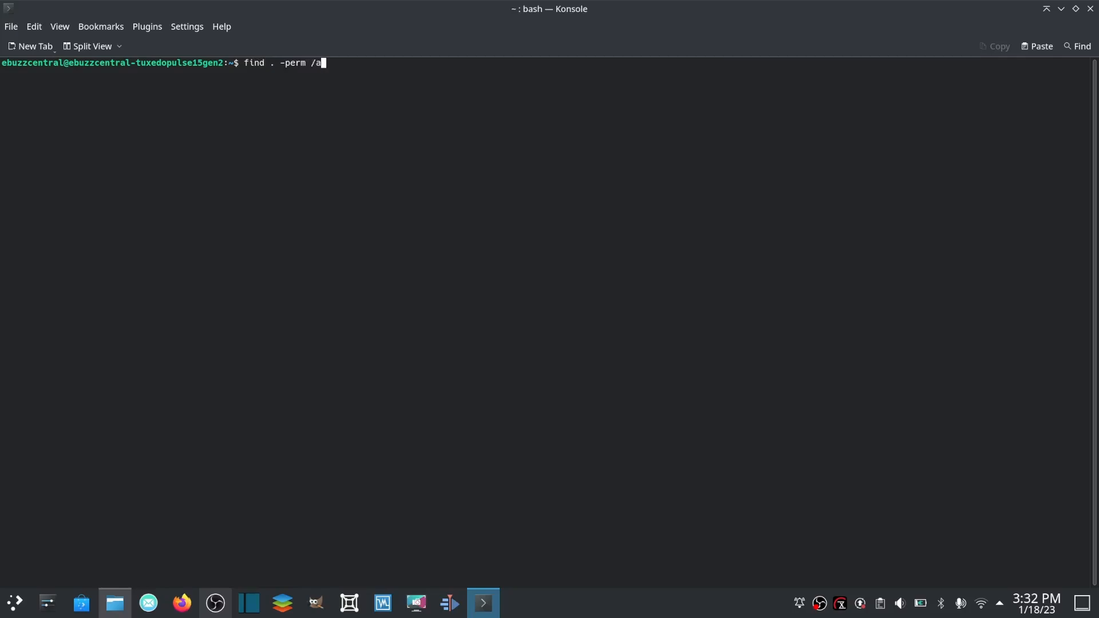
pyautogui.moveTo(592, 188)
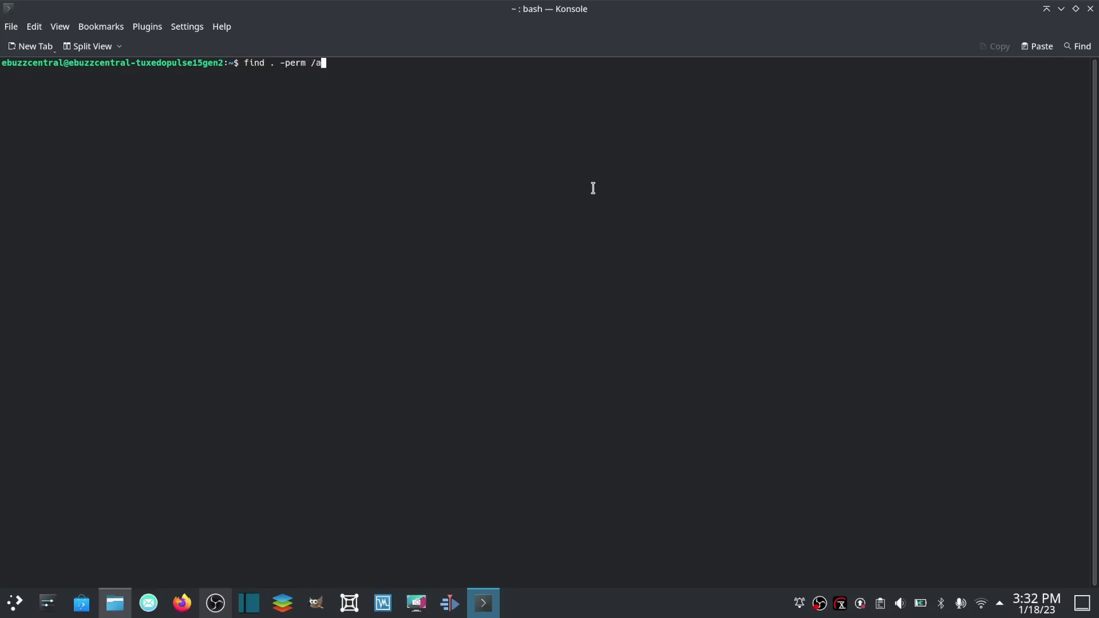
pyautogui.press('Return')
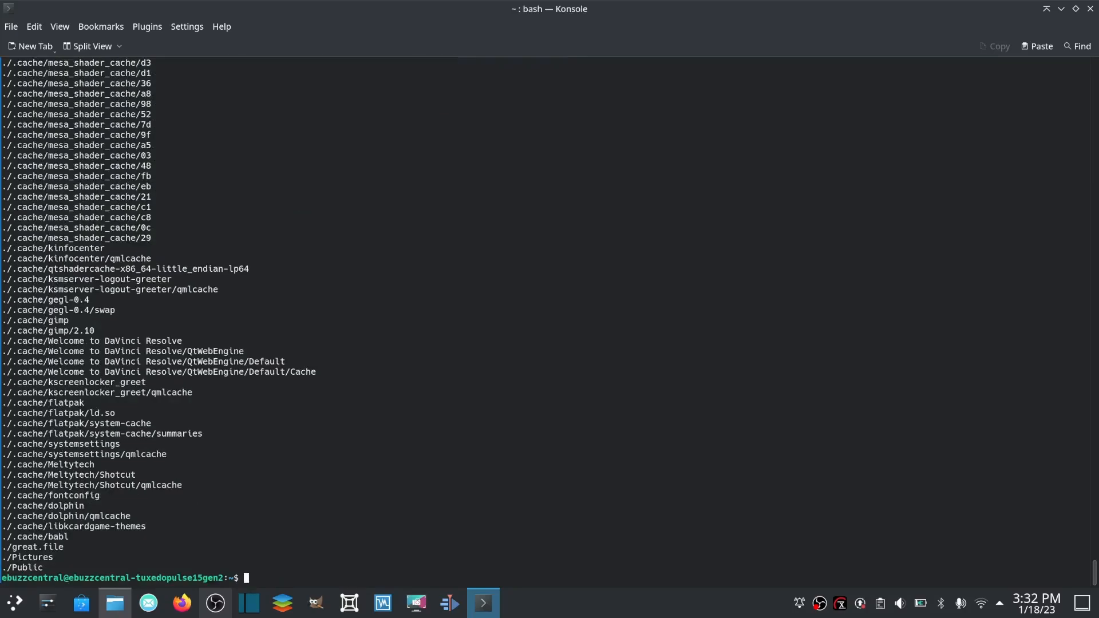
pyautogui.write('c')
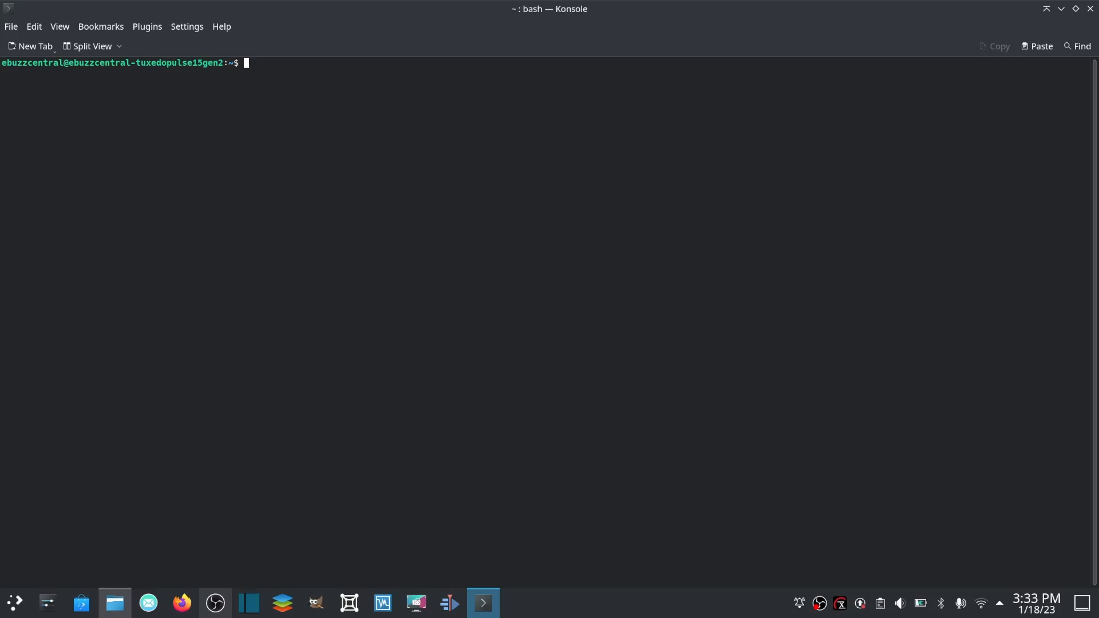
pyautogui.write('chmod')
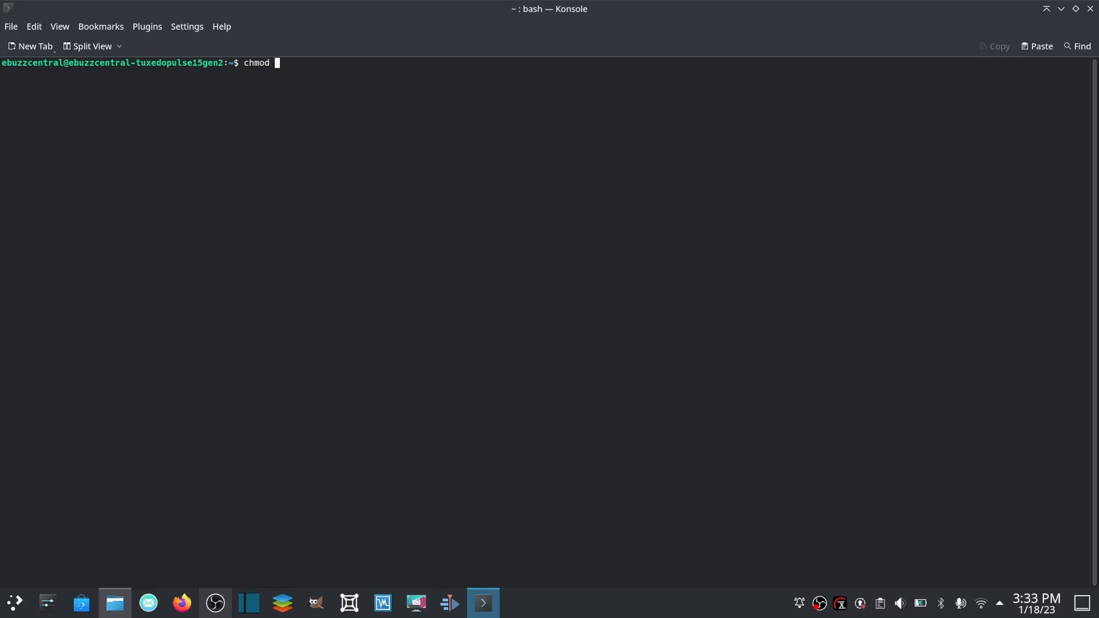
pyautogui.write('+x')
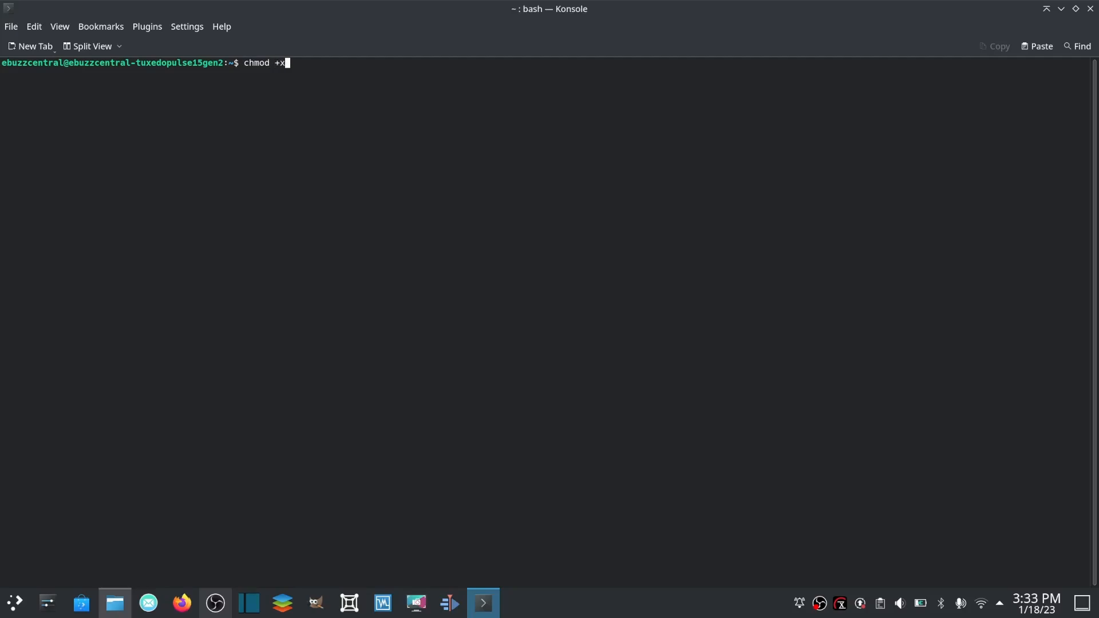
pyautogui.write('t')
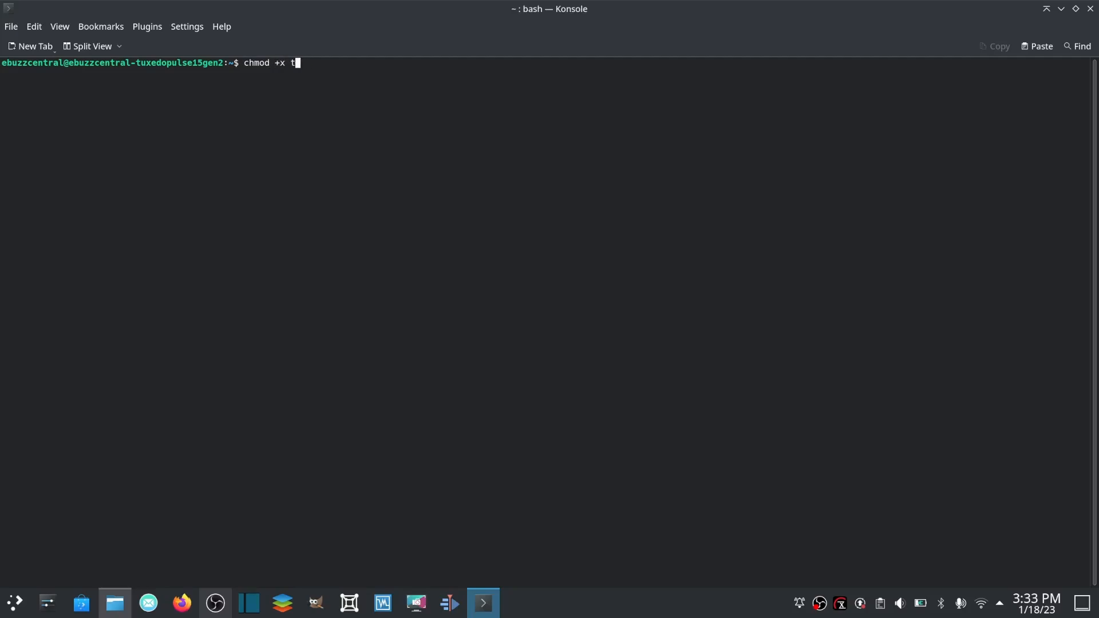
pyautogui.write('est.sh')
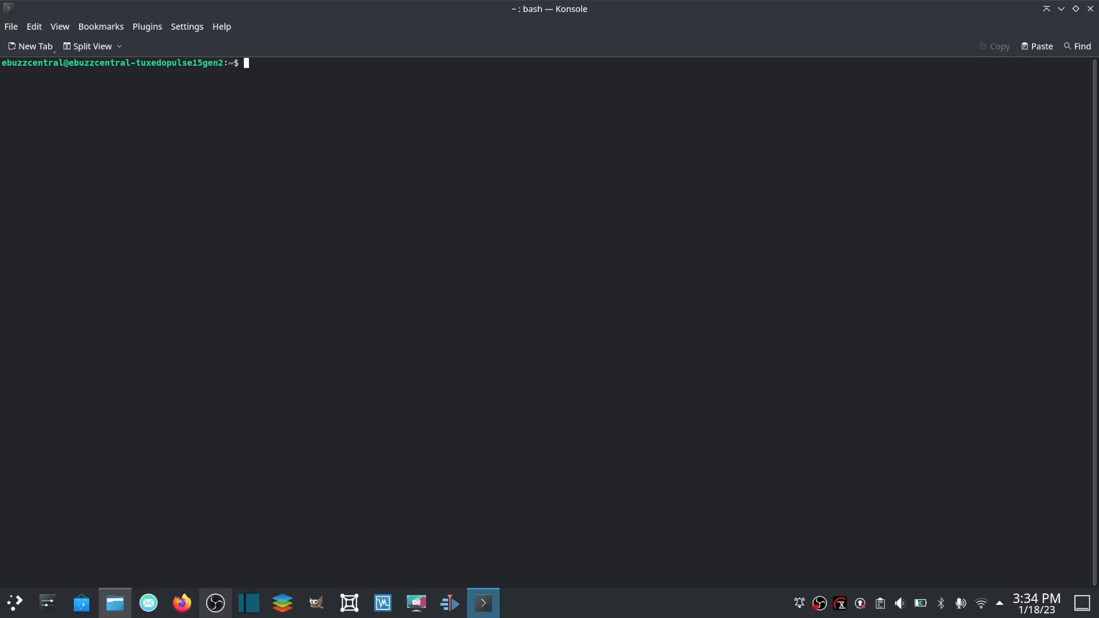
# Try ifconfig, find it missing, and install net-tools with sudo apt.
pyautogui.write('ifconf')
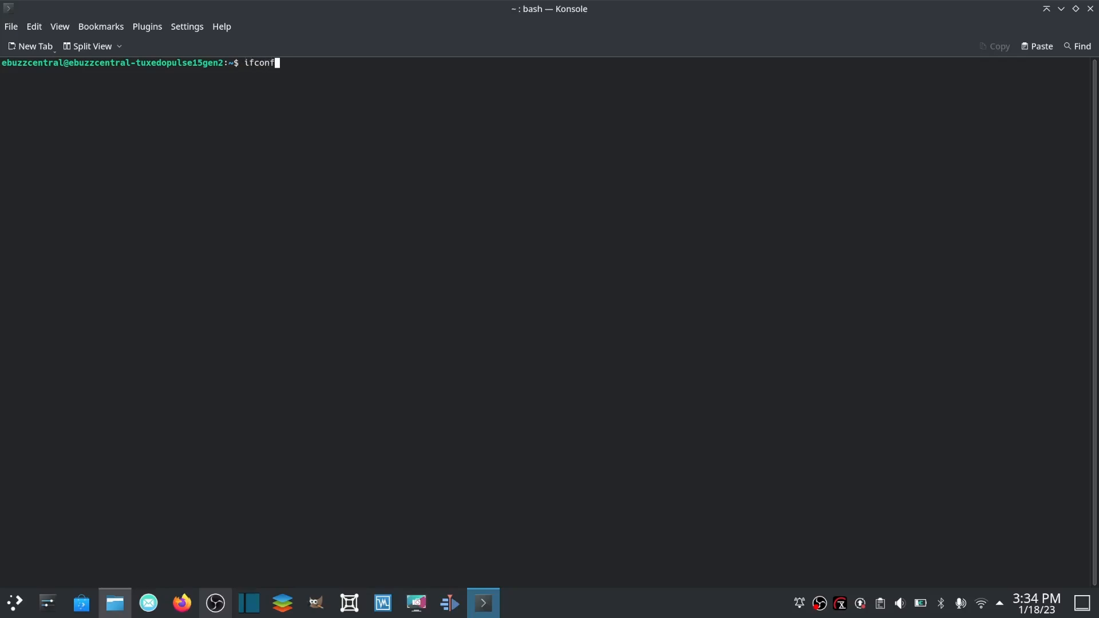
pyautogui.press('Return')
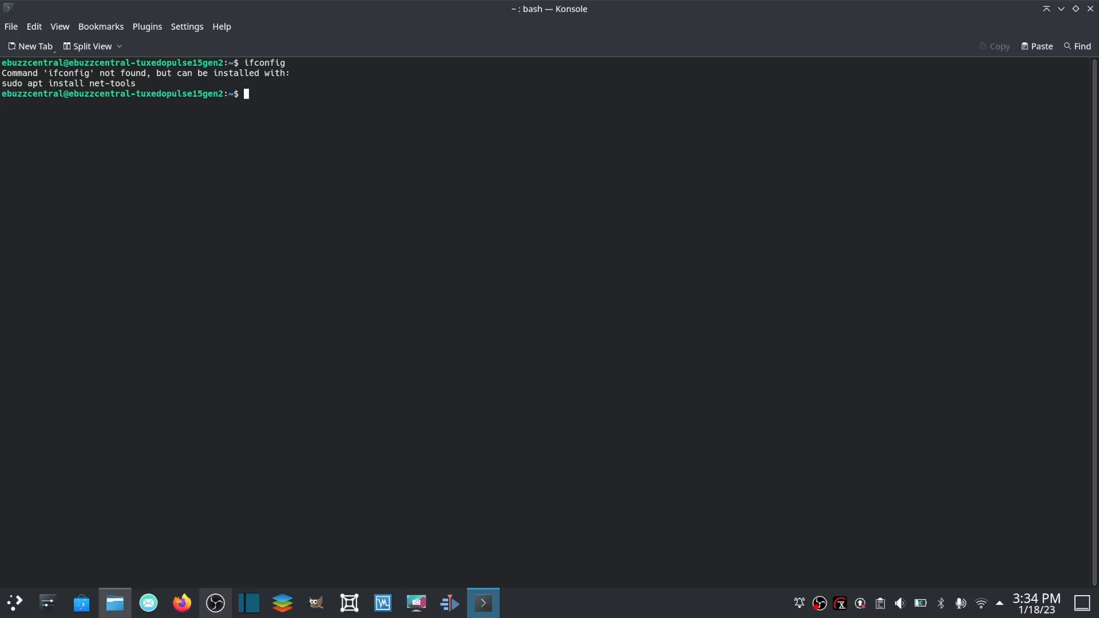
pyautogui.write('sudo apt in')
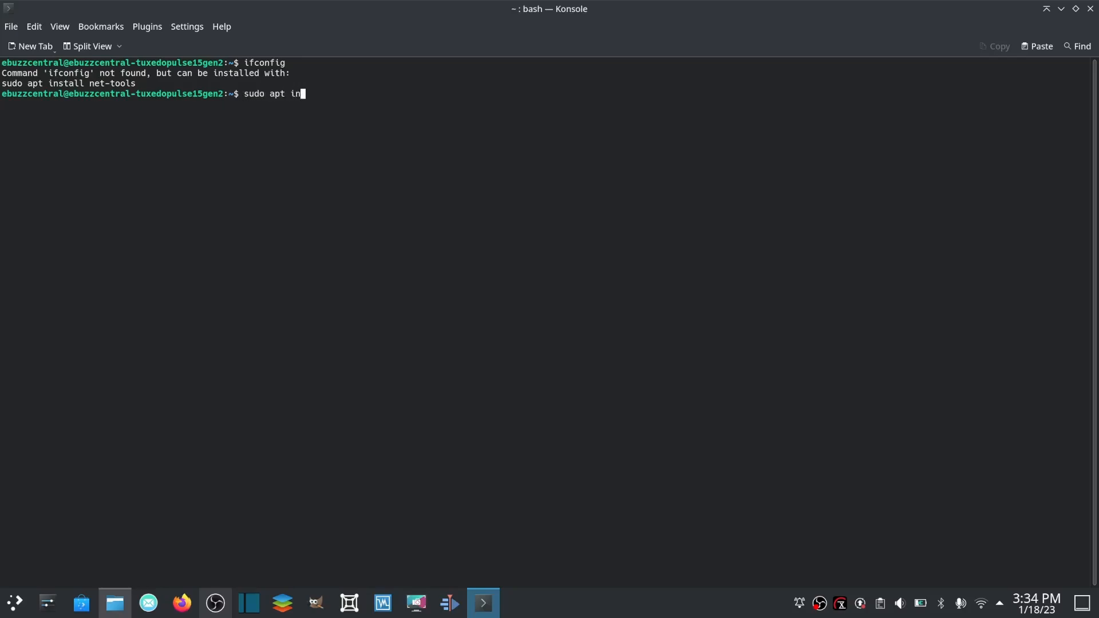
pyautogui.write('stall net')
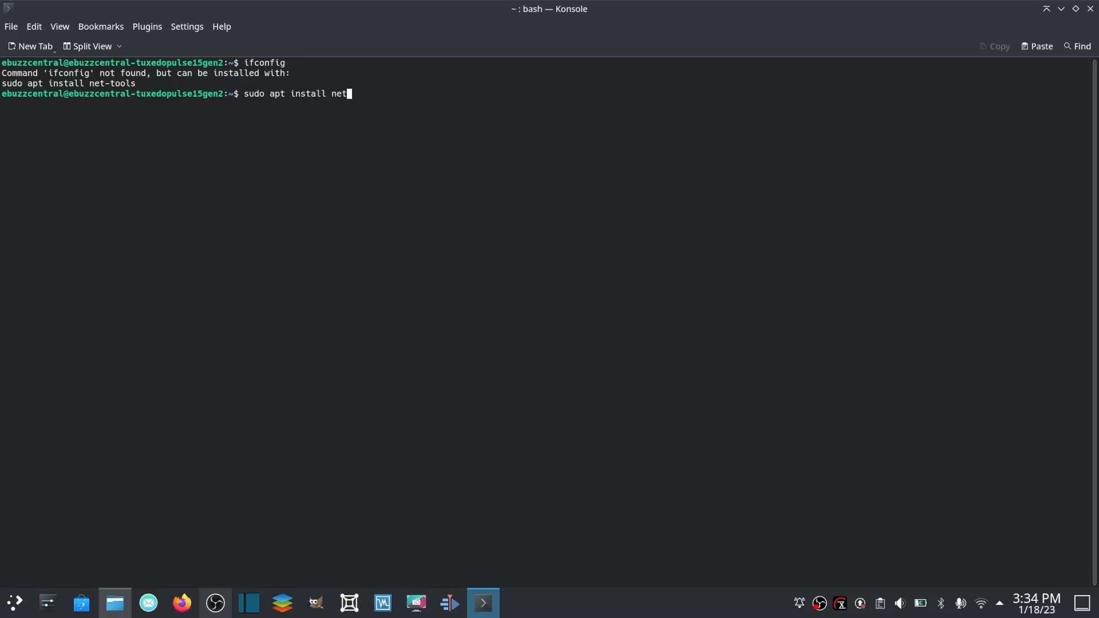
pyautogui.write('-tools')
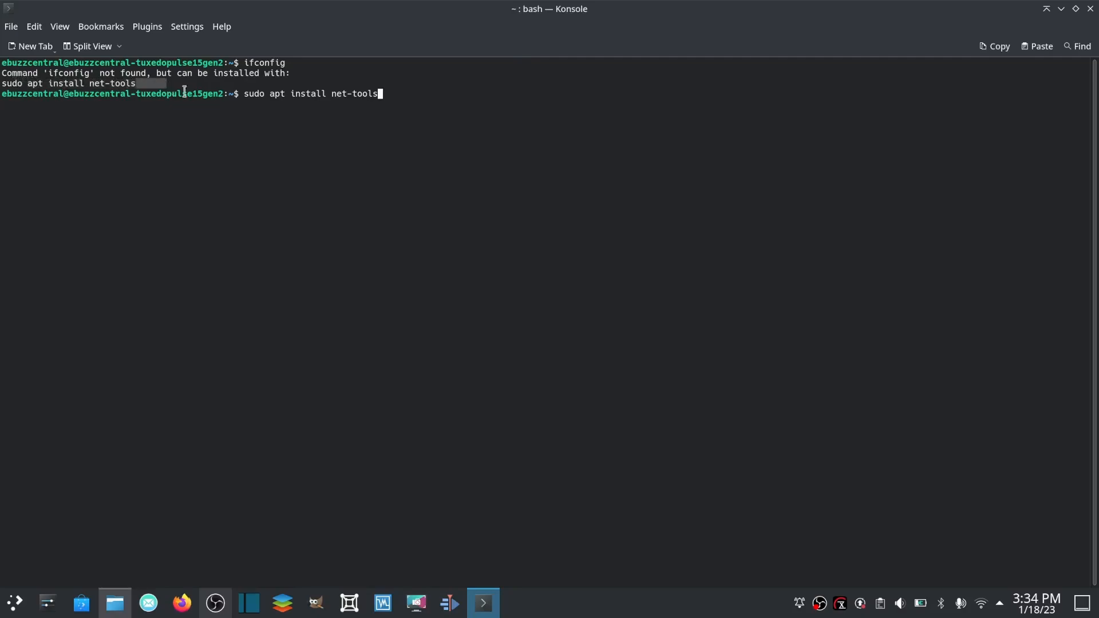
pyautogui.press('Return')
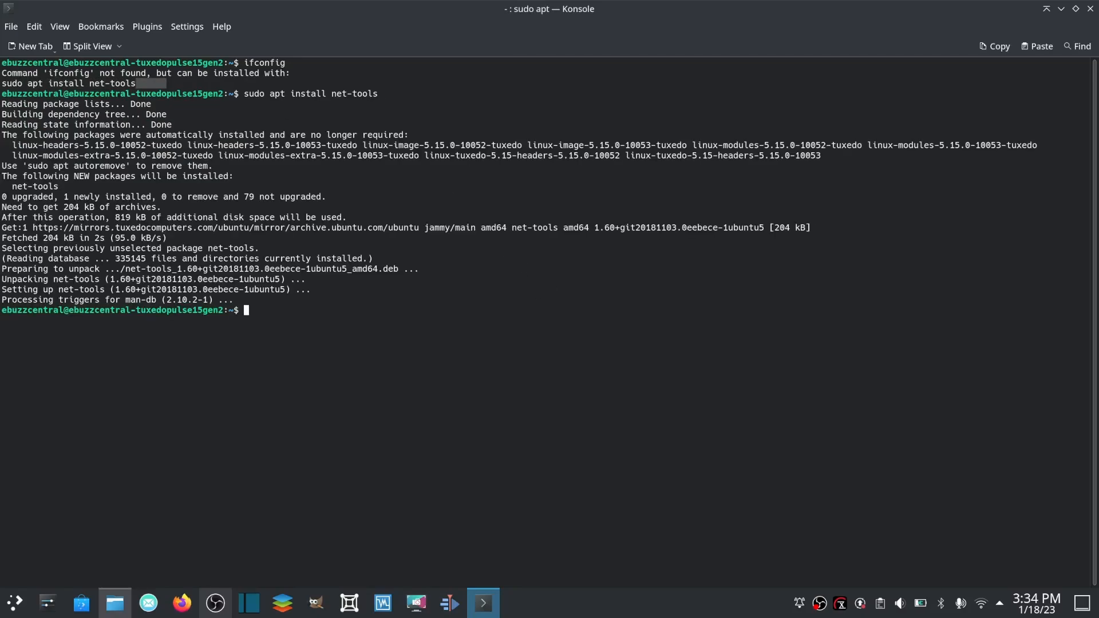
# Run ifconfig again to show every network interface's details.
pyautogui.write('ifconf')
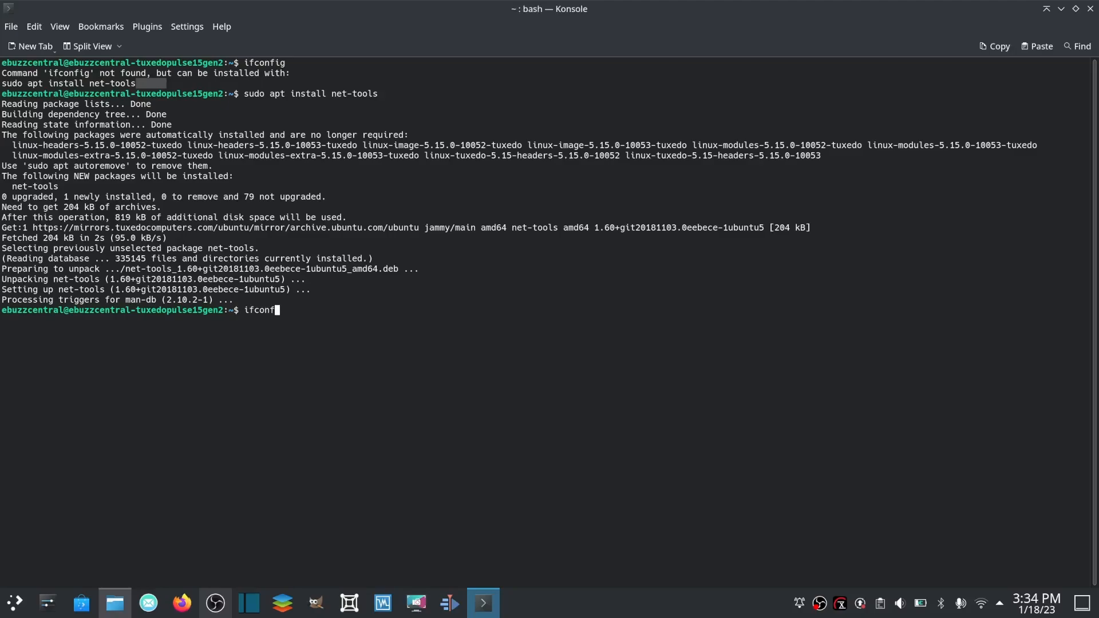
pyautogui.press('Return')
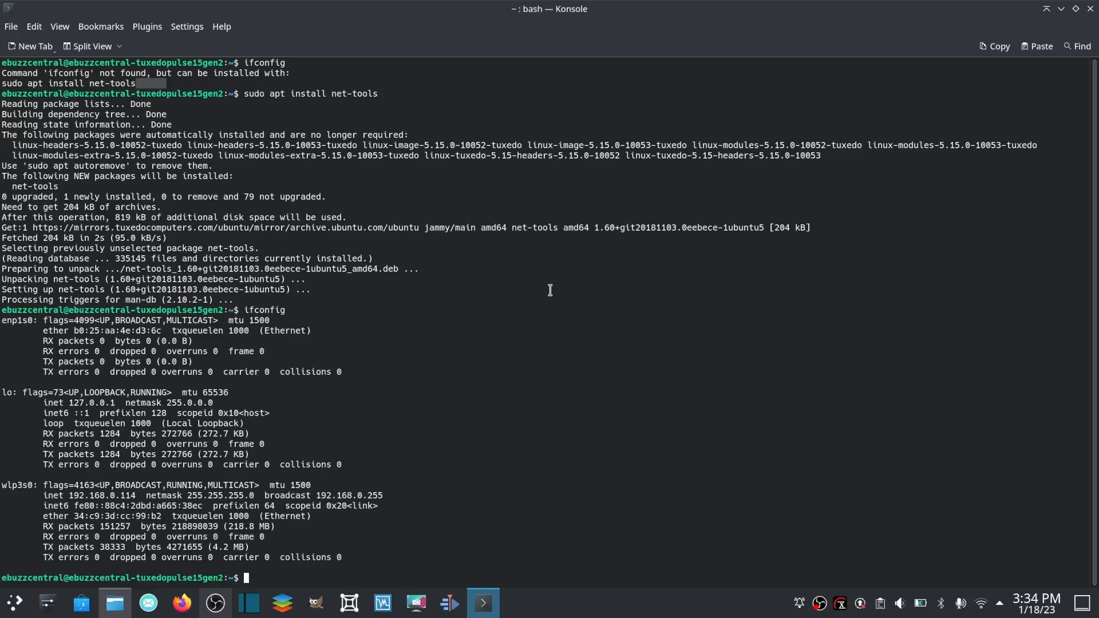
pyautogui.moveTo(139, 344)
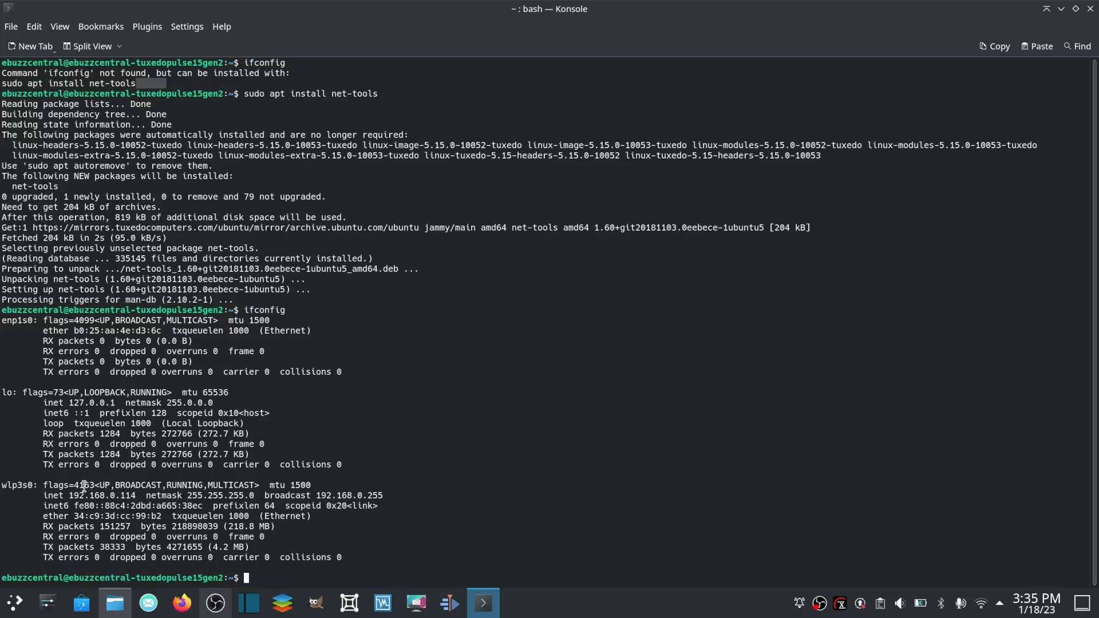
pyautogui.moveTo(213, 360)
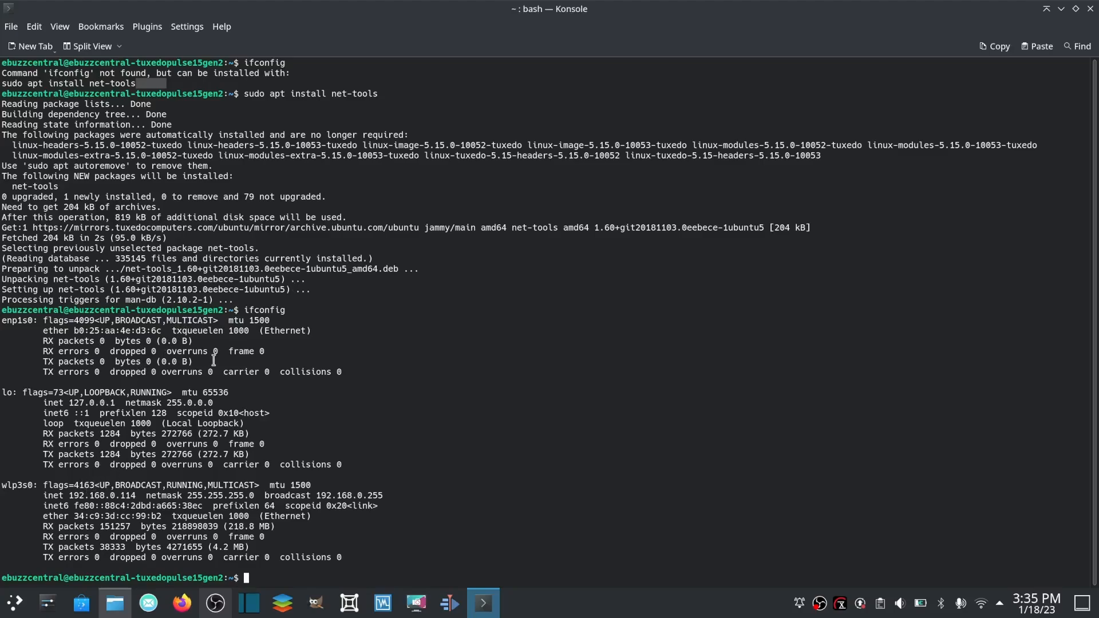
pyautogui.write('cle')
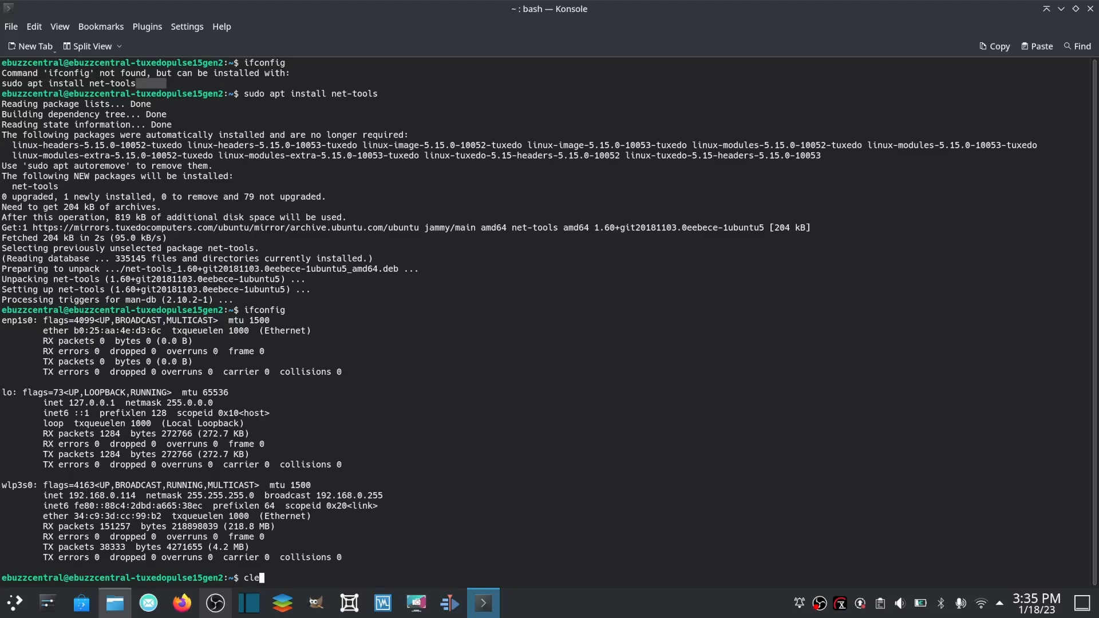
# Run ip address to show lo, enp1s0 and wlp3s0 addresses, then clear the screen.
pyautogui.press('Return')
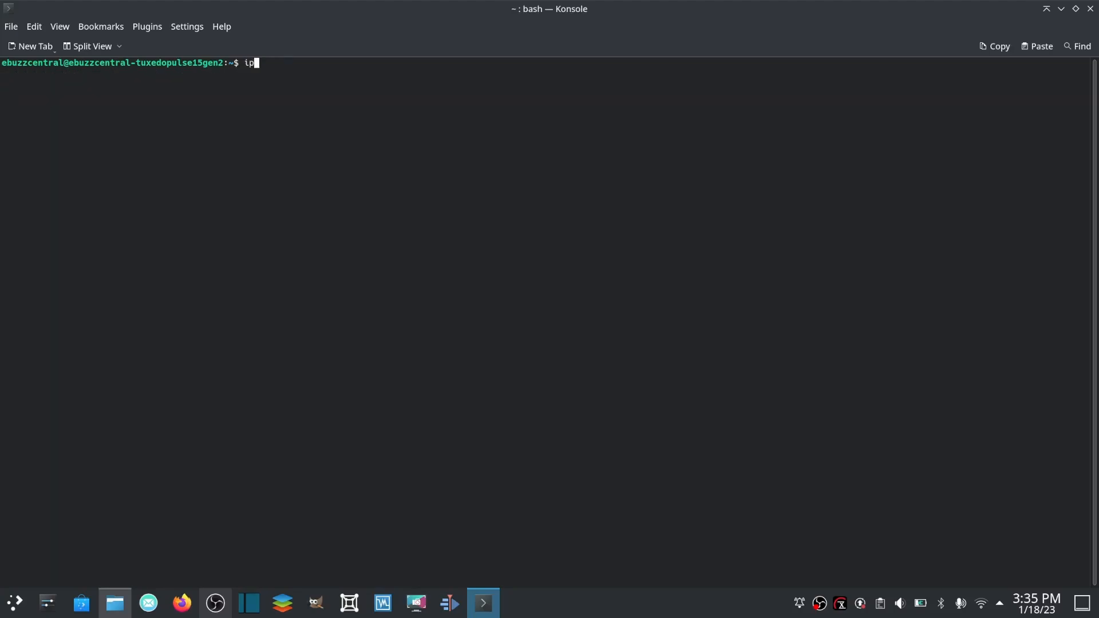
pyautogui.write(' address')
pyautogui.press('Return')
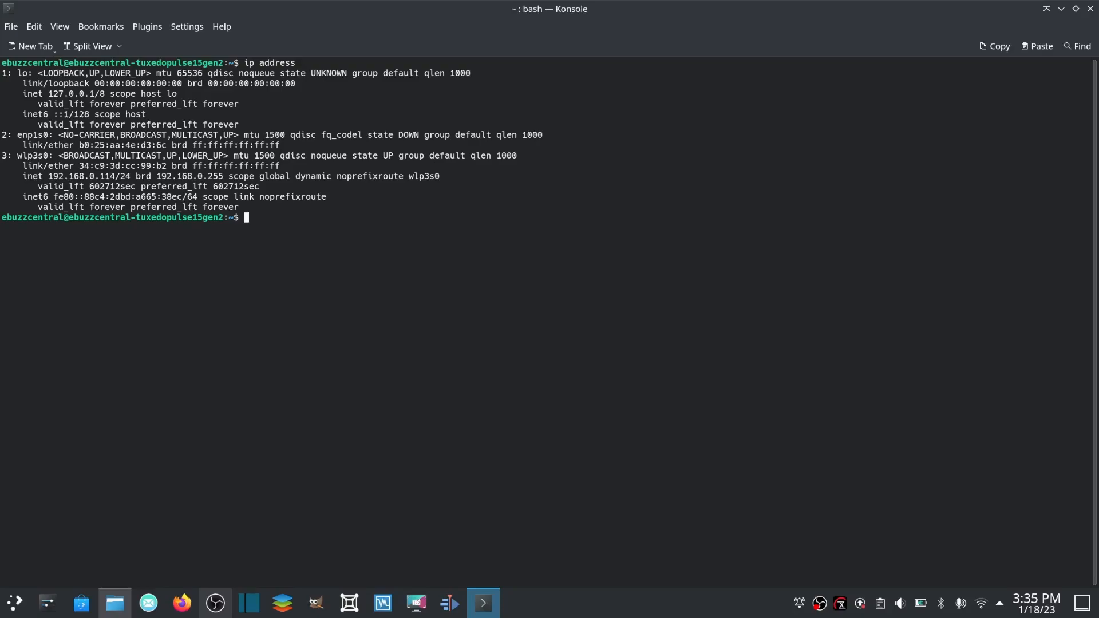
pyautogui.moveTo(172, 287)
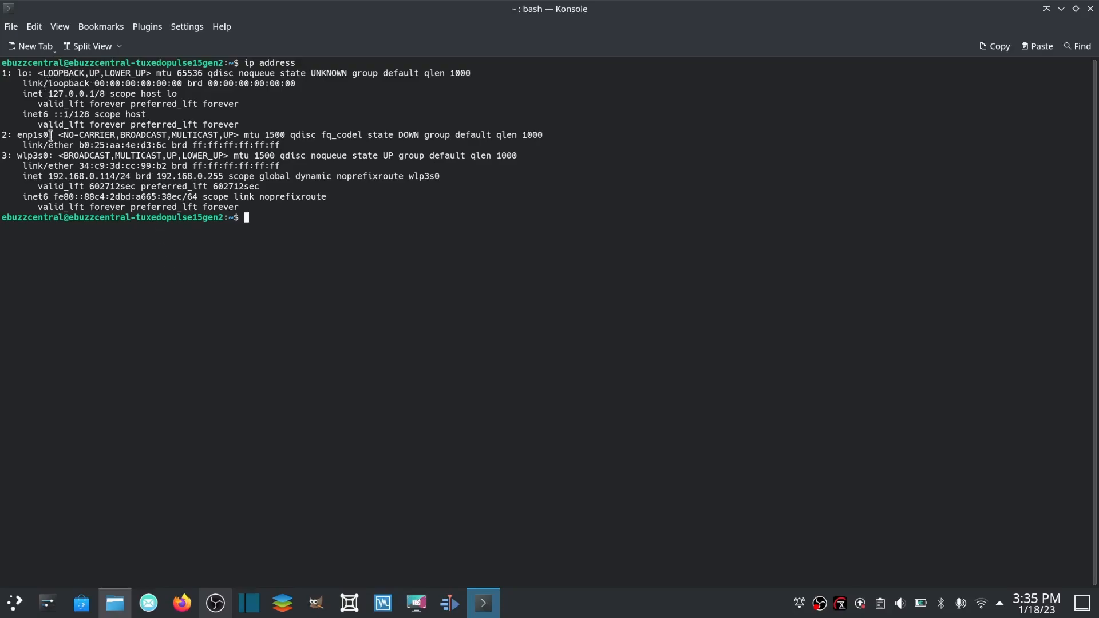
pyautogui.write('cle')
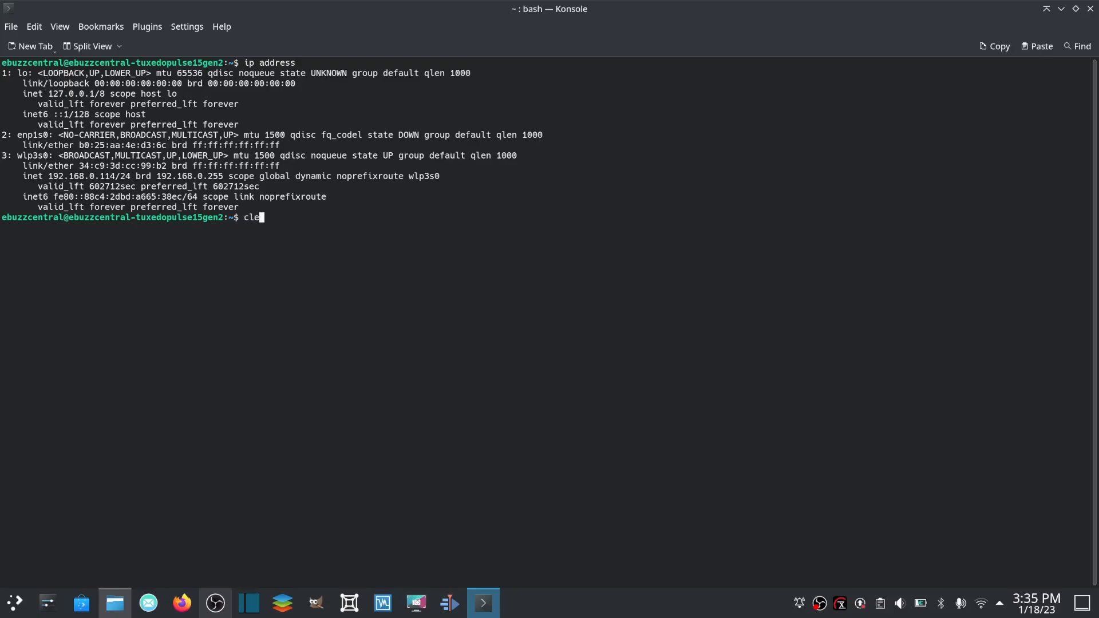
pyautogui.press('Return')
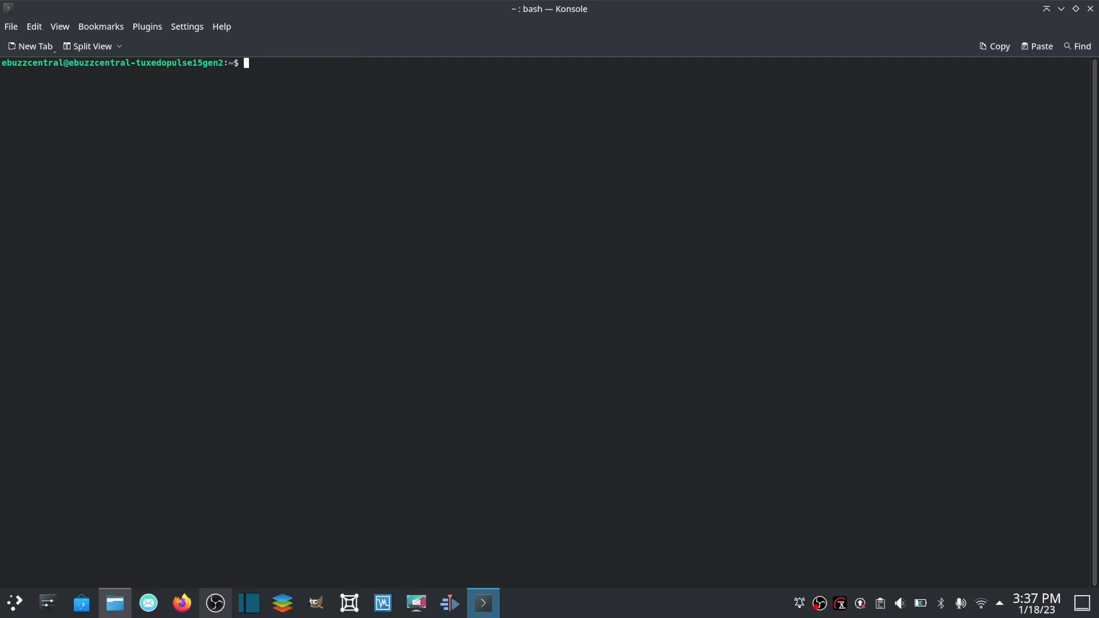
# Display /etc/resolv.conf showing nameserver 127.0.0.53, then clear the screen.
pyautogui.write('cat /etc')
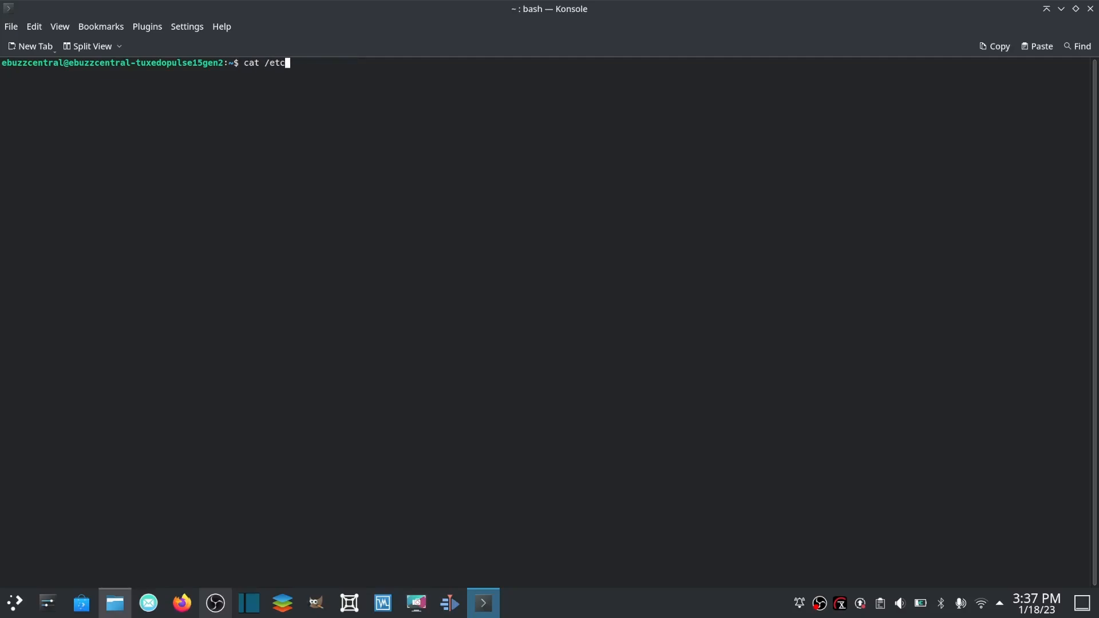
pyautogui.write('/resolv')
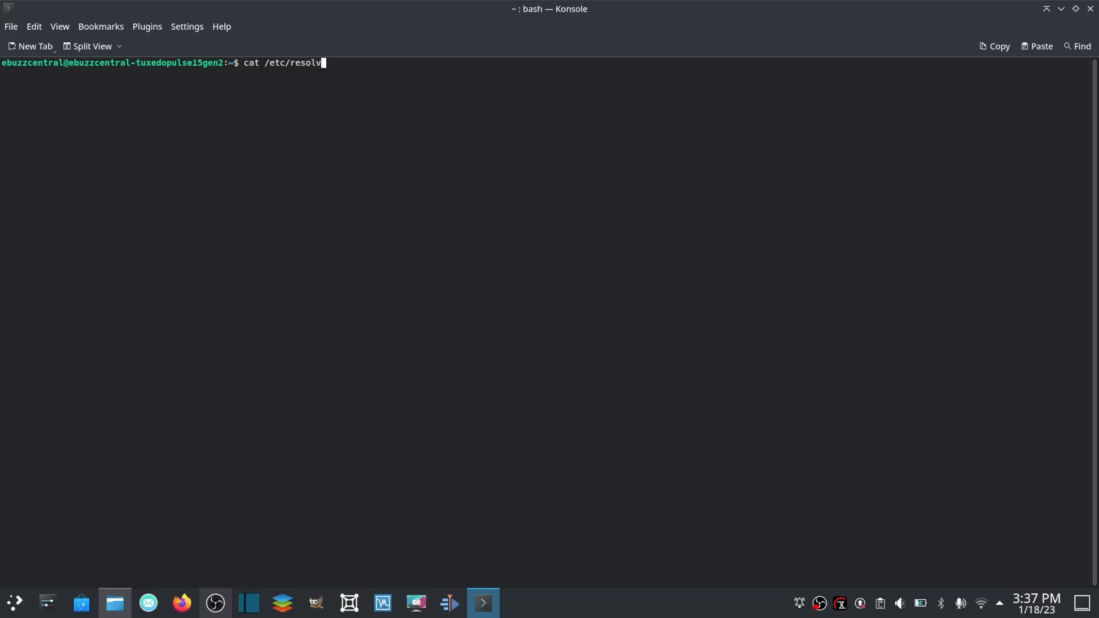
pyautogui.write('.conf')
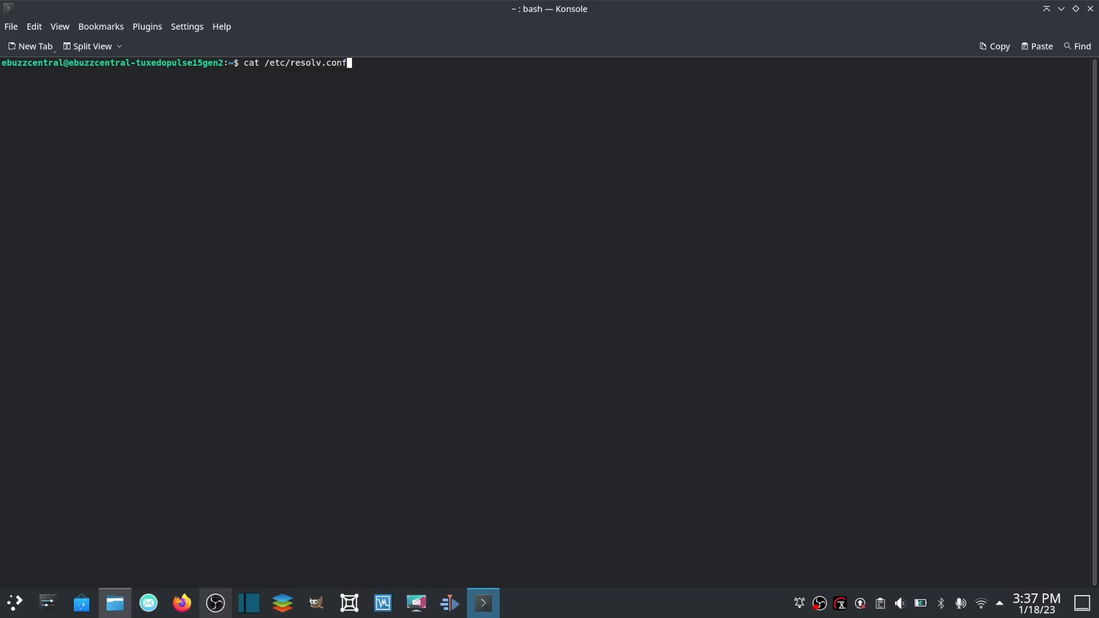
pyautogui.press('Return')
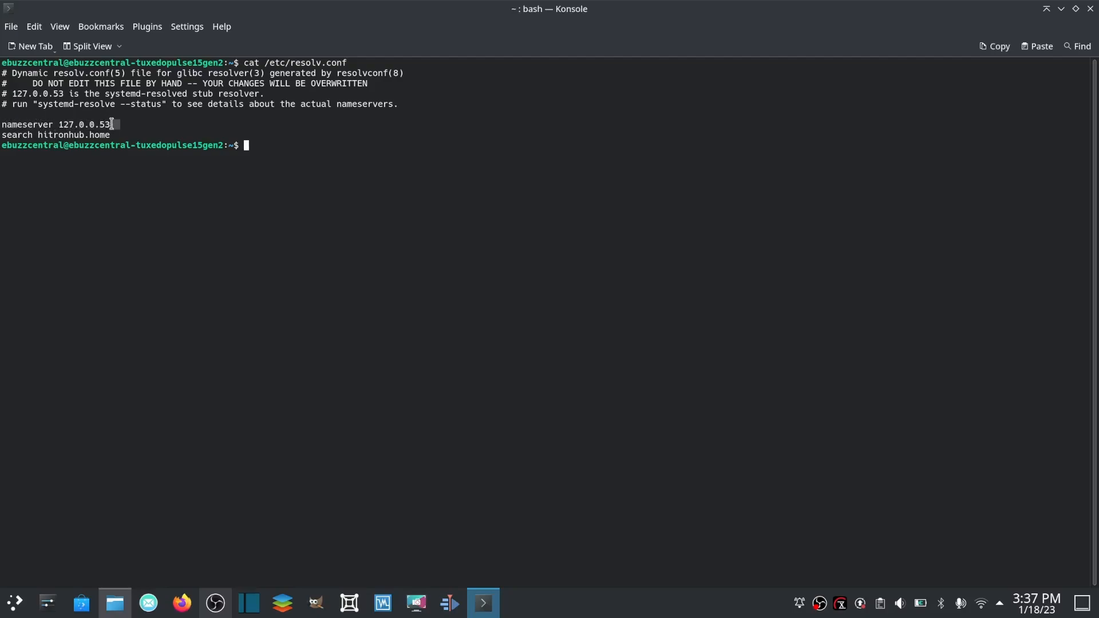
pyautogui.moveTo(445, 297)
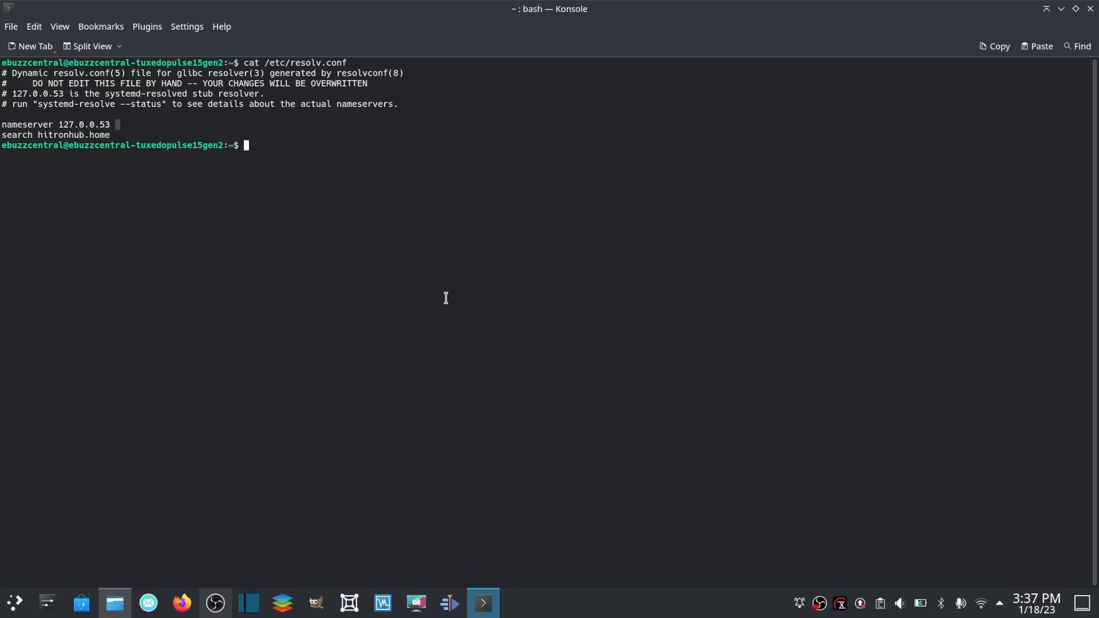
pyautogui.press('ctrl+l')
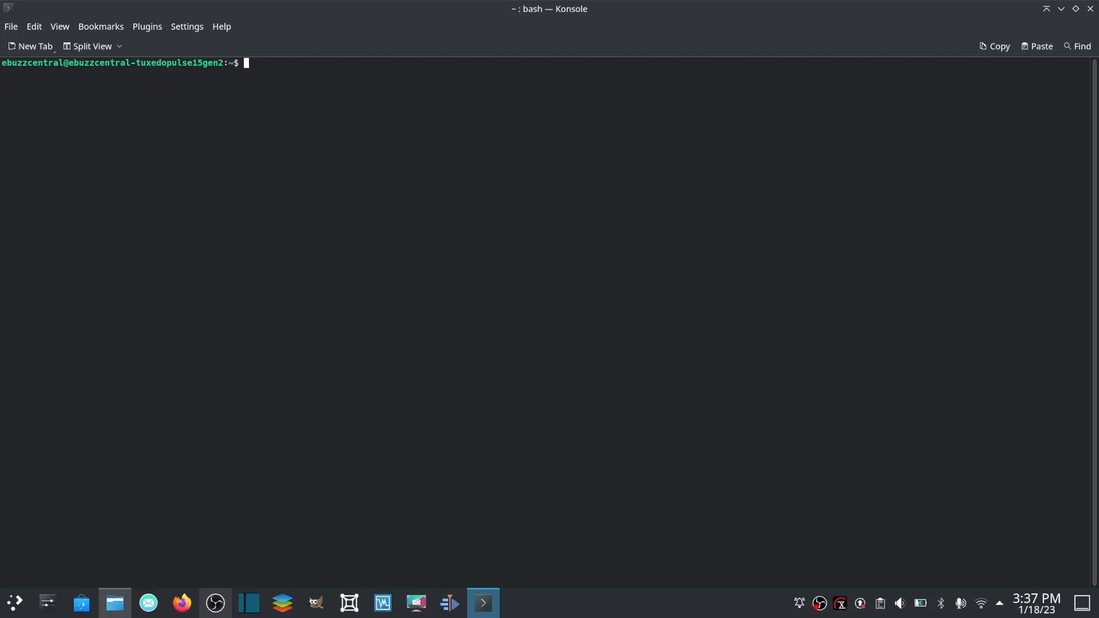
# Run resolvectl status showing DNS 192.168.0.1, quit the pager and clear.
pyautogui.write('resol')
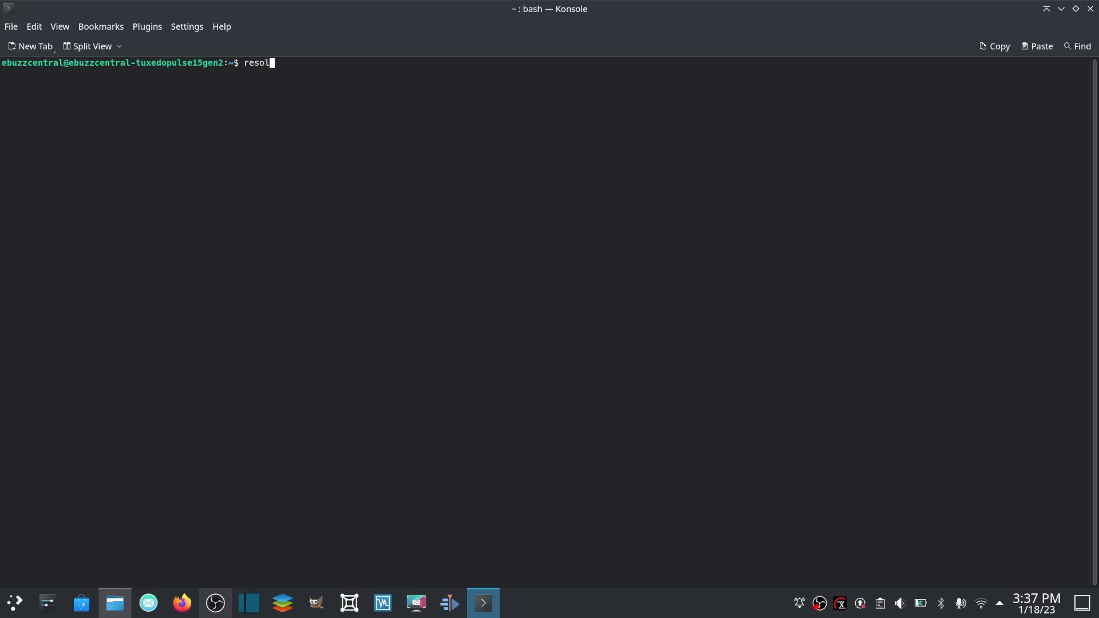
pyautogui.write('ectl')
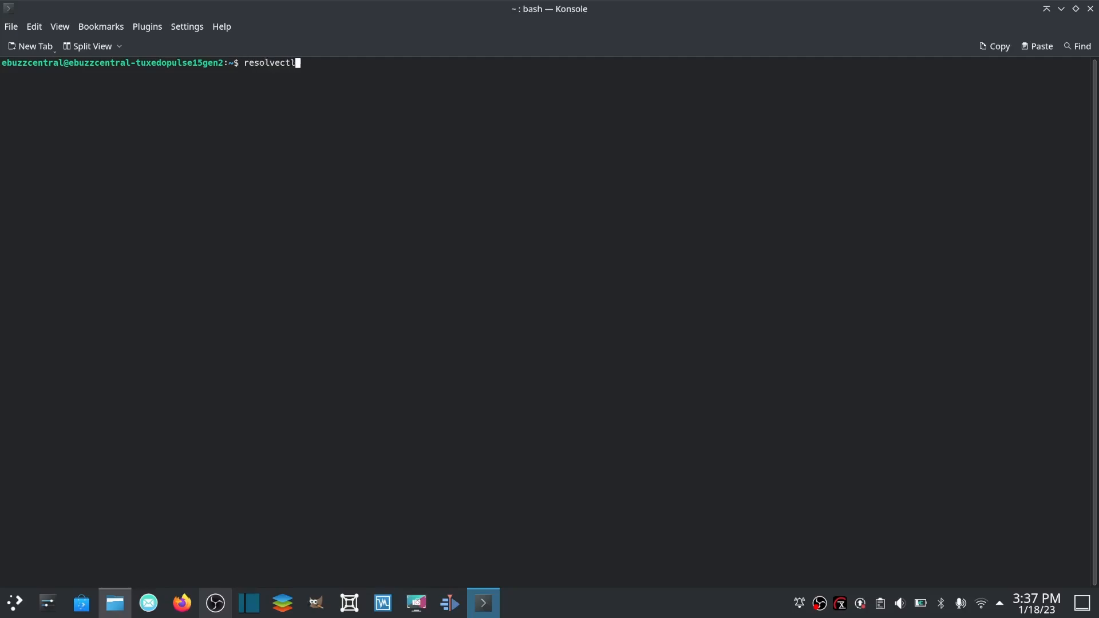
pyautogui.press('Return')
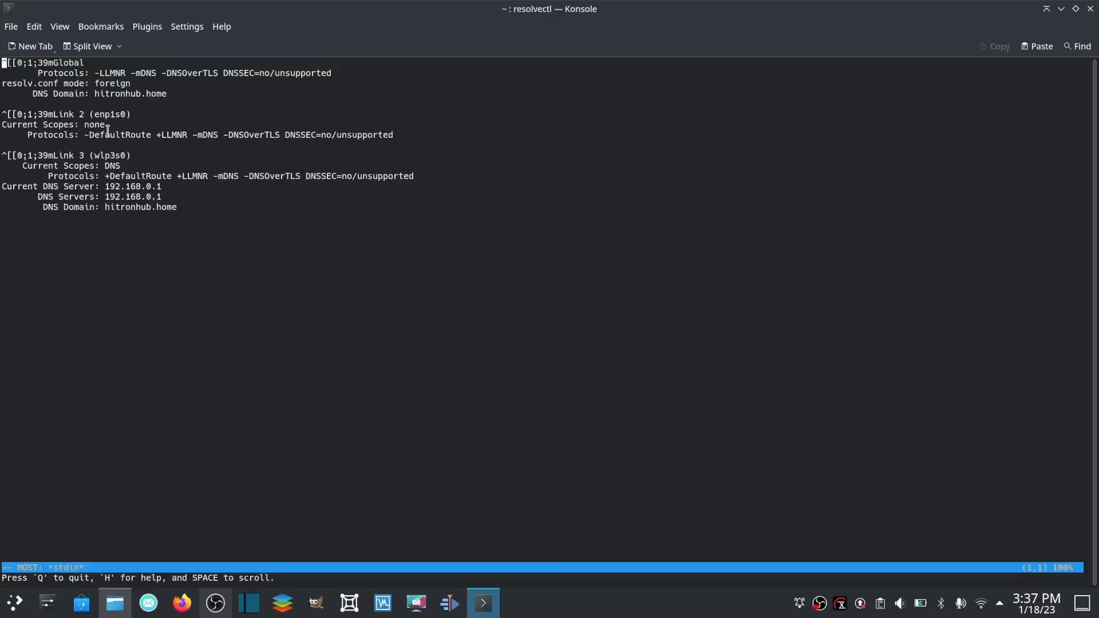
pyautogui.moveTo(50, 207)
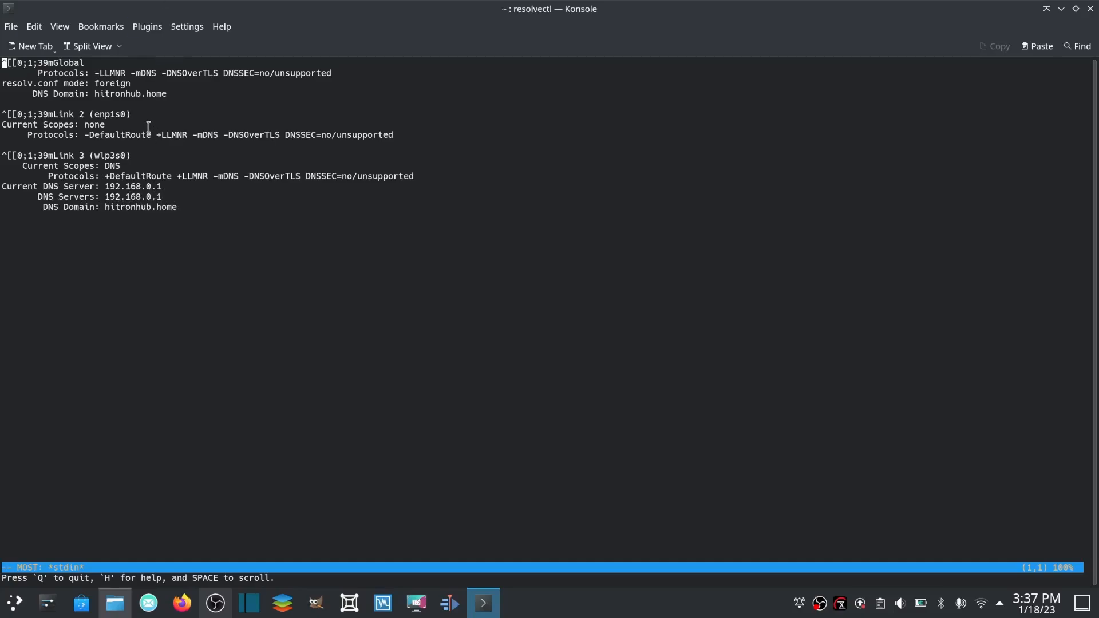
pyautogui.moveTo(158, 249)
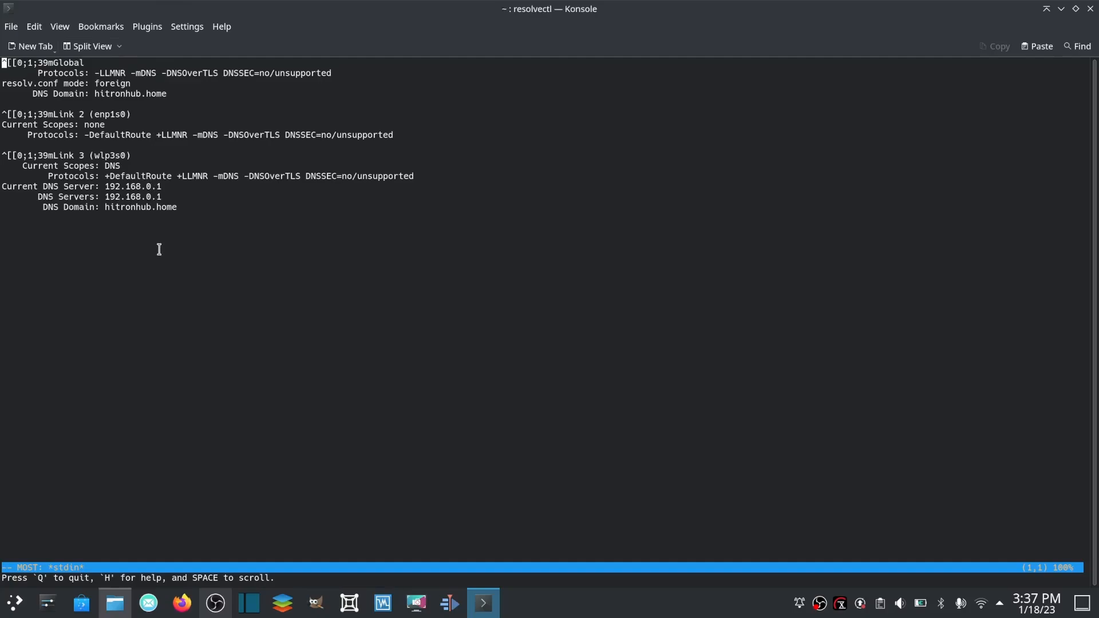
pyautogui.press('q')
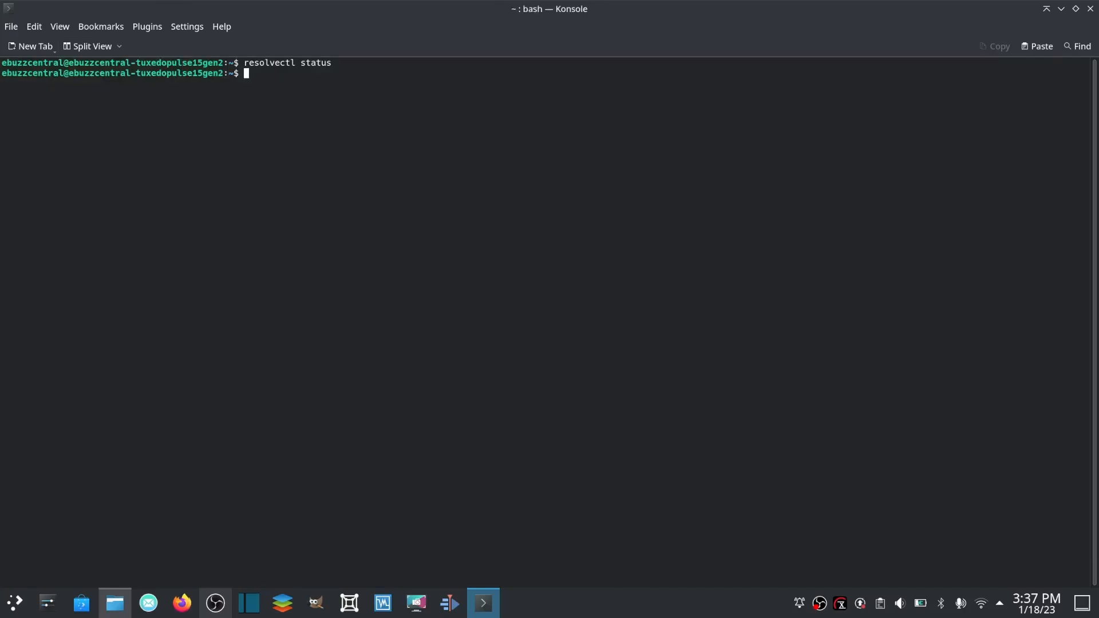
pyautogui.press('ctrl+l')
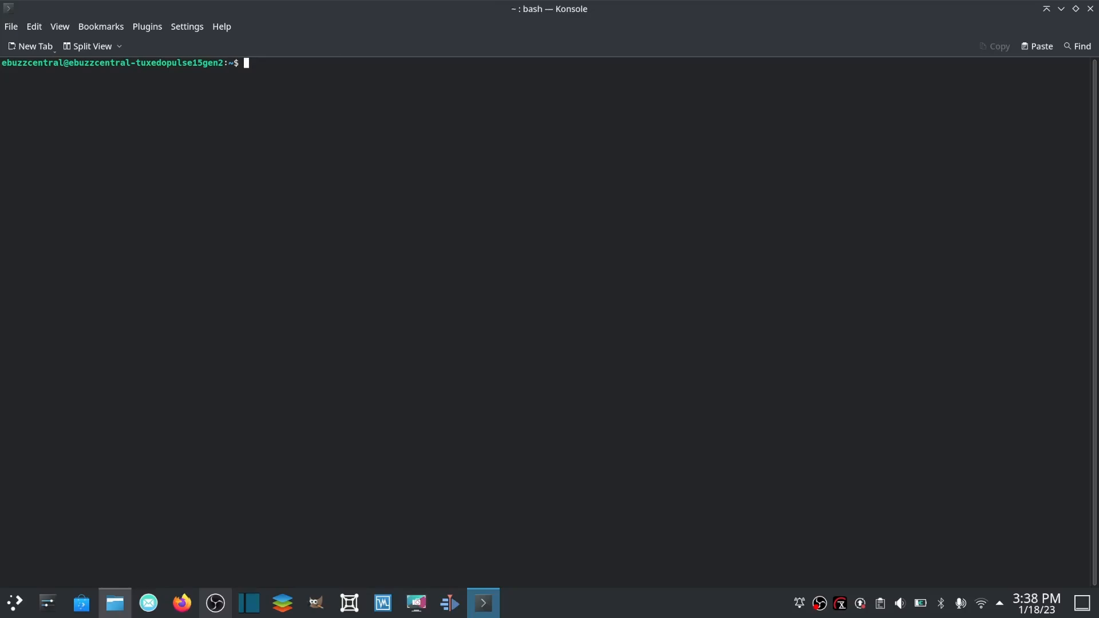
# Ping youtube.com continuously, confirm replies, then stop it with Ctrl+C.
pyautogui.write('pin g')
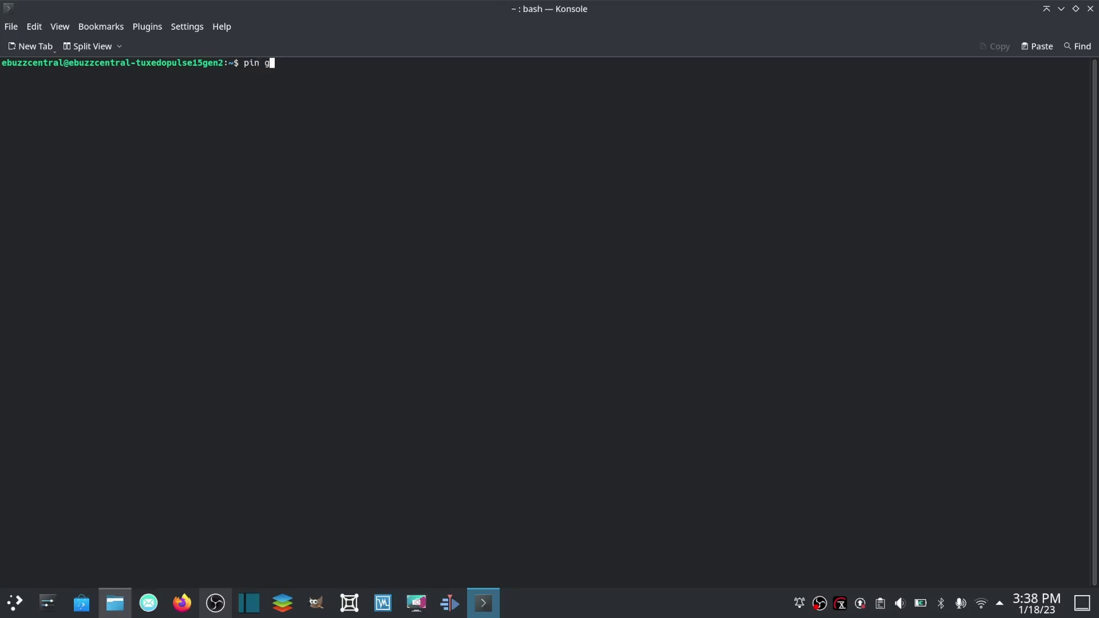
pyautogui.write('ing')
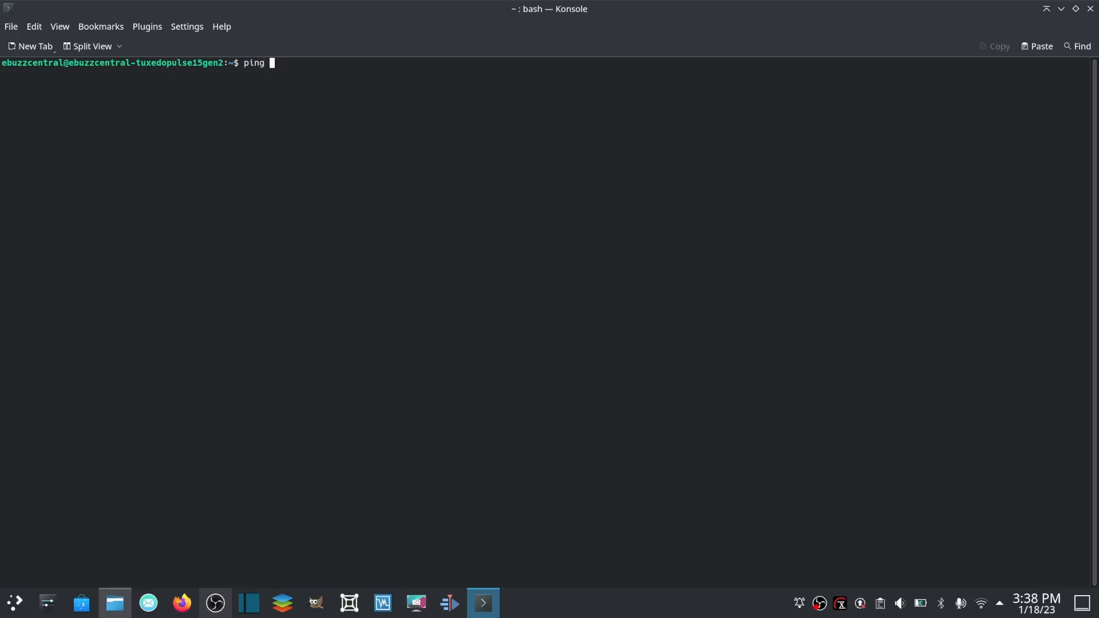
pyautogui.write('youtube.co')
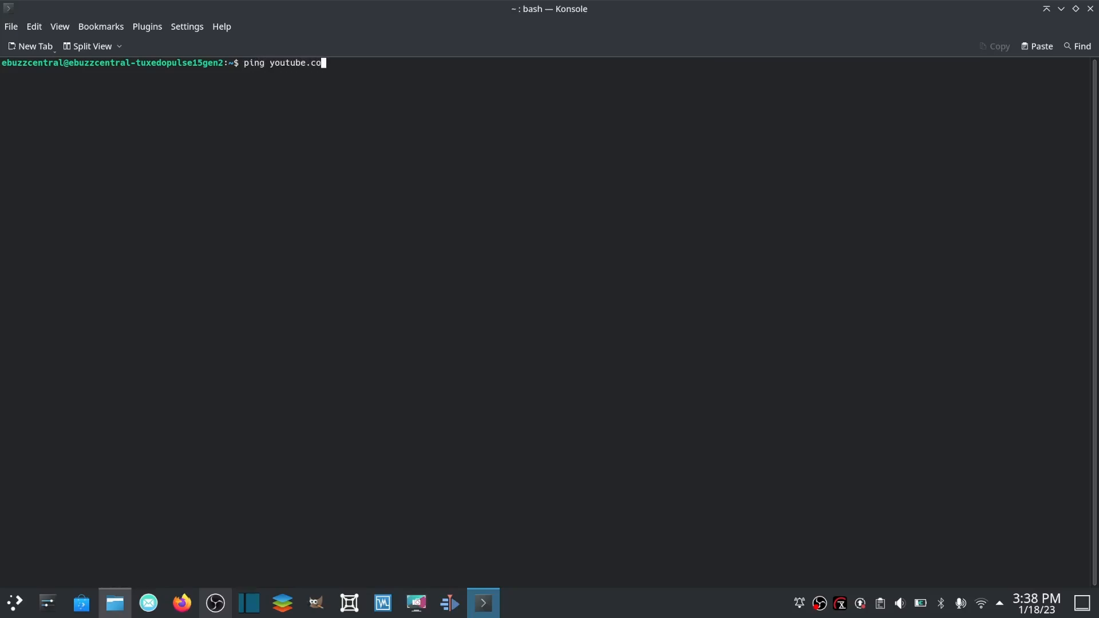
pyautogui.press('Return')
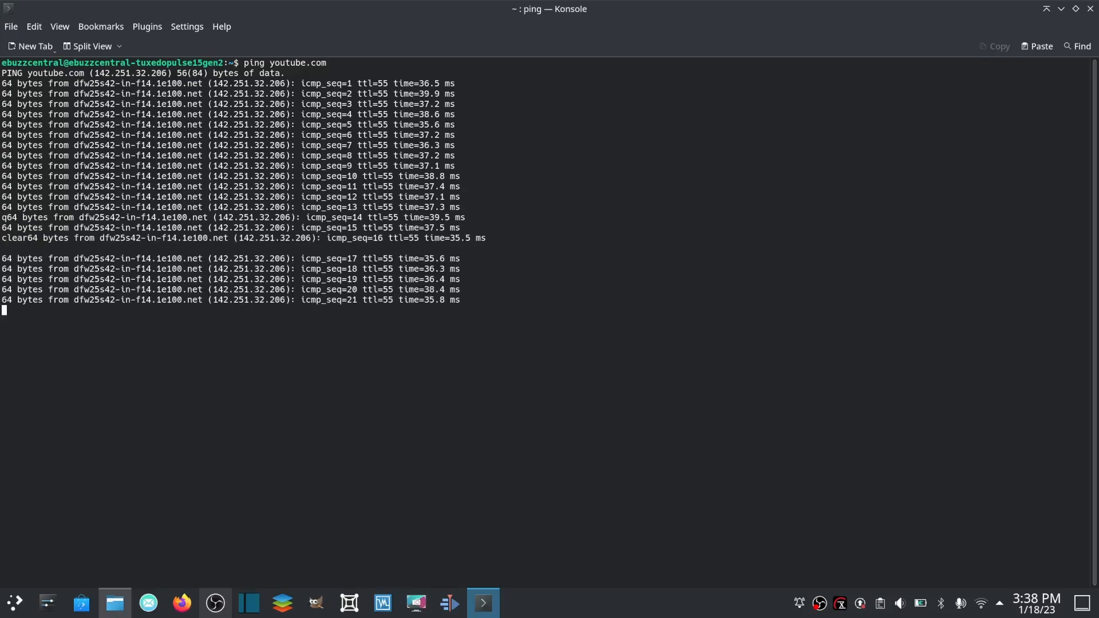
pyautogui.press('ctrl+c')
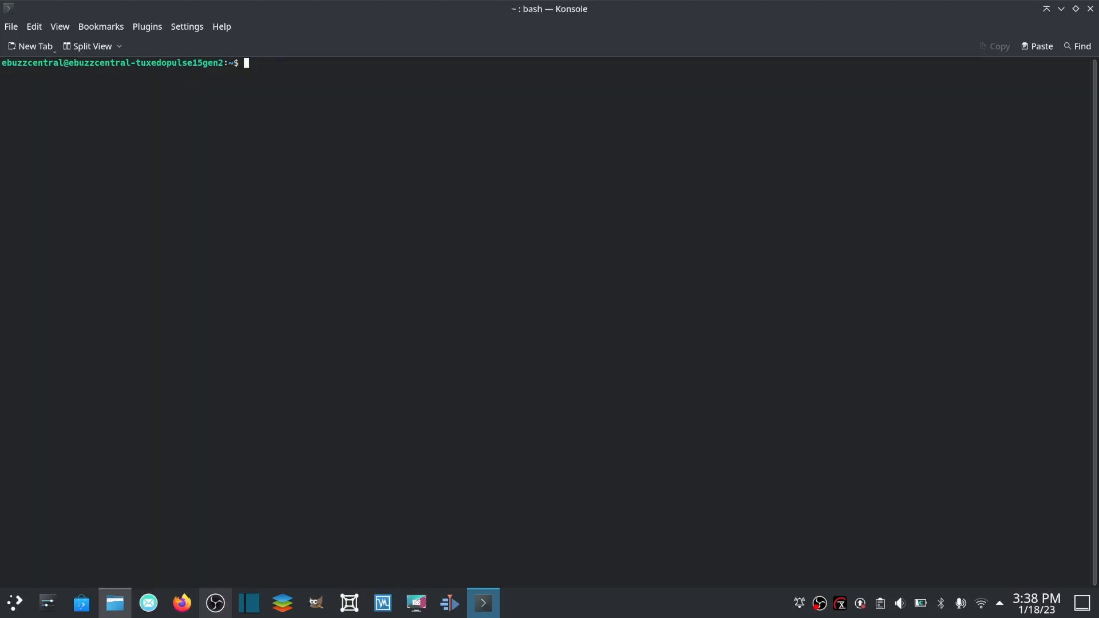
# Run ping -c 5 youtube.com getting 0% packet loss, then clear the screen.
pyautogui.write('ping')
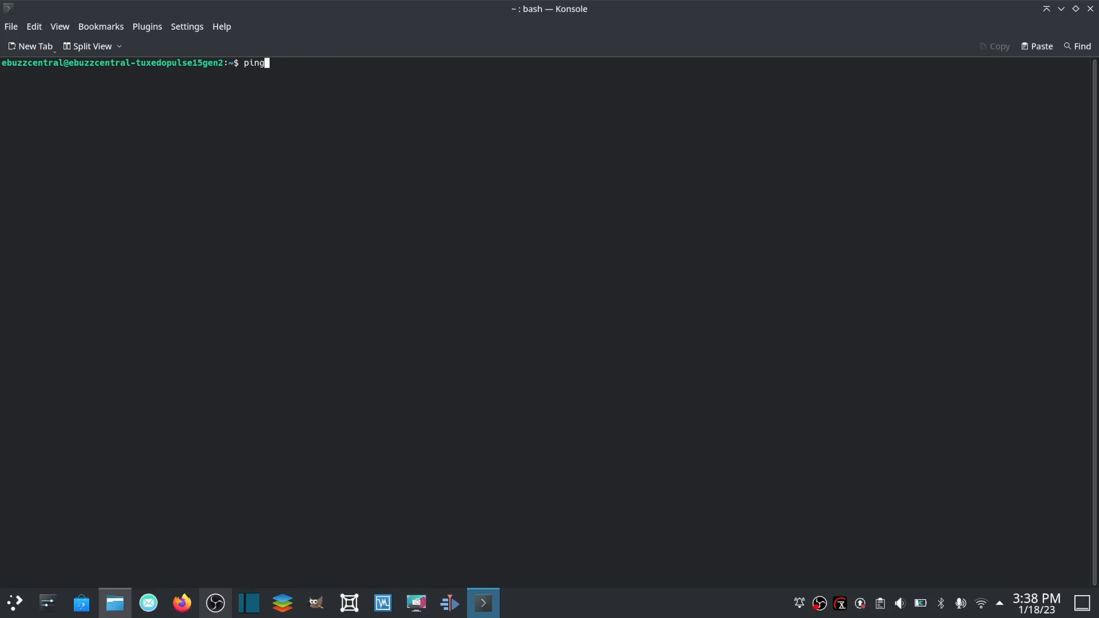
pyautogui.write('-c')
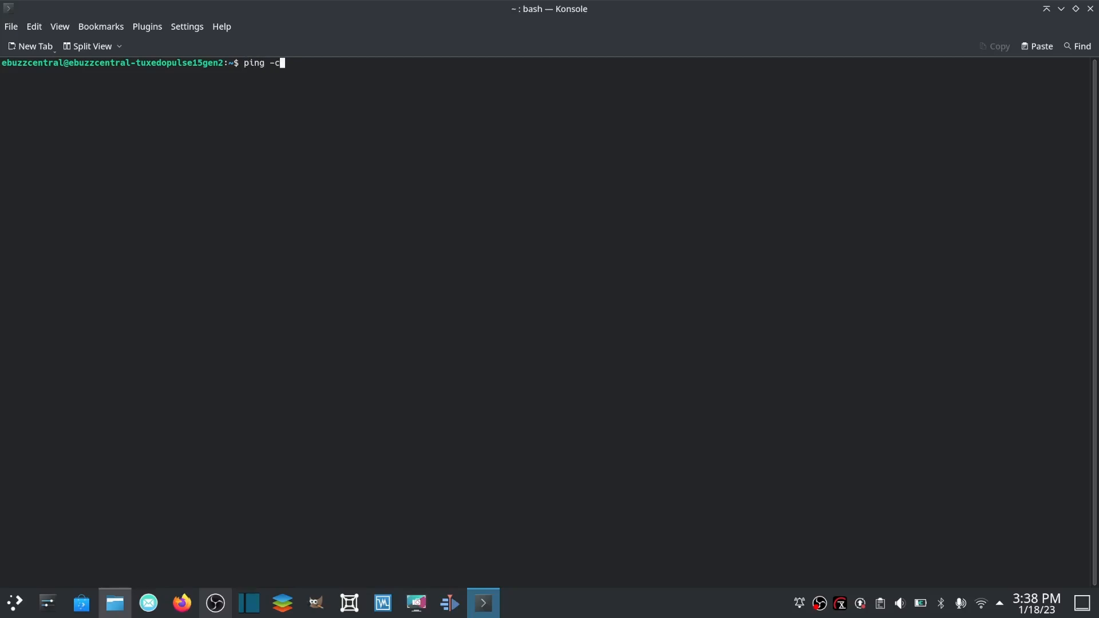
pyautogui.write('5')
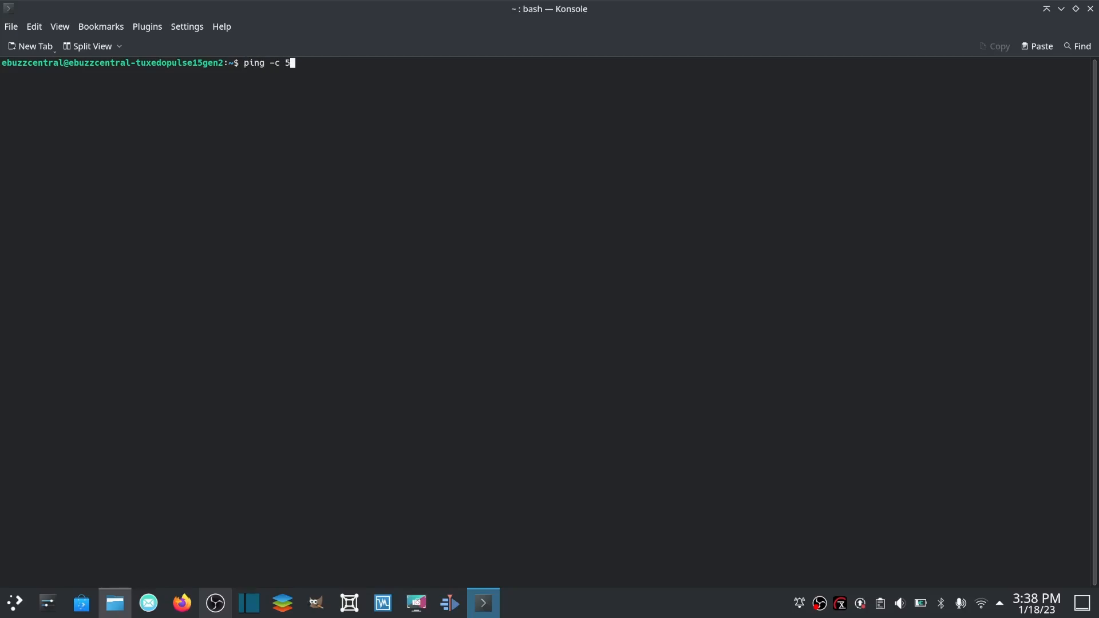
pyautogui.write('yout')
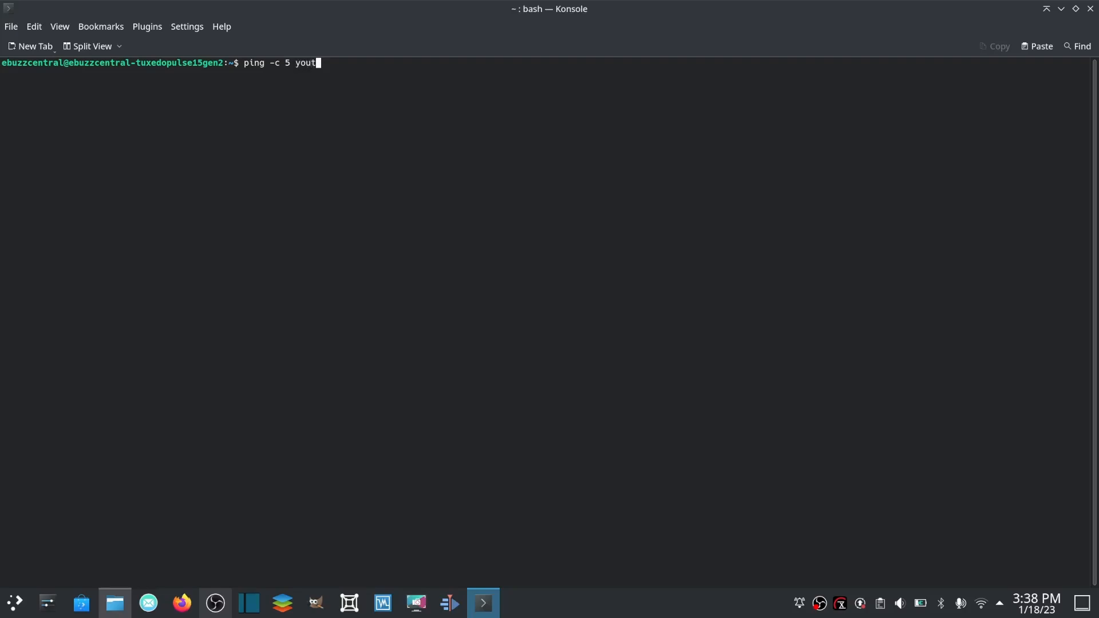
pyautogui.press('Return')
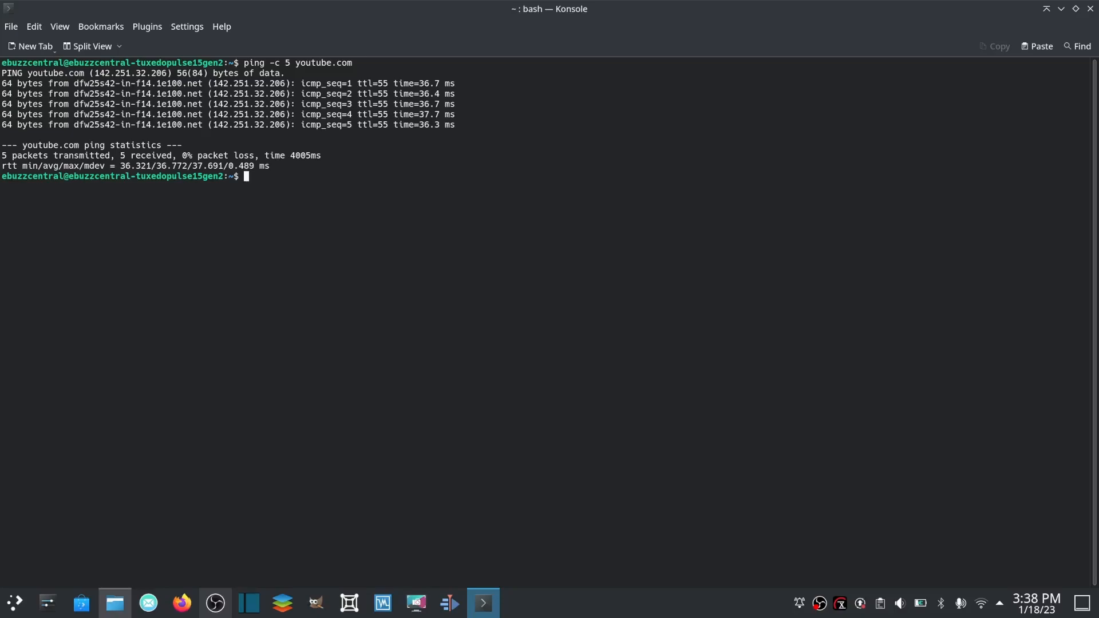
pyautogui.write('clea')
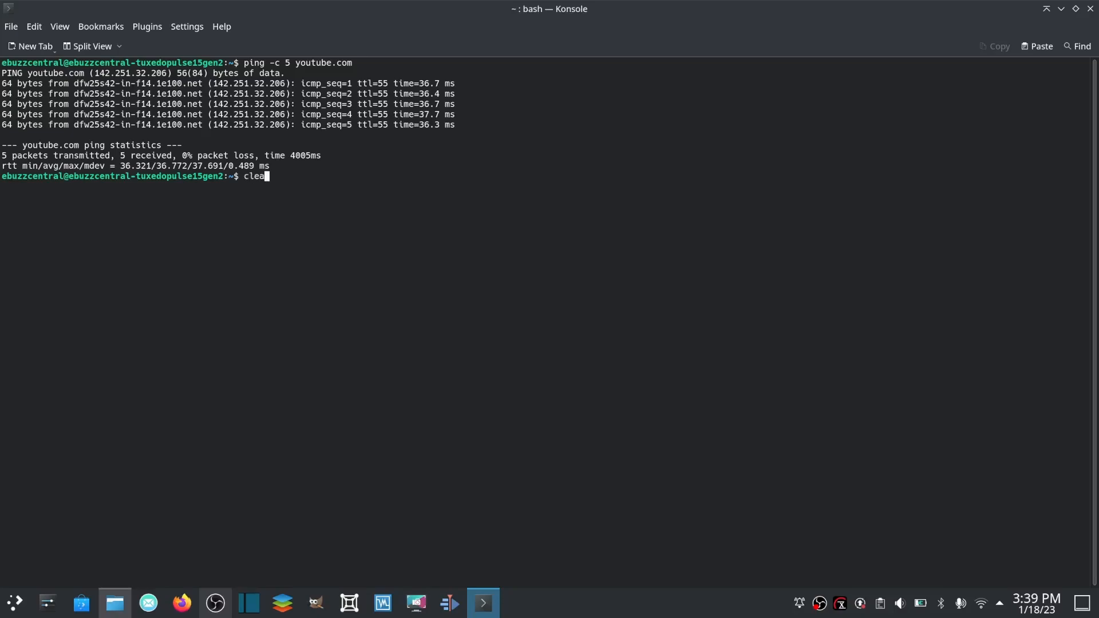
pyautogui.press('Return')
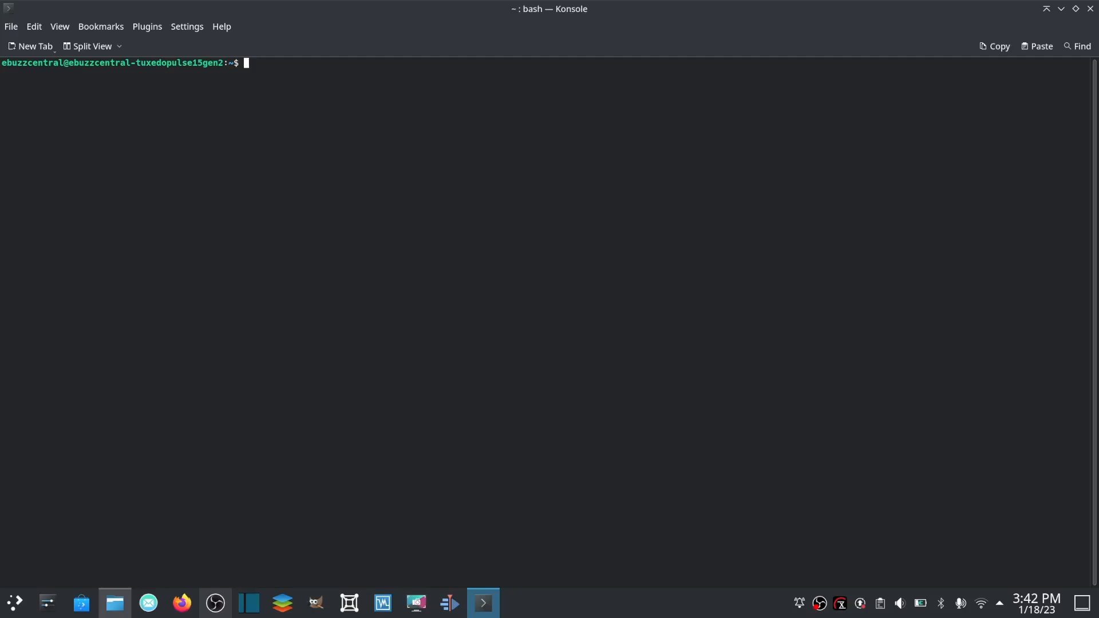
# Show the kernel release with uname -r and full details with uname -a.
pyautogui.write('uname')
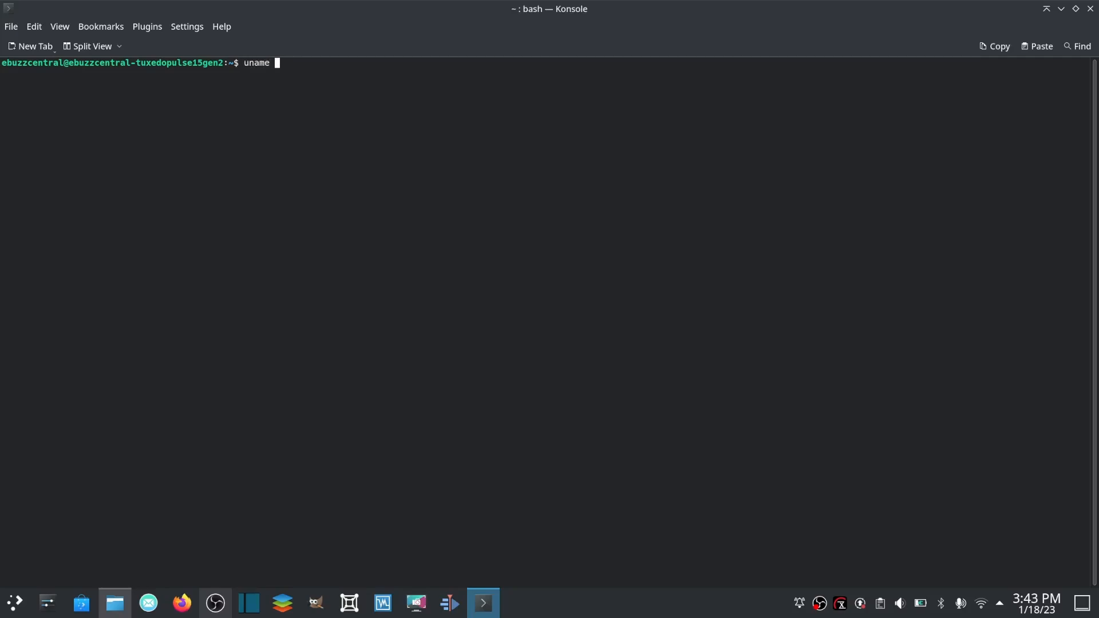
pyautogui.press('Return')
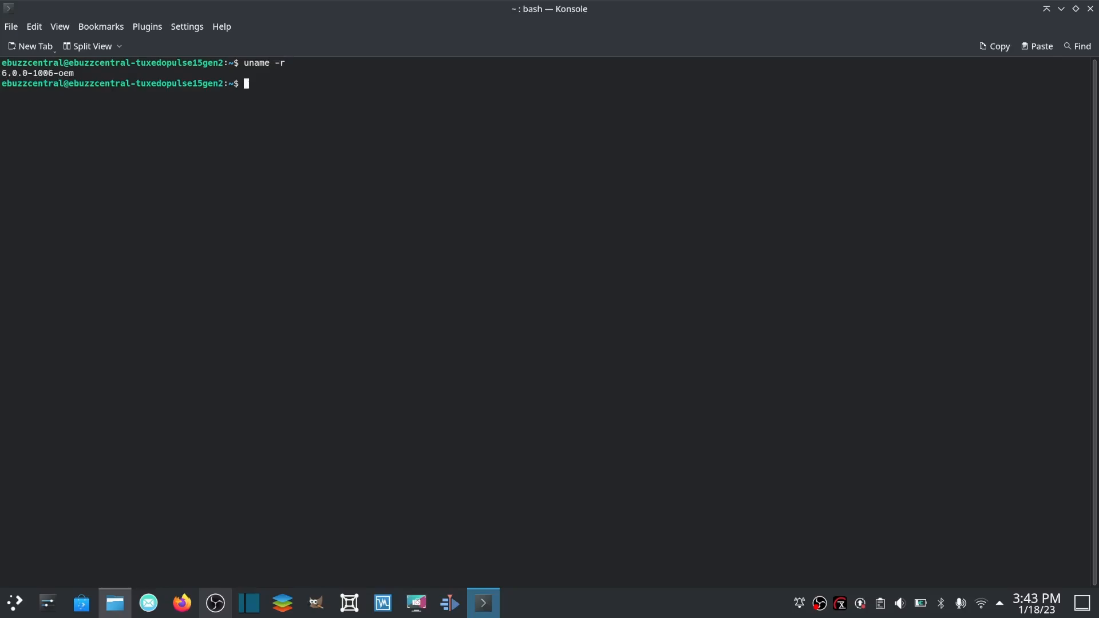
pyautogui.moveTo(104, 232)
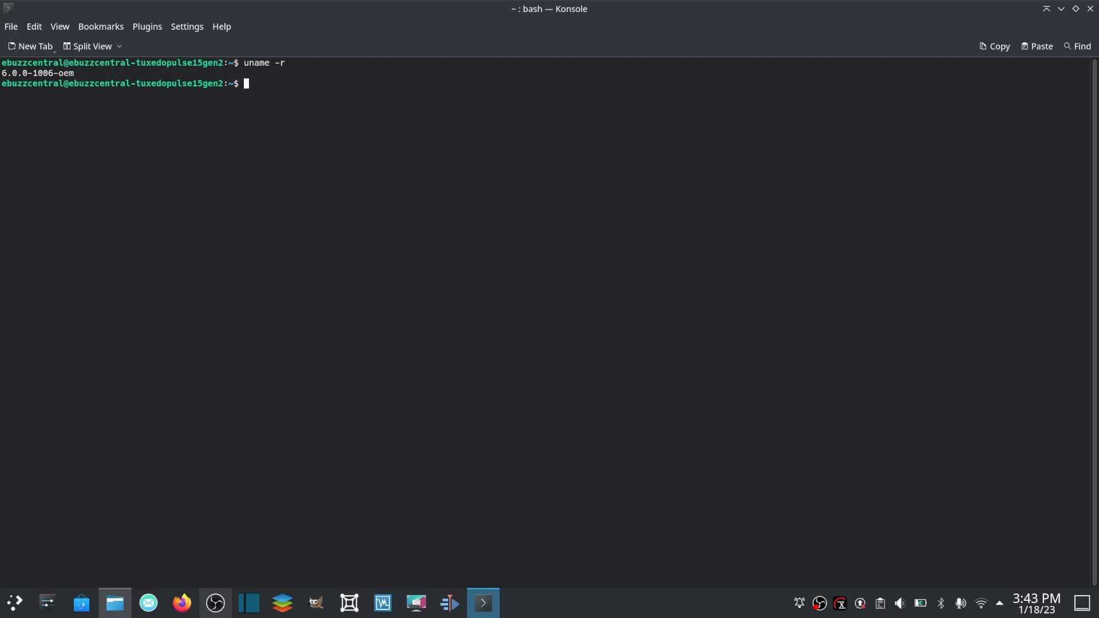
pyautogui.moveTo(105, 232)
pyautogui.write('uname -')
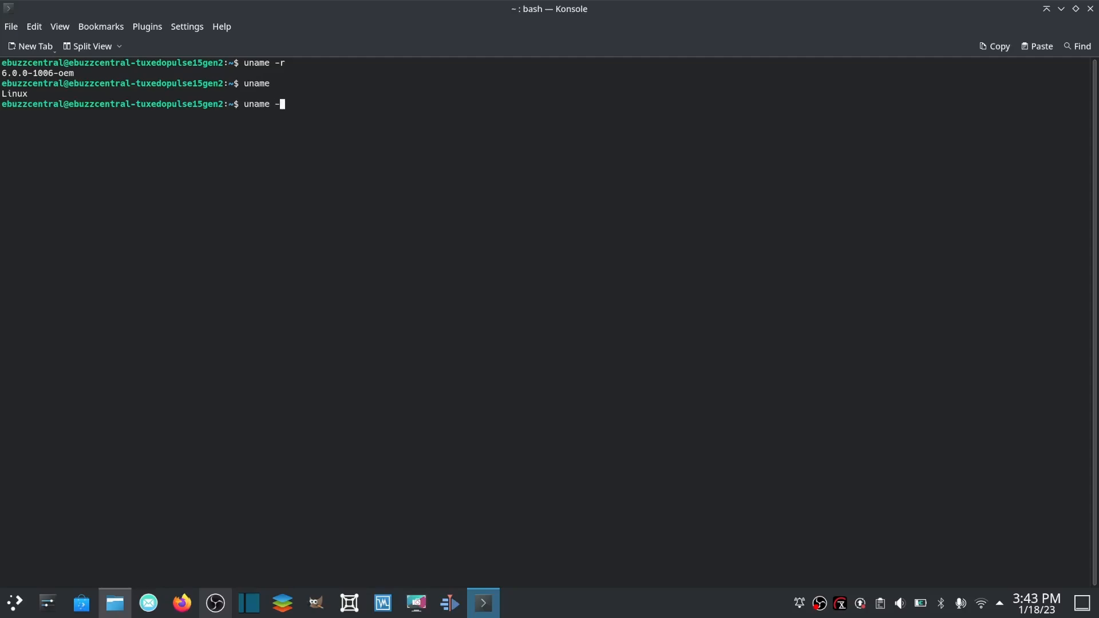
pyautogui.press('Return')
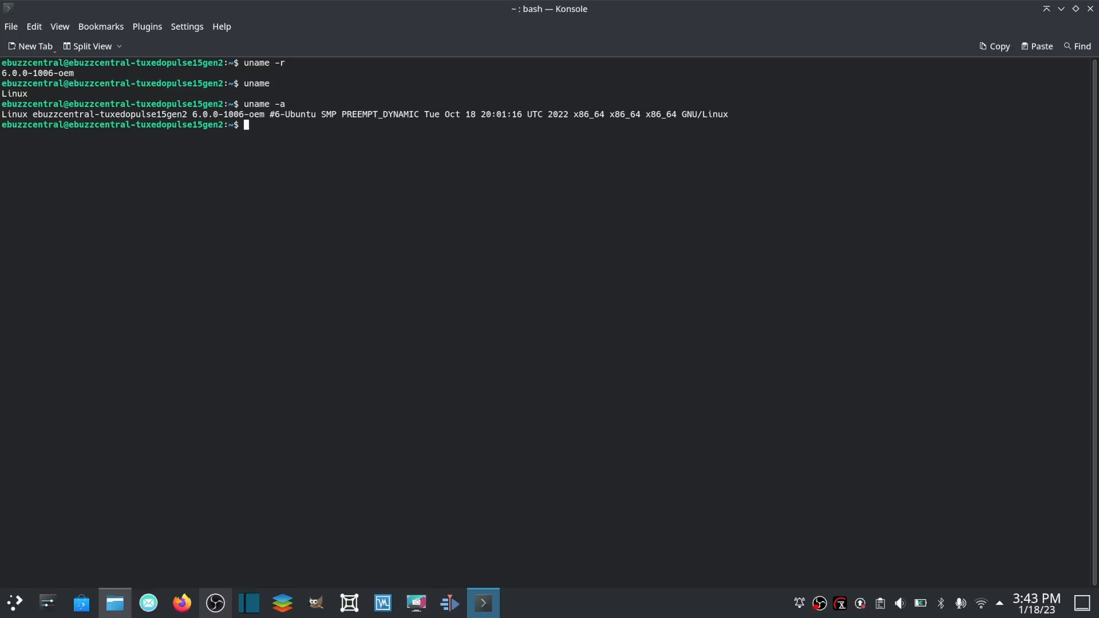
pyautogui.write('ne')
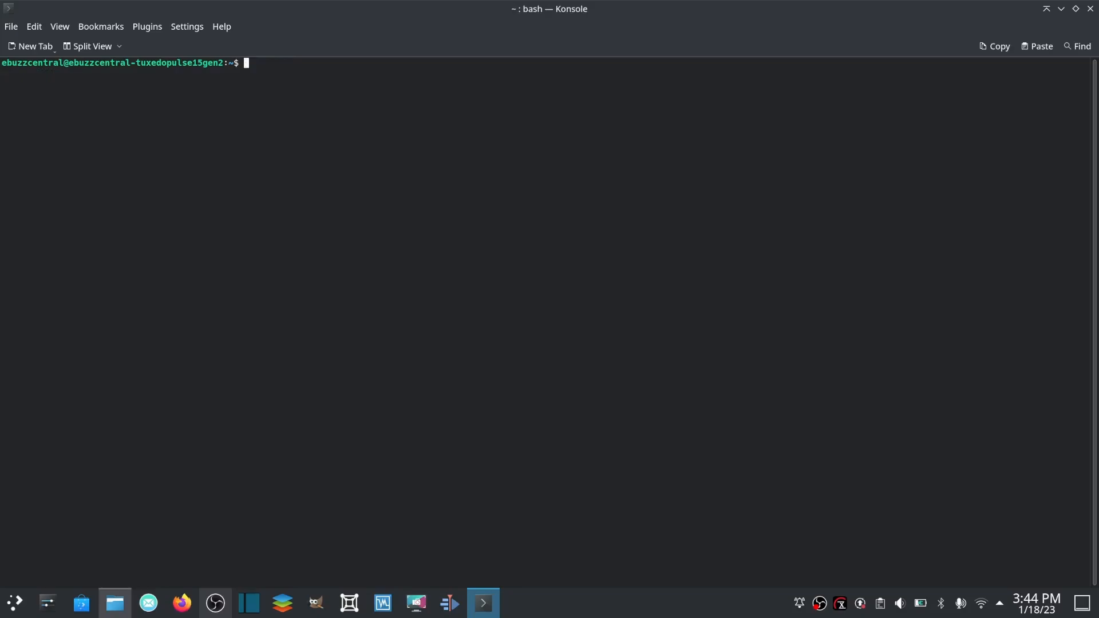
# Run neofetch to show the TUXEDO OS system summary with hardware details.
pyautogui.write('neof')
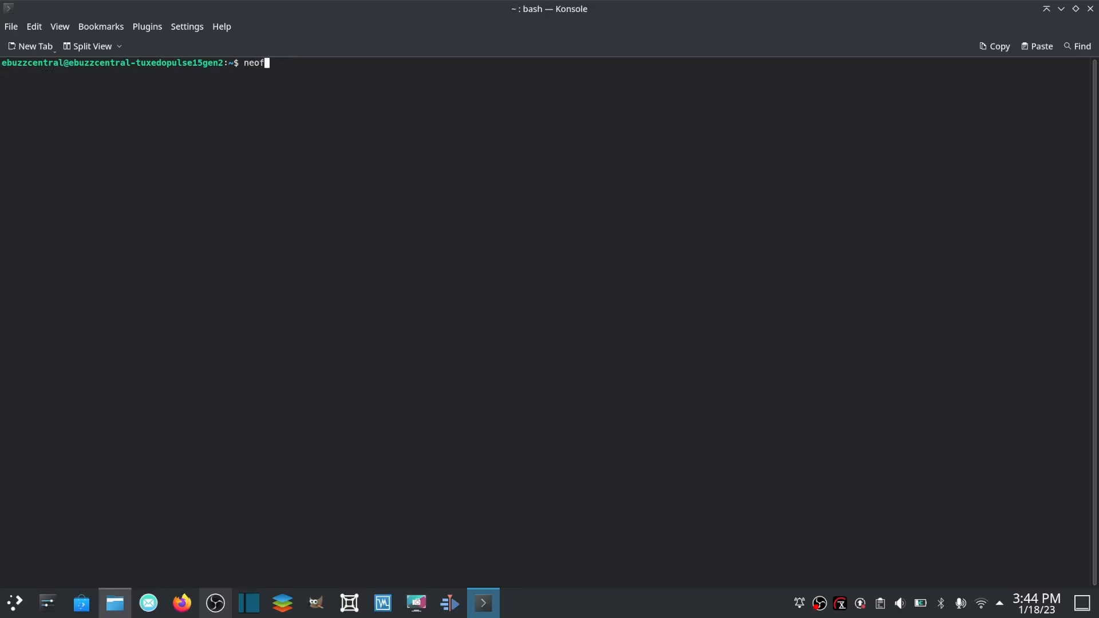
pyautogui.press('Return')
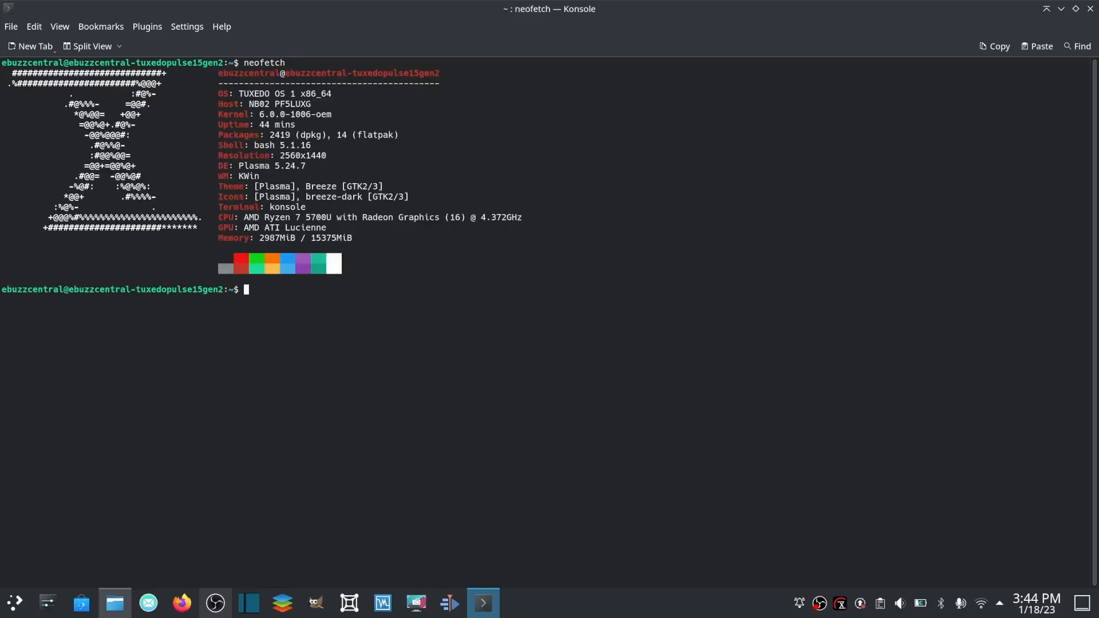